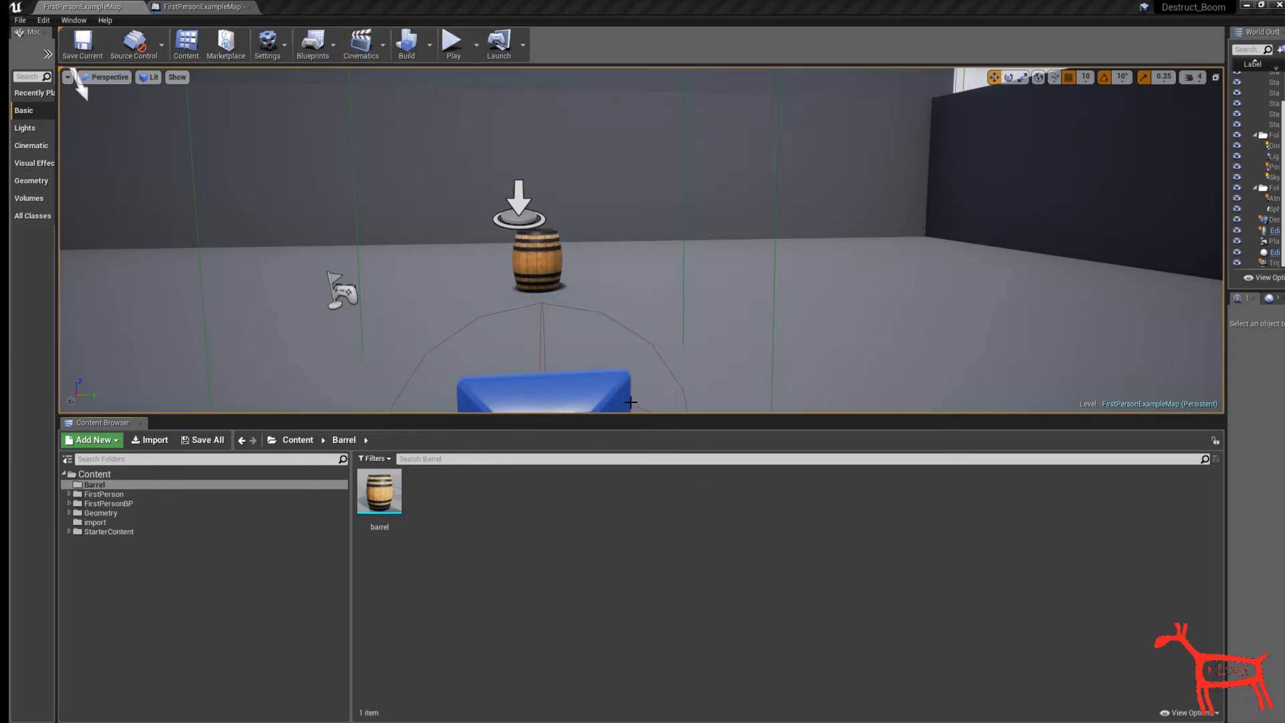
{"action": "mouse_move", "coordinate": [655, 383]}
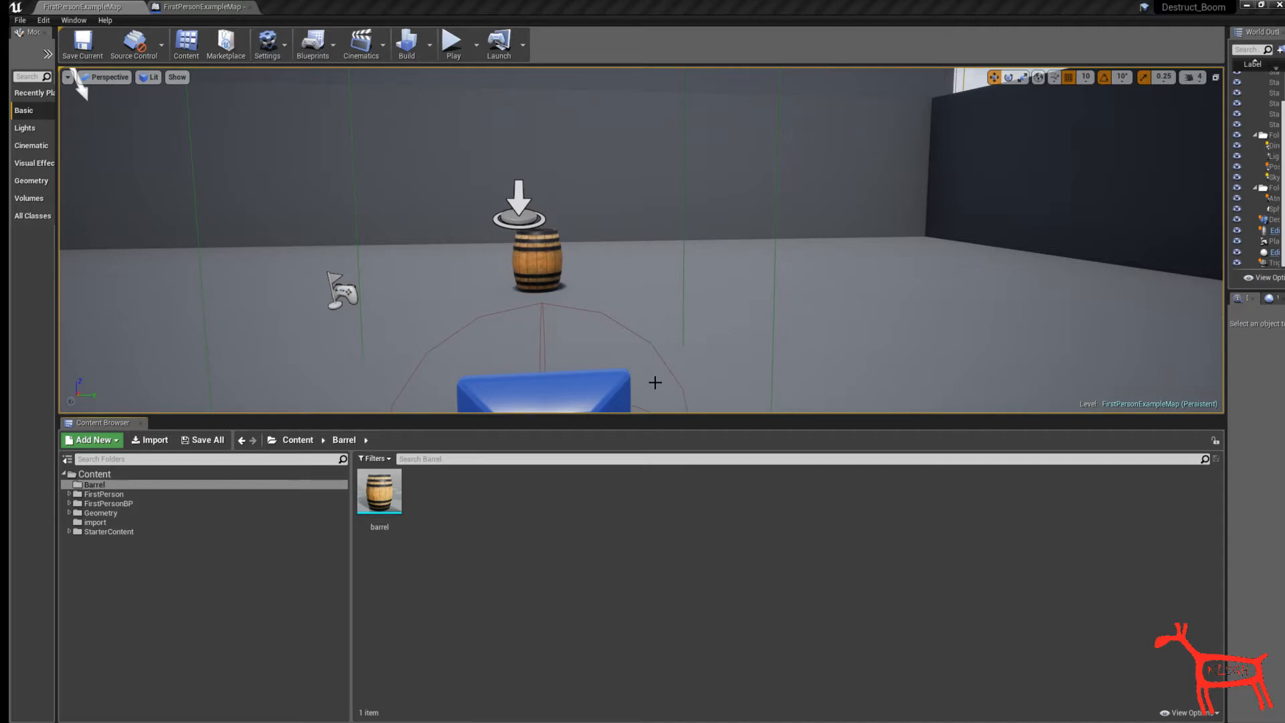
{"action": "mouse_move", "coordinate": [687, 214]}
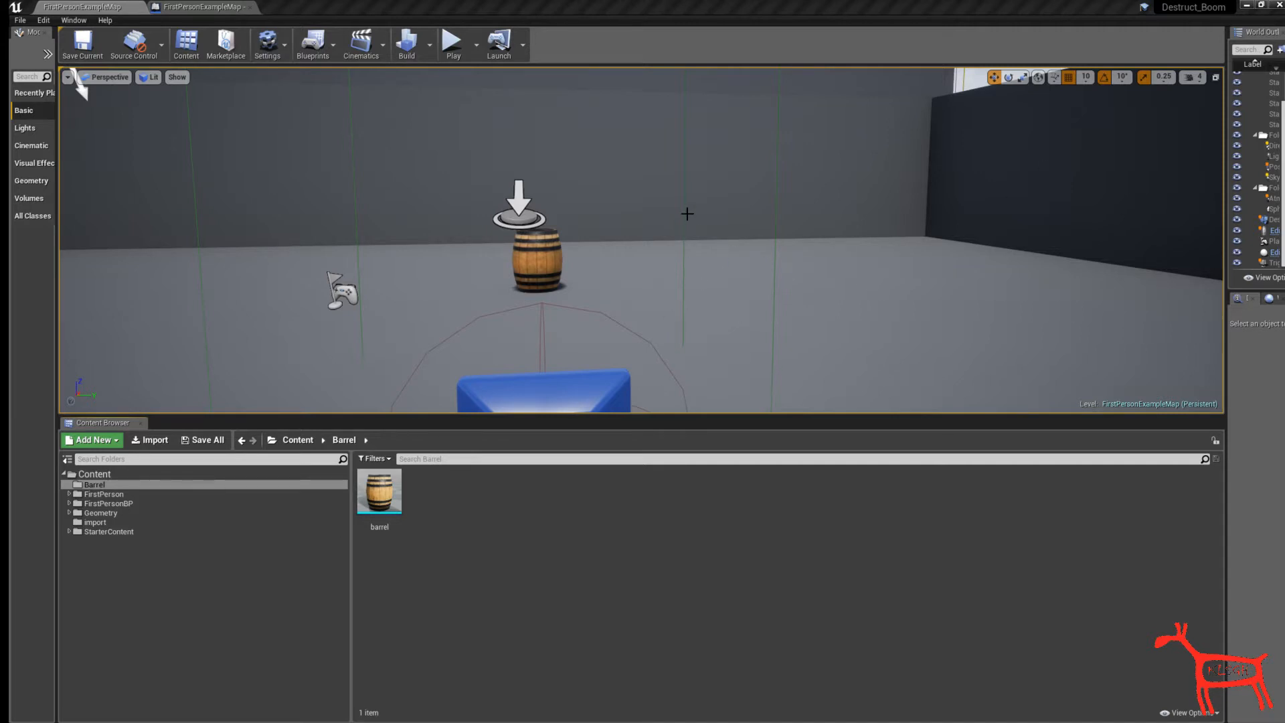
{"action": "mouse_move", "coordinate": [453, 43]}
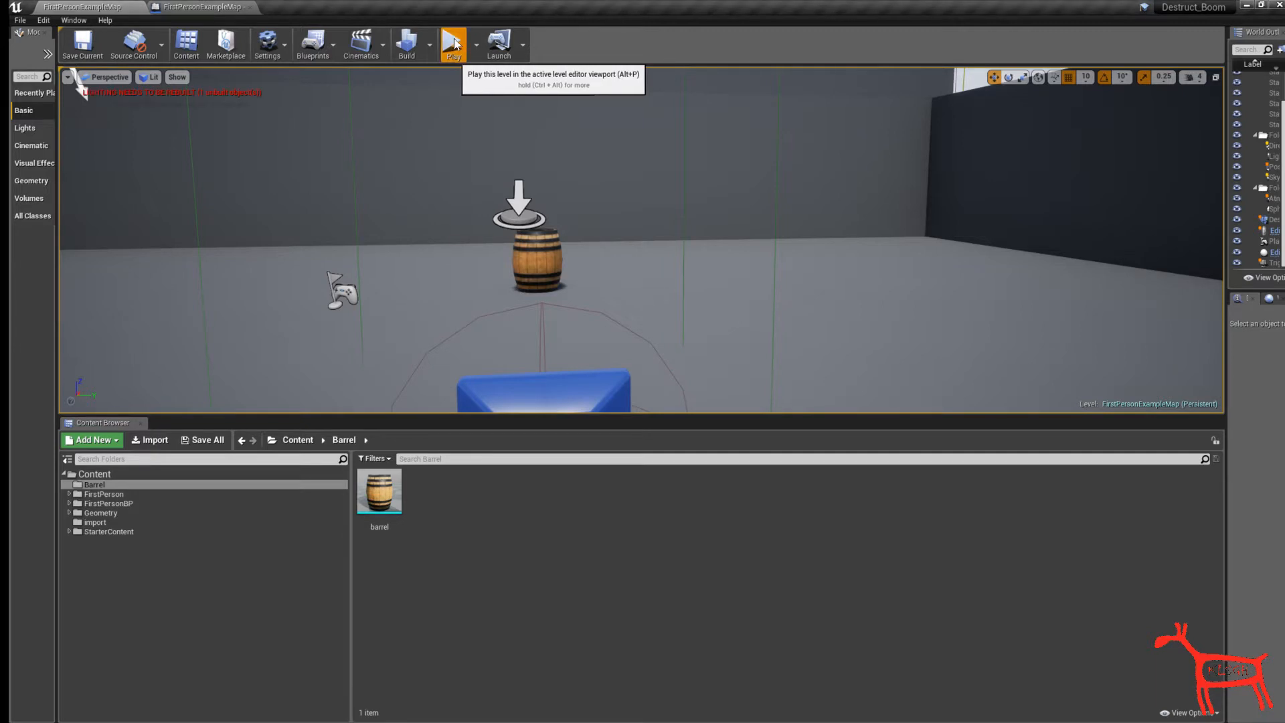
- Play the level briefly to test the barrel, then stop and return to editing
{"action": "left_click", "coordinate": [453, 44]}
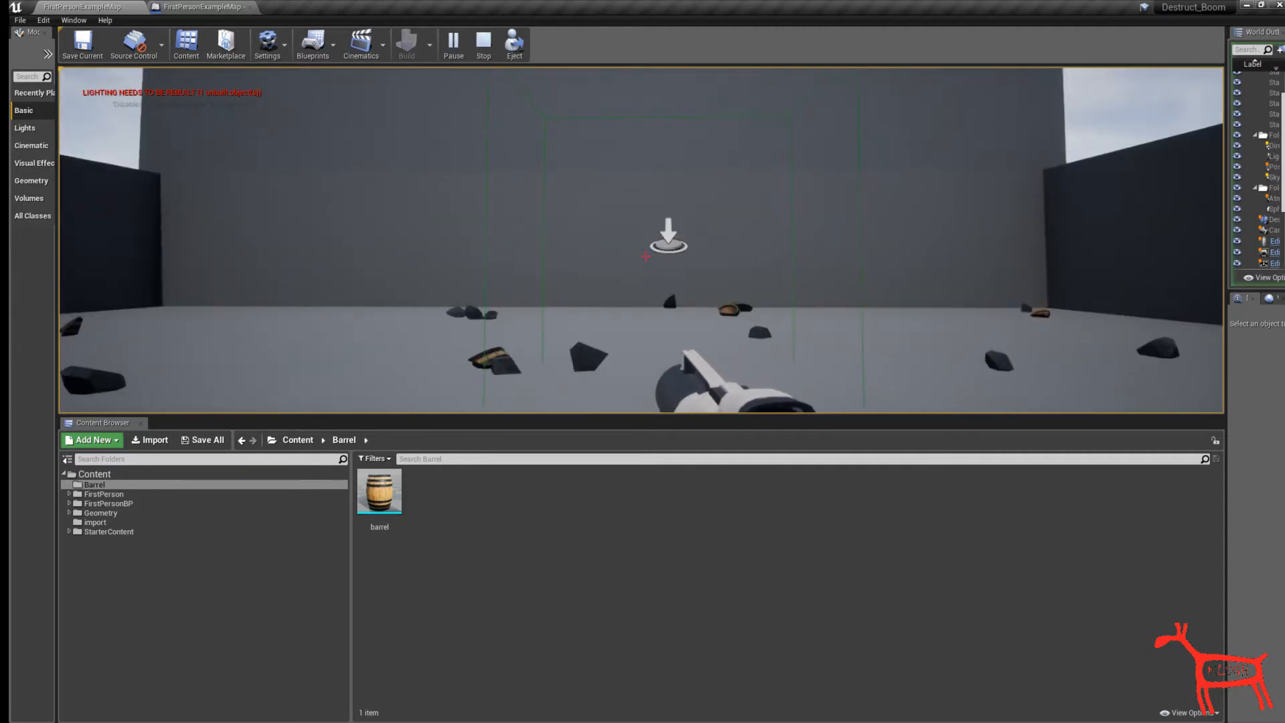
{"action": "left_click", "coordinate": [483, 44]}
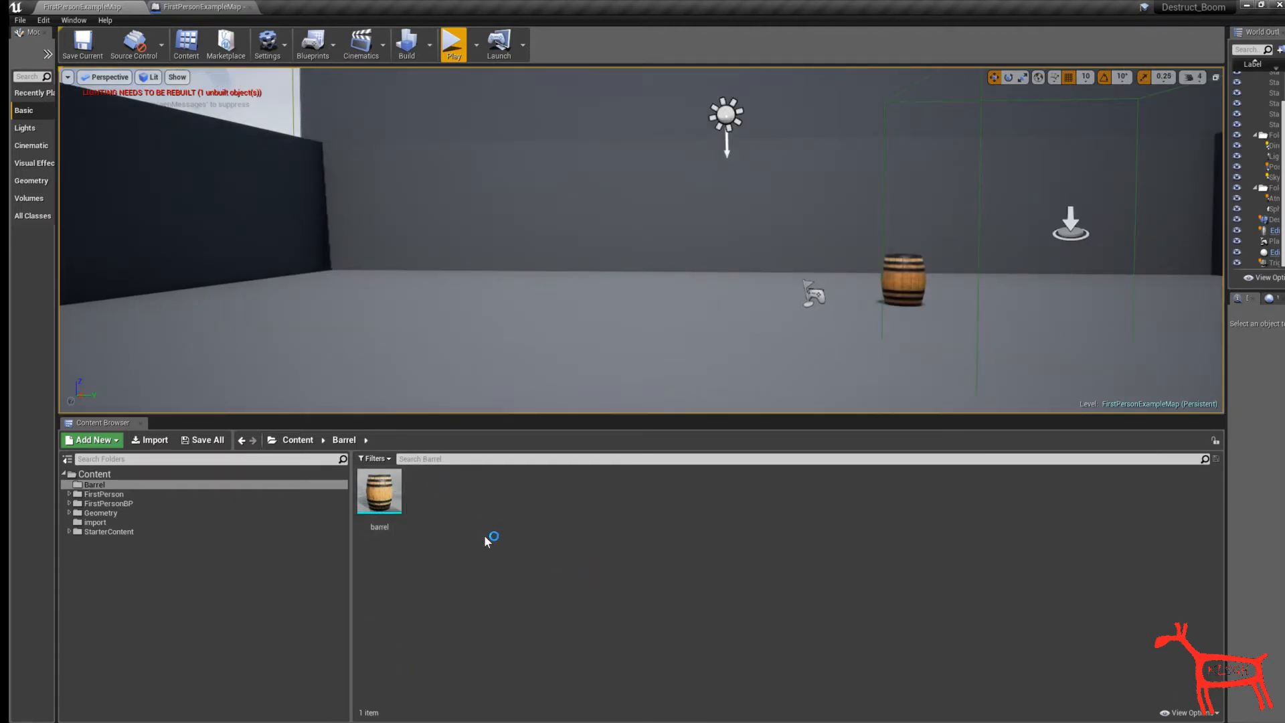
{"action": "mouse_move", "coordinate": [379, 490]}
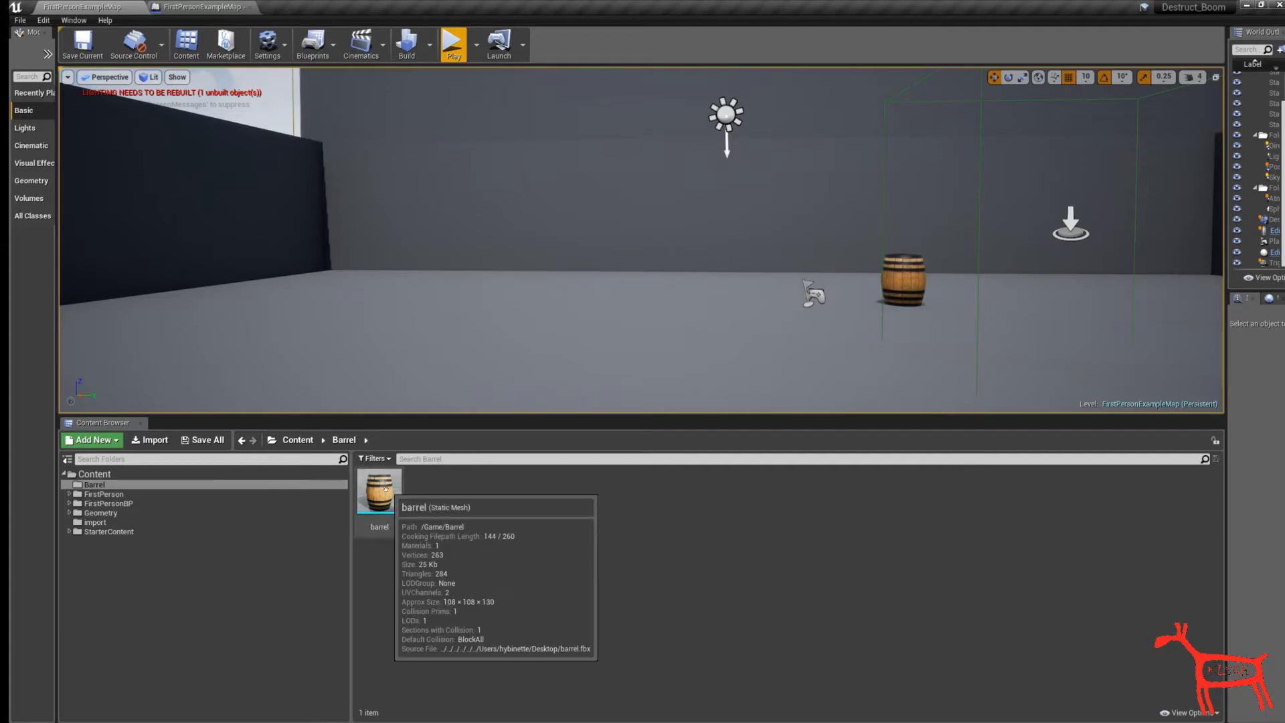
- Create a destructible mesh from the barrel static mesh and open barrel_DM3 in its editor
{"action": "left_click", "coordinate": [379, 490]}
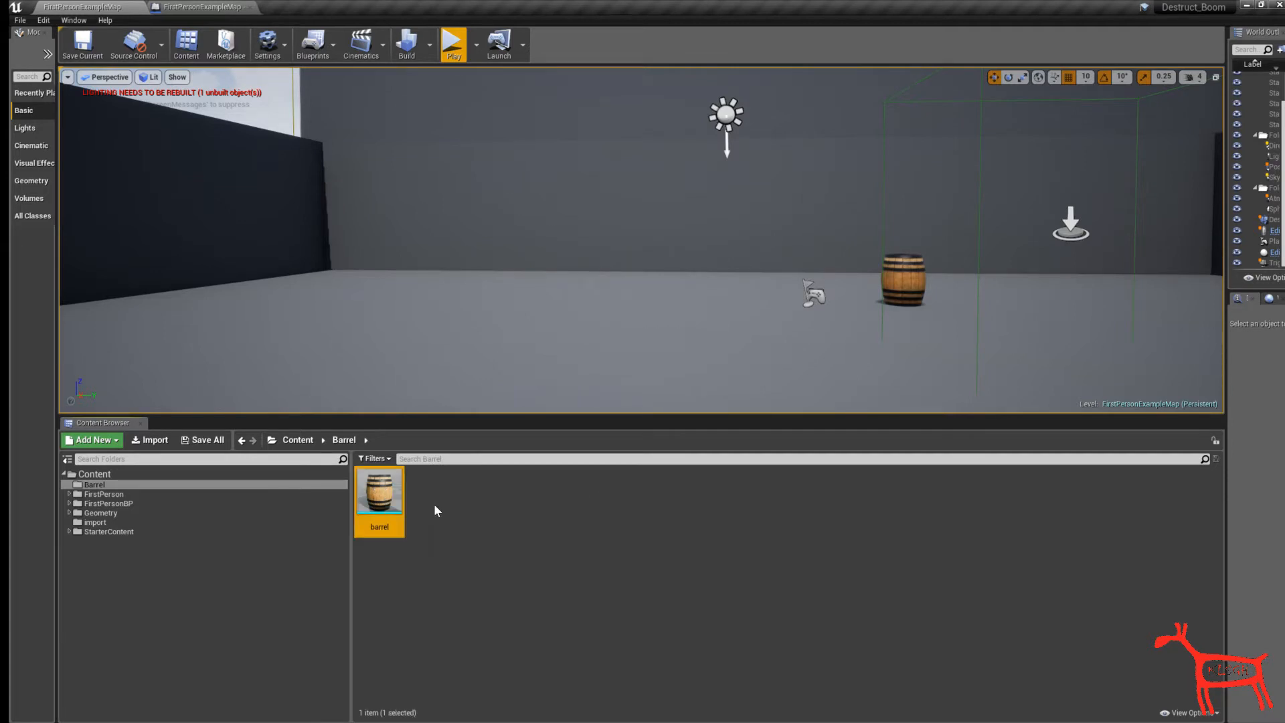
{"action": "mouse_move", "coordinate": [379, 487]}
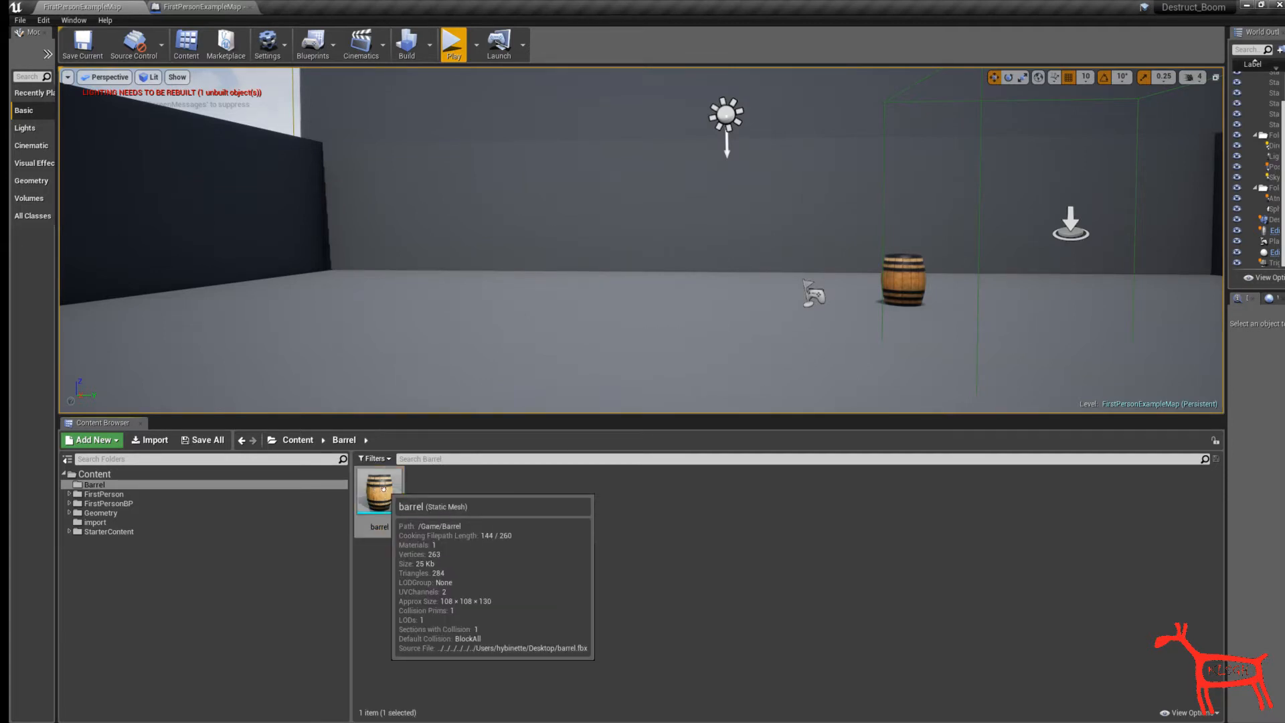
{"action": "right_click", "coordinate": [379, 490]}
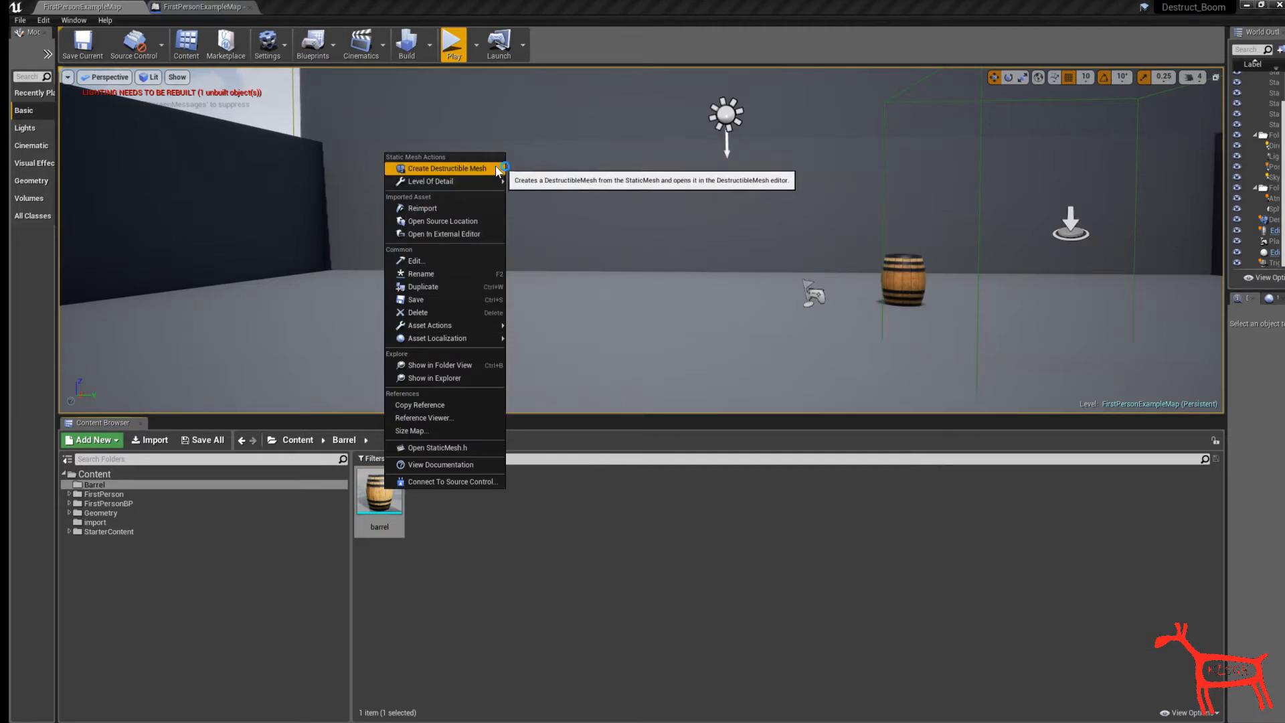
{"action": "left_click", "coordinate": [448, 169]}
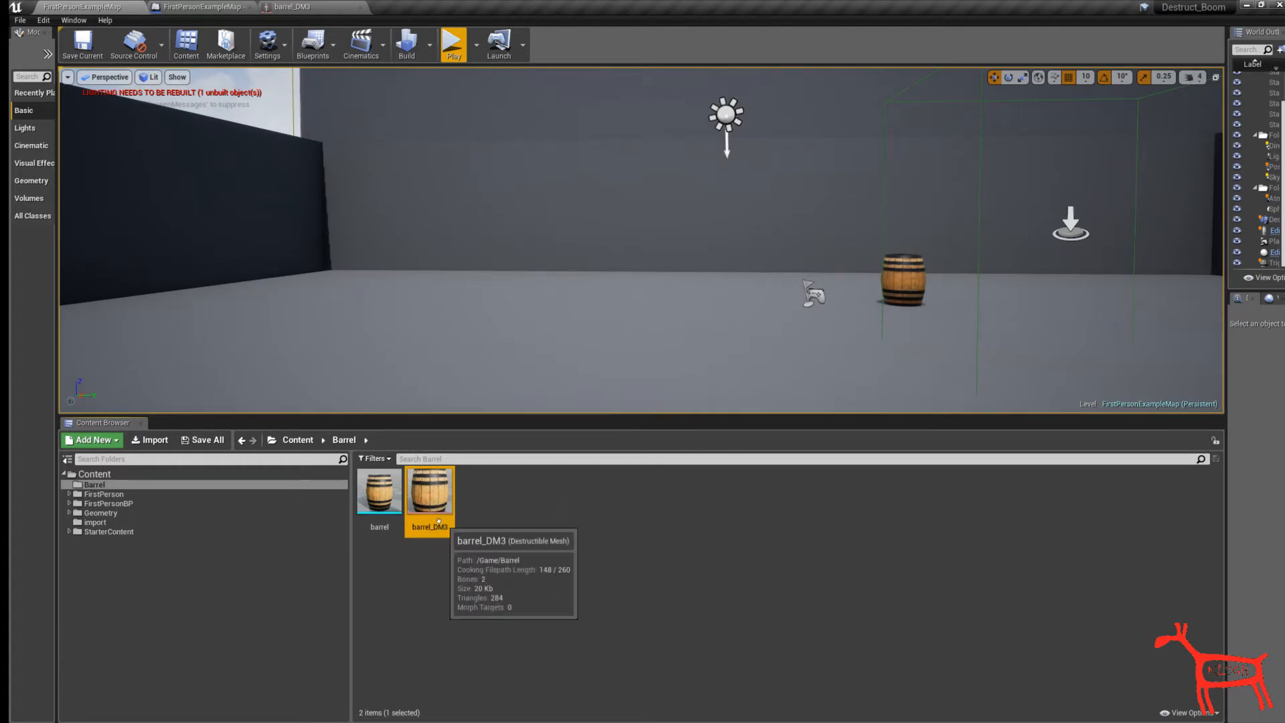
{"action": "double_click", "coordinate": [430, 491]}
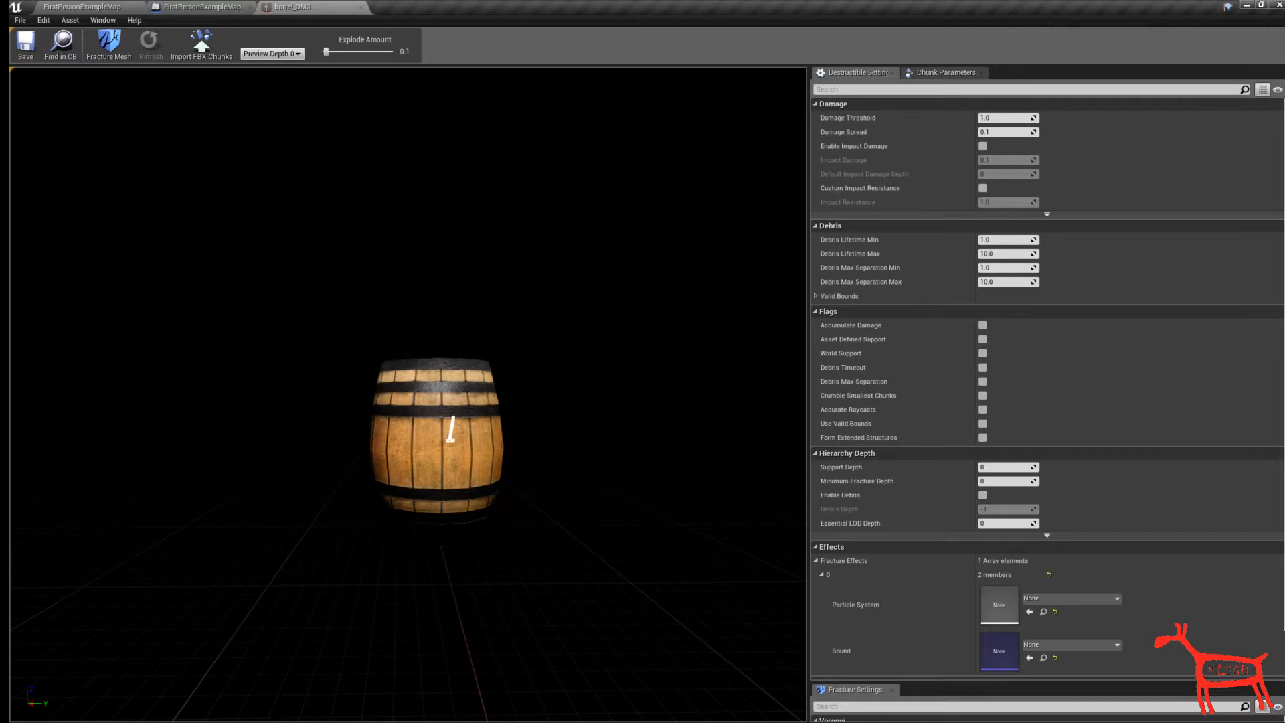
- Switch between chunk parameters and destructible settings, then show the fracture settings with the Voronoi cell count
{"action": "left_click", "coordinate": [942, 73]}
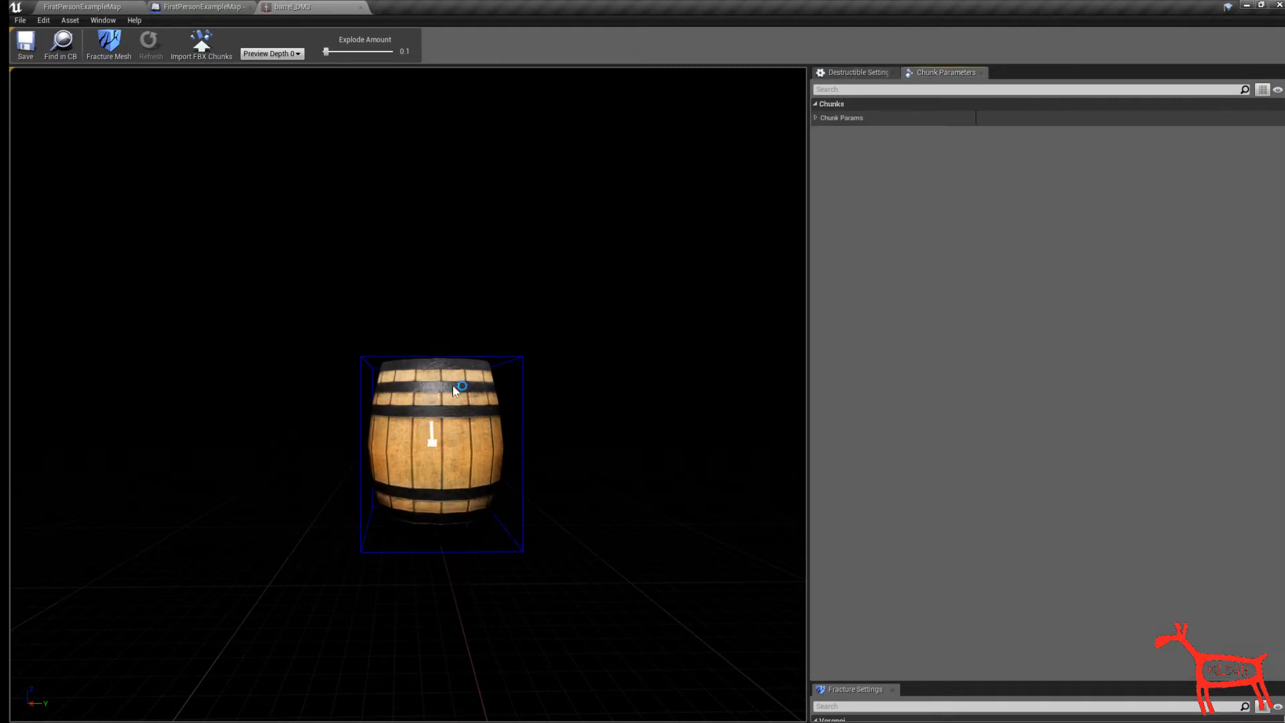
{"action": "left_click", "coordinate": [856, 72]}
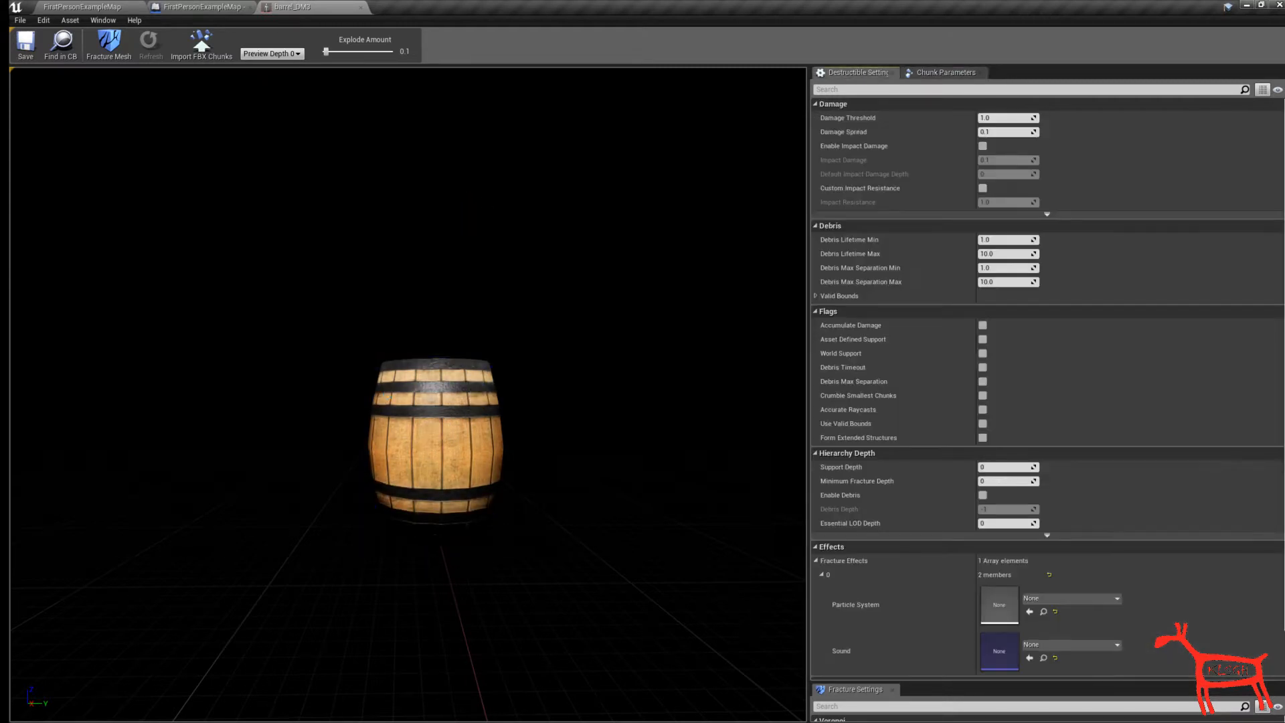
{"action": "left_click", "coordinate": [944, 73]}
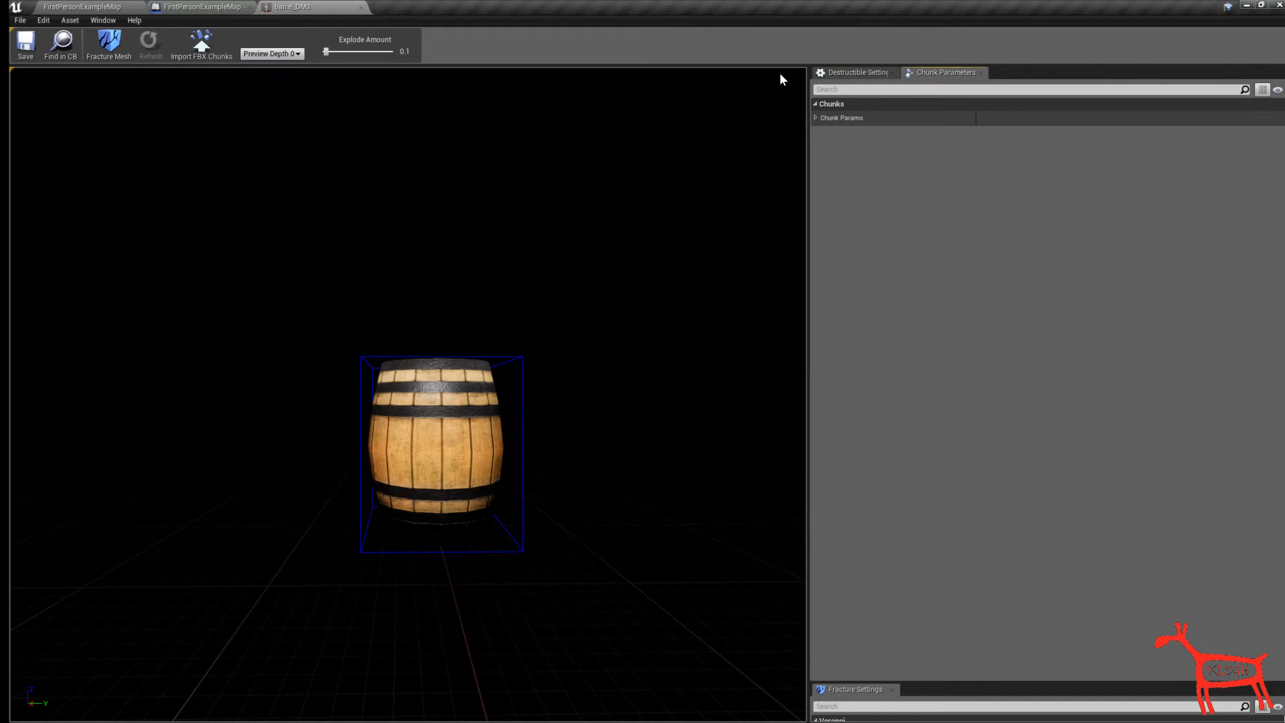
{"action": "left_click", "coordinate": [856, 72]}
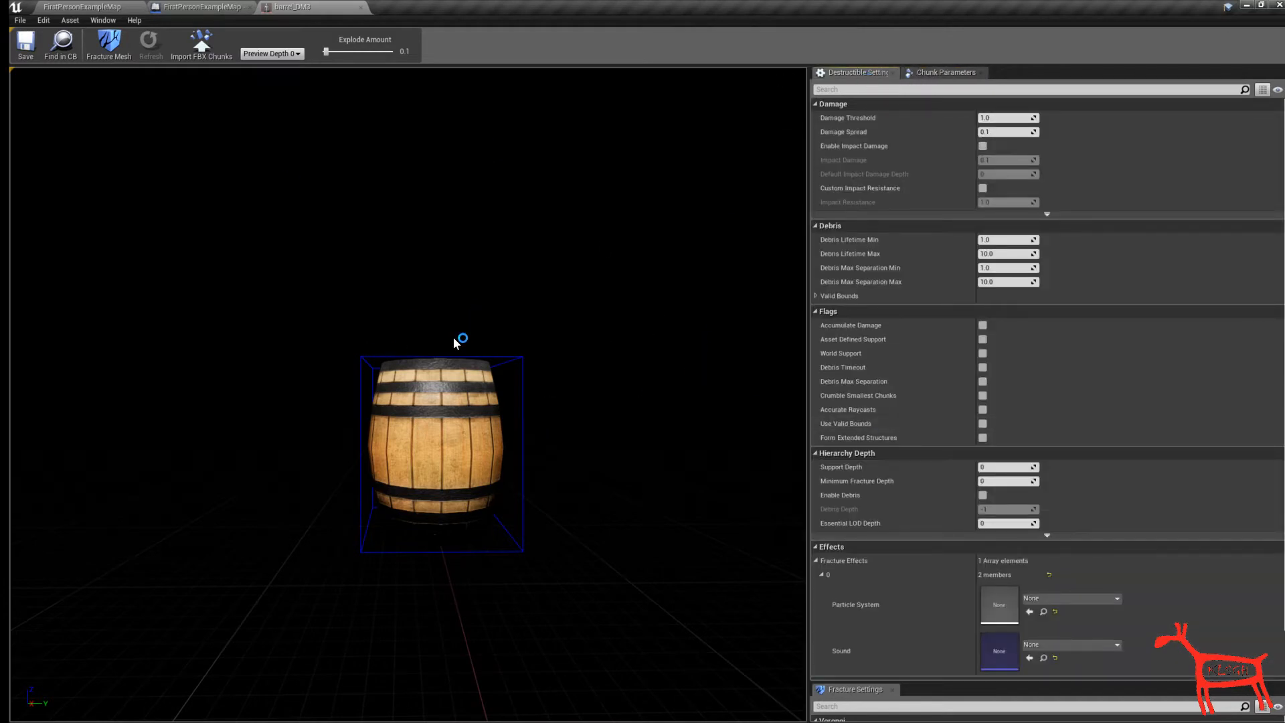
{"action": "scroll", "scroll_direction": "down", "scroll_amount": 3}
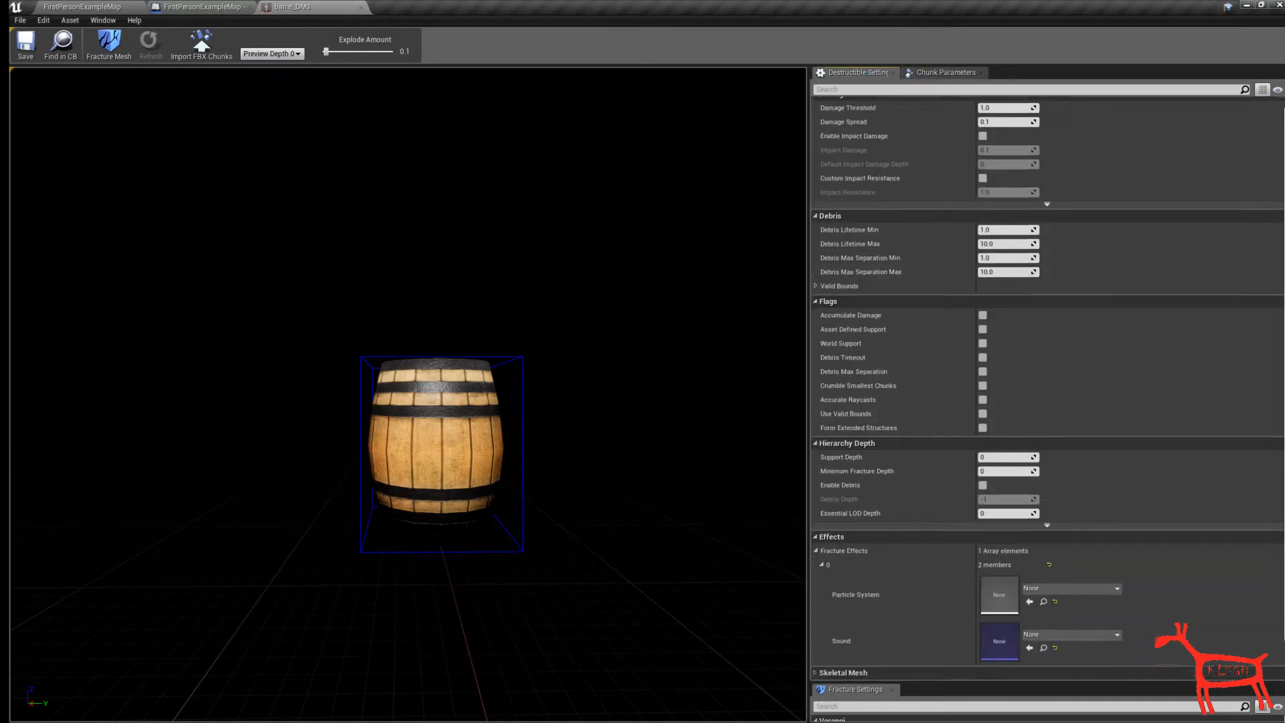
{"action": "scroll", "scroll_direction": "down", "scroll_amount": 3}
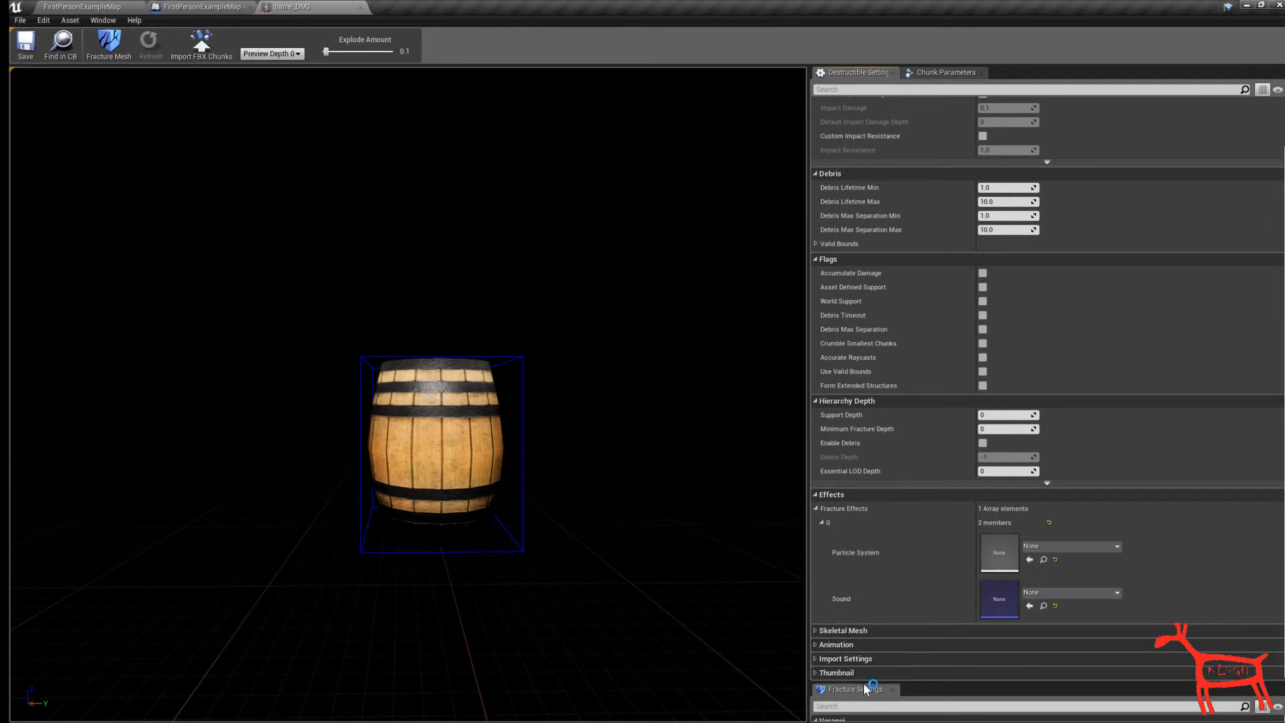
{"action": "left_click", "coordinate": [856, 689]}
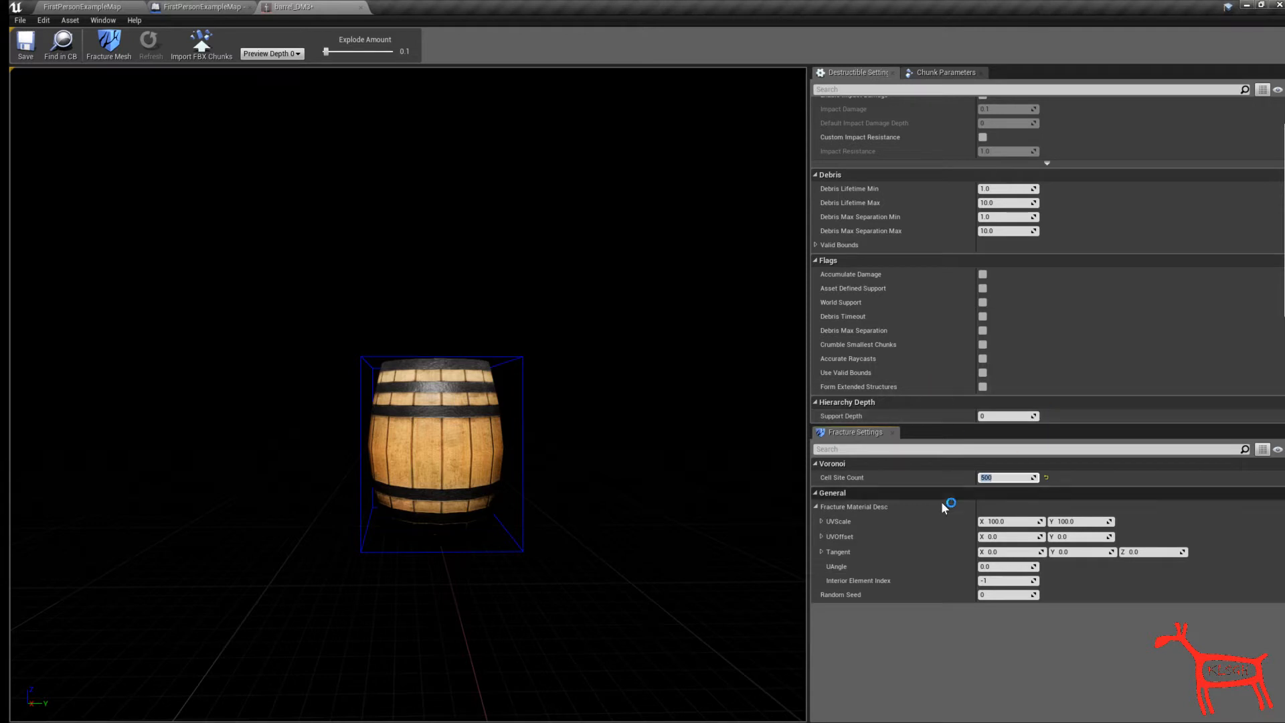
{"action": "mouse_move", "coordinate": [841, 492]}
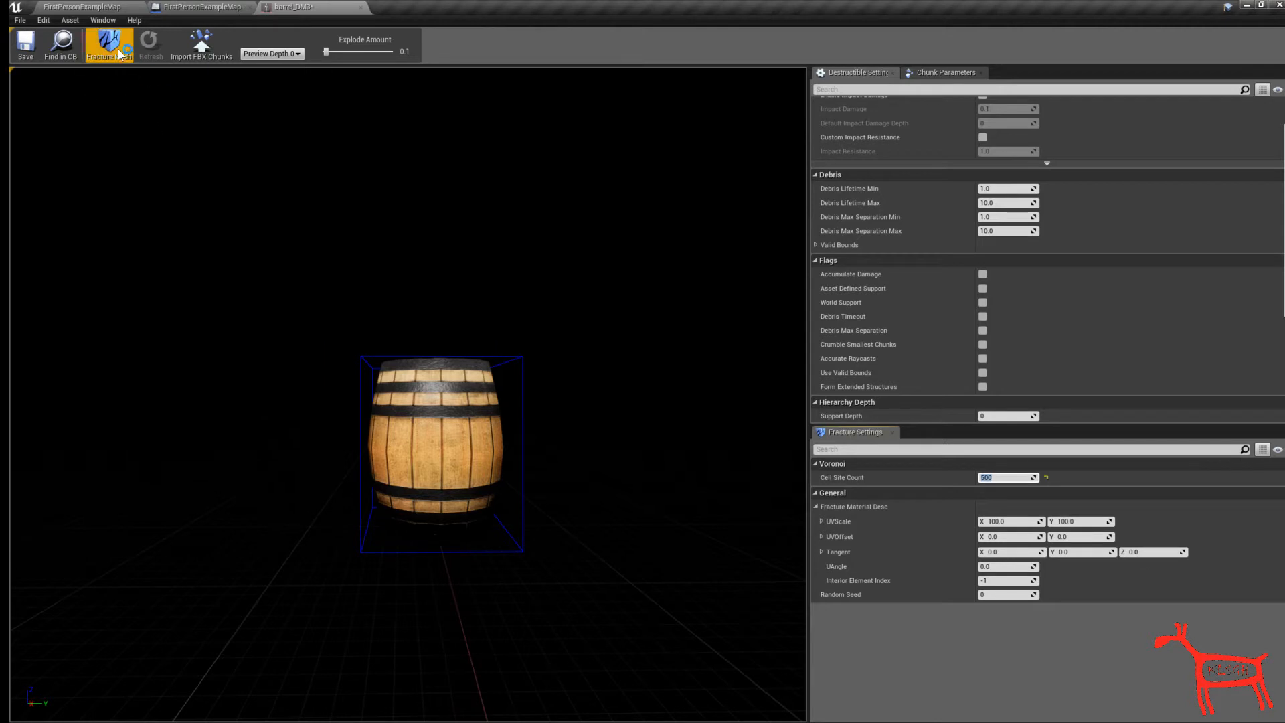
{"action": "mouse_move", "coordinate": [108, 44]}
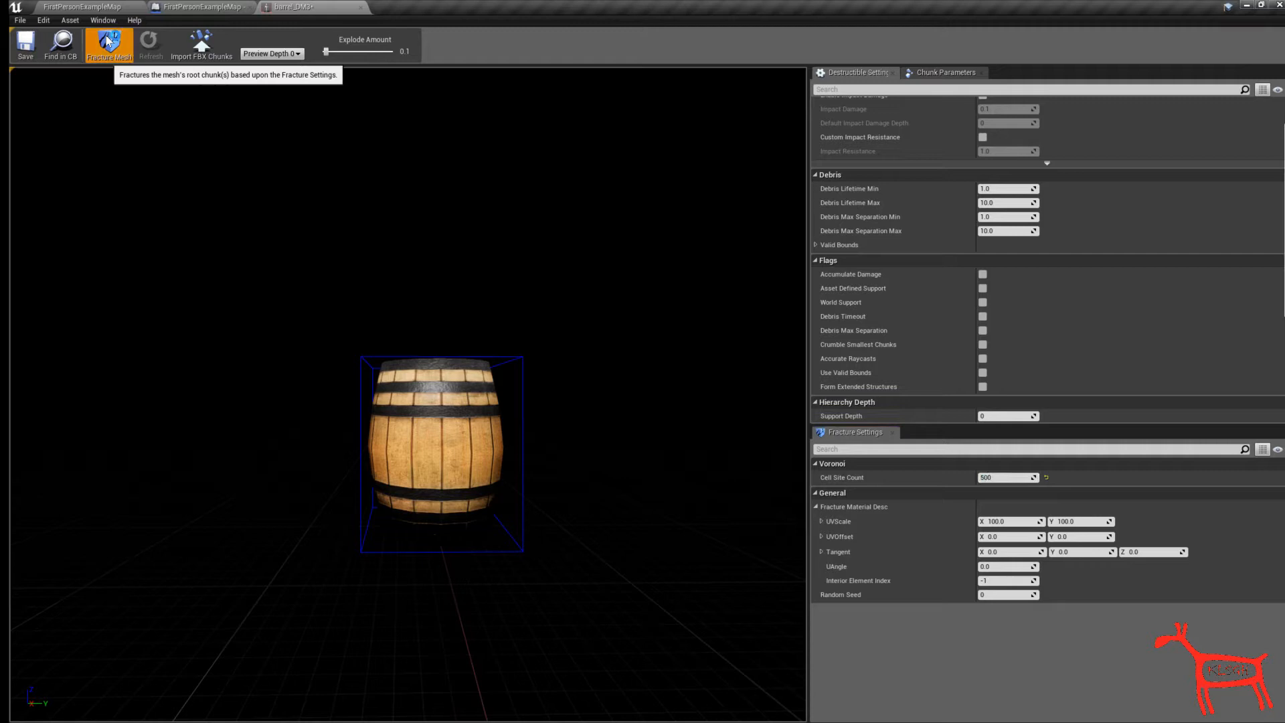
{"action": "mouse_move", "coordinate": [320, 269]}
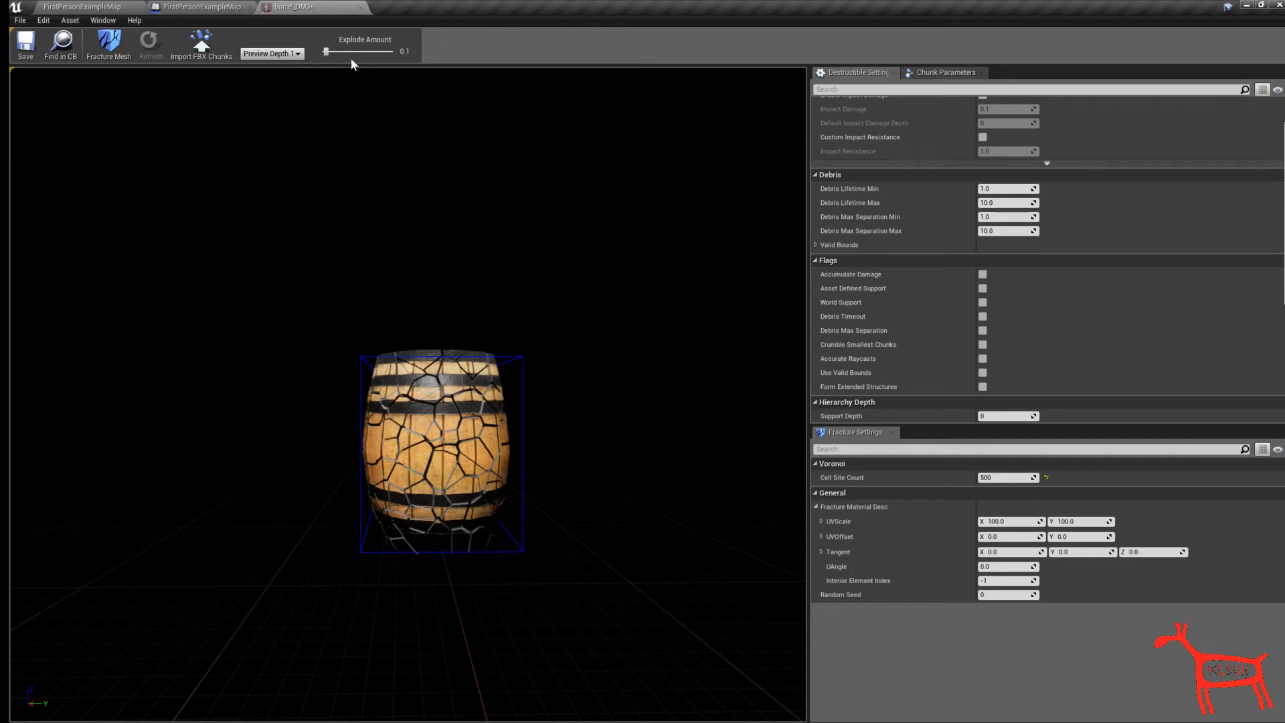
- Preview the fractured barrel with the Explode Amount slider pushed out and back to 0
{"action": "left_click_drag", "start_coordinate": [327, 51], "coordinate": [381, 51]}
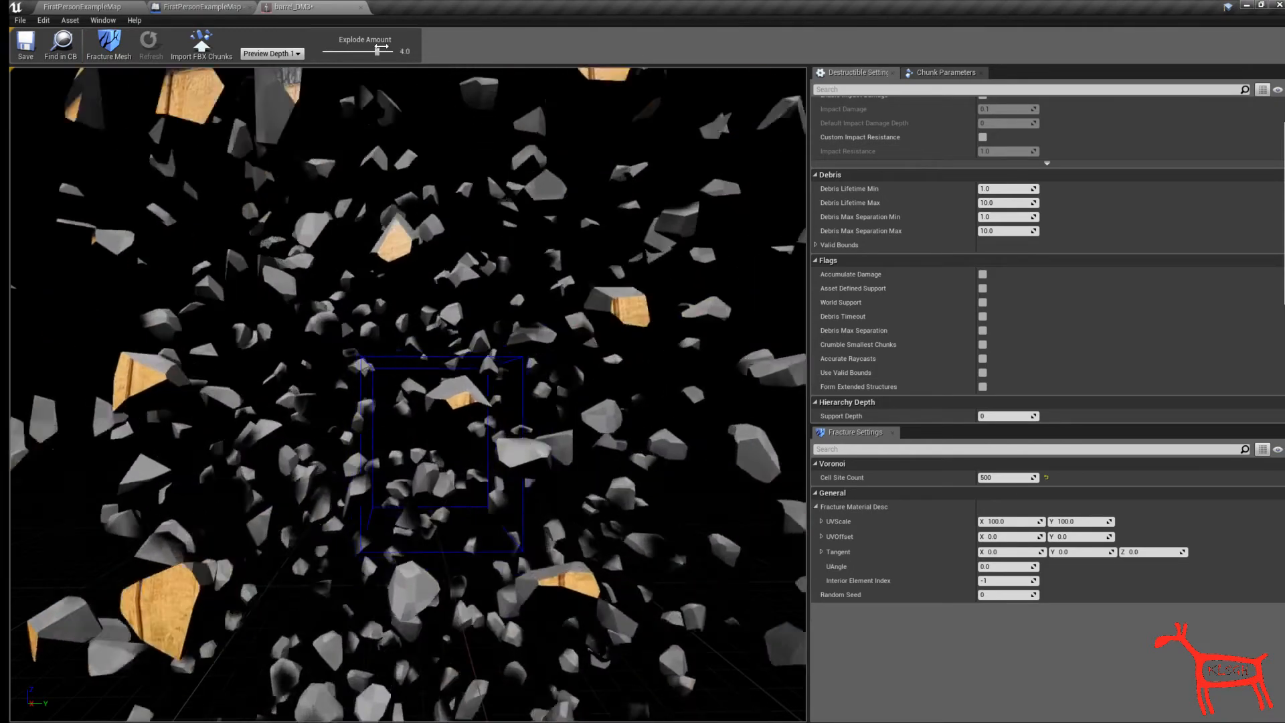
{"action": "left_click_drag", "start_coordinate": [382, 51], "coordinate": [324, 51]}
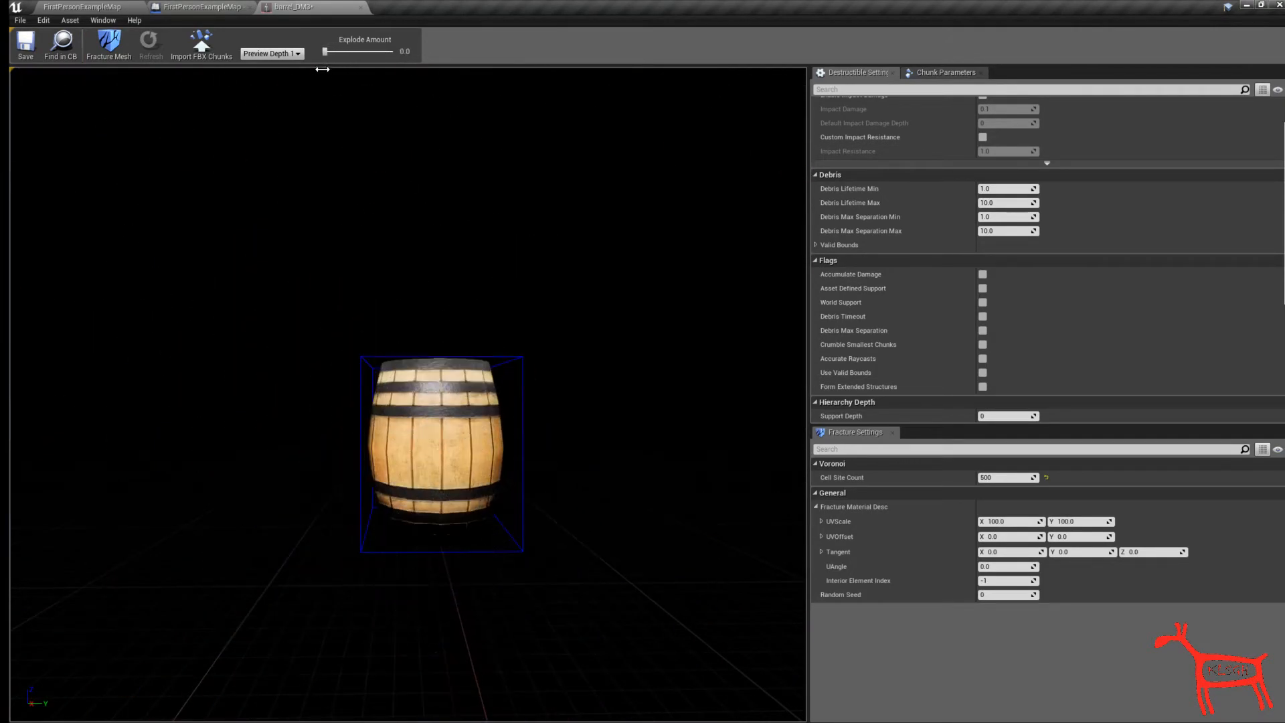
{"action": "left_click_drag", "start_coordinate": [324, 53], "coordinate": [328, 53]}
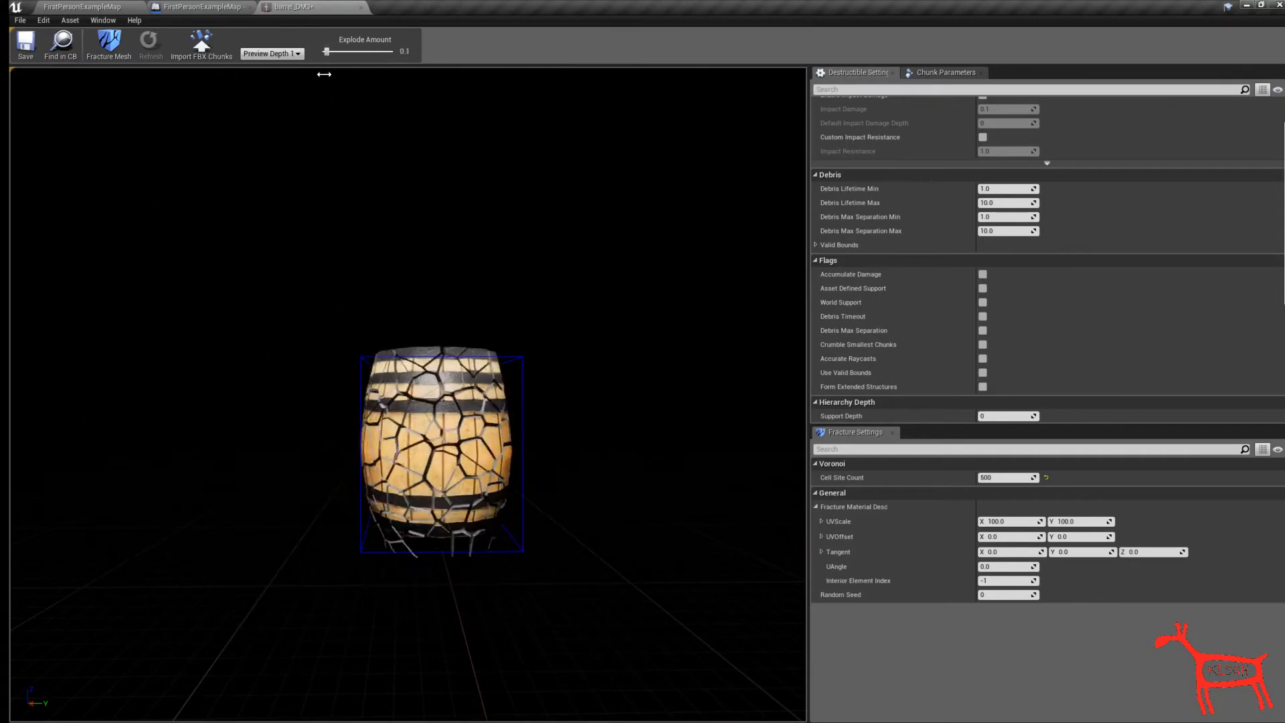
{"action": "left_click_drag", "start_coordinate": [344, 47], "coordinate": [326, 47]}
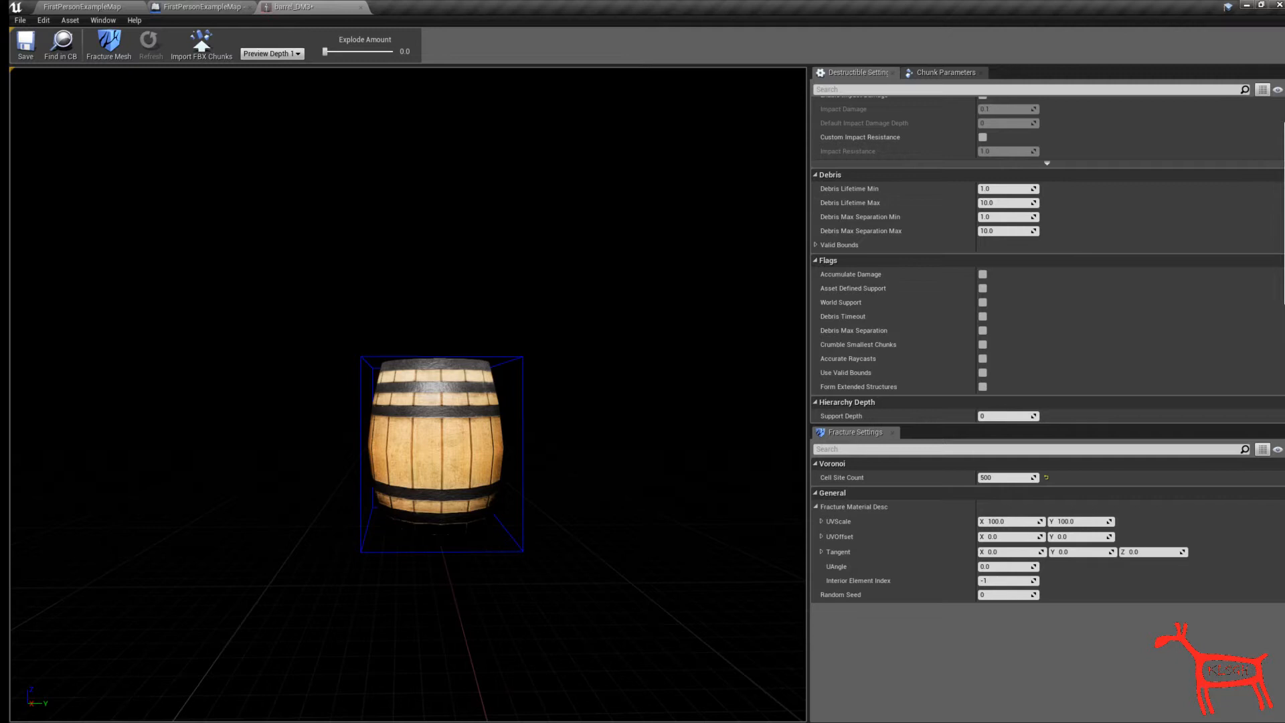
- Scroll up to the barrel's Damage settings showing threshold and spread
{"action": "scroll", "scroll_direction": "up", "scroll_amount": 3}
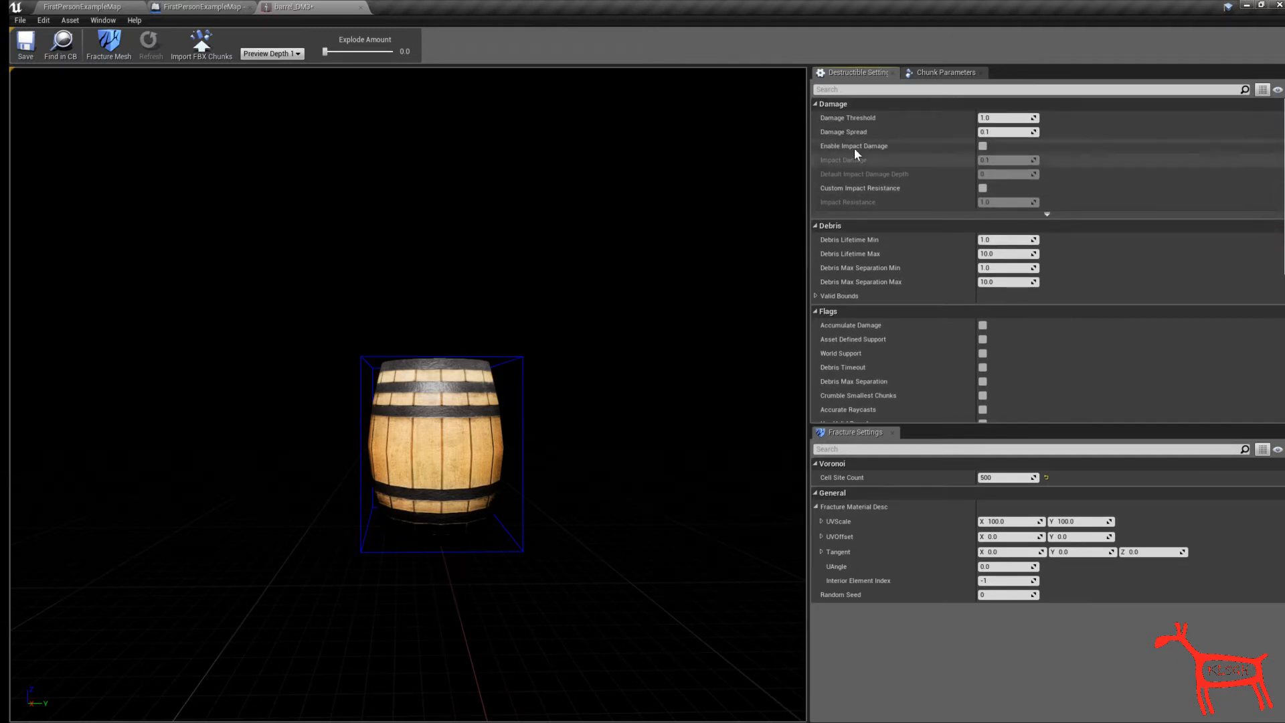
{"action": "mouse_move", "coordinate": [901, 146]}
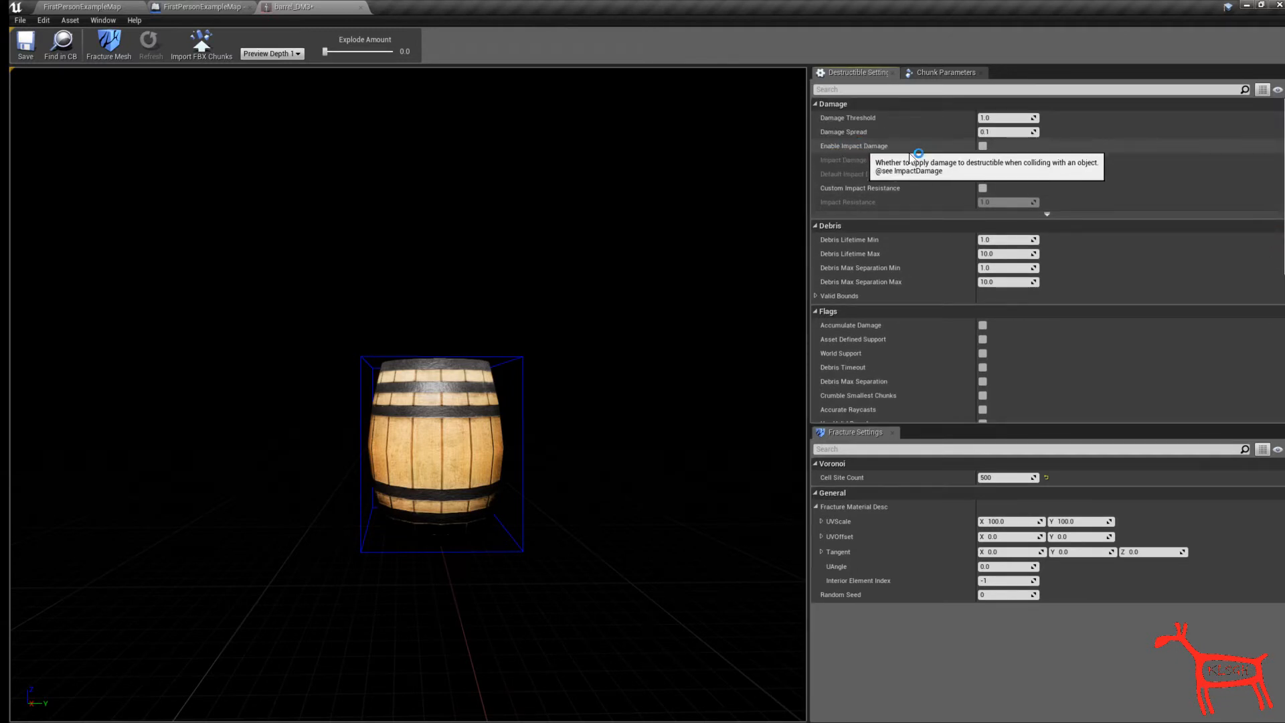
{"action": "mouse_move", "coordinate": [395, 365]}
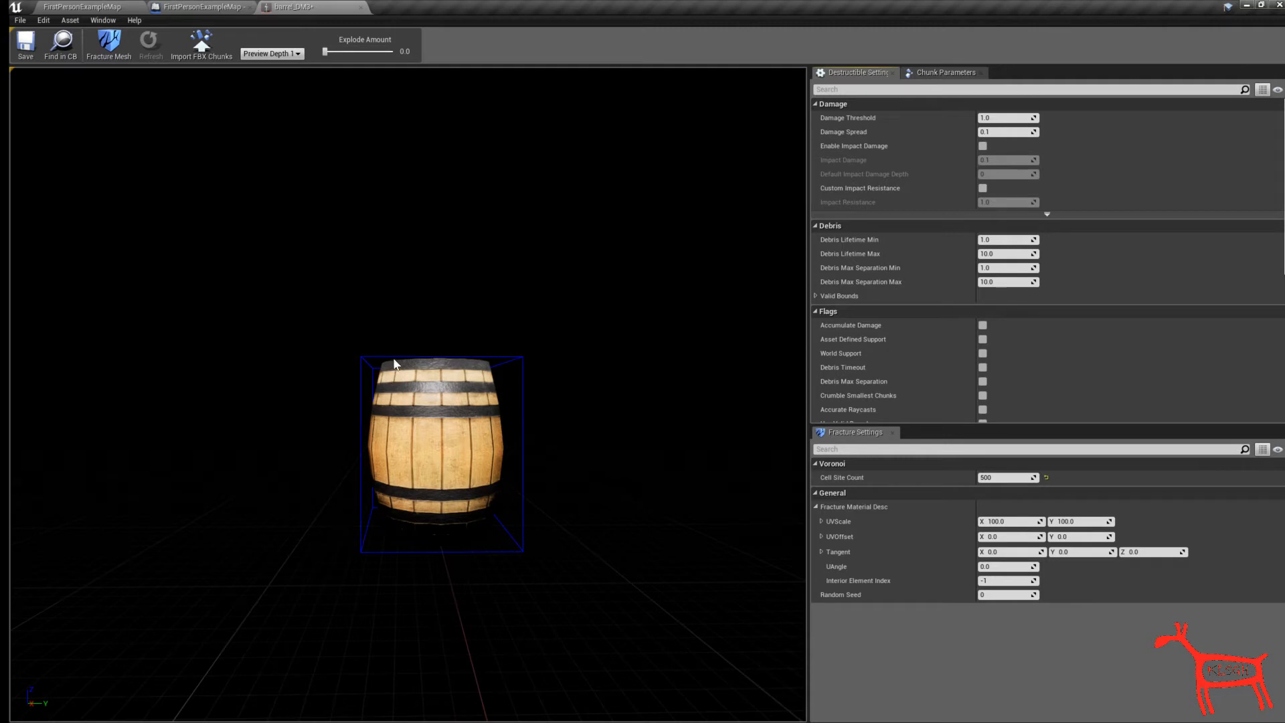
{"action": "mouse_move", "coordinate": [989, 146]}
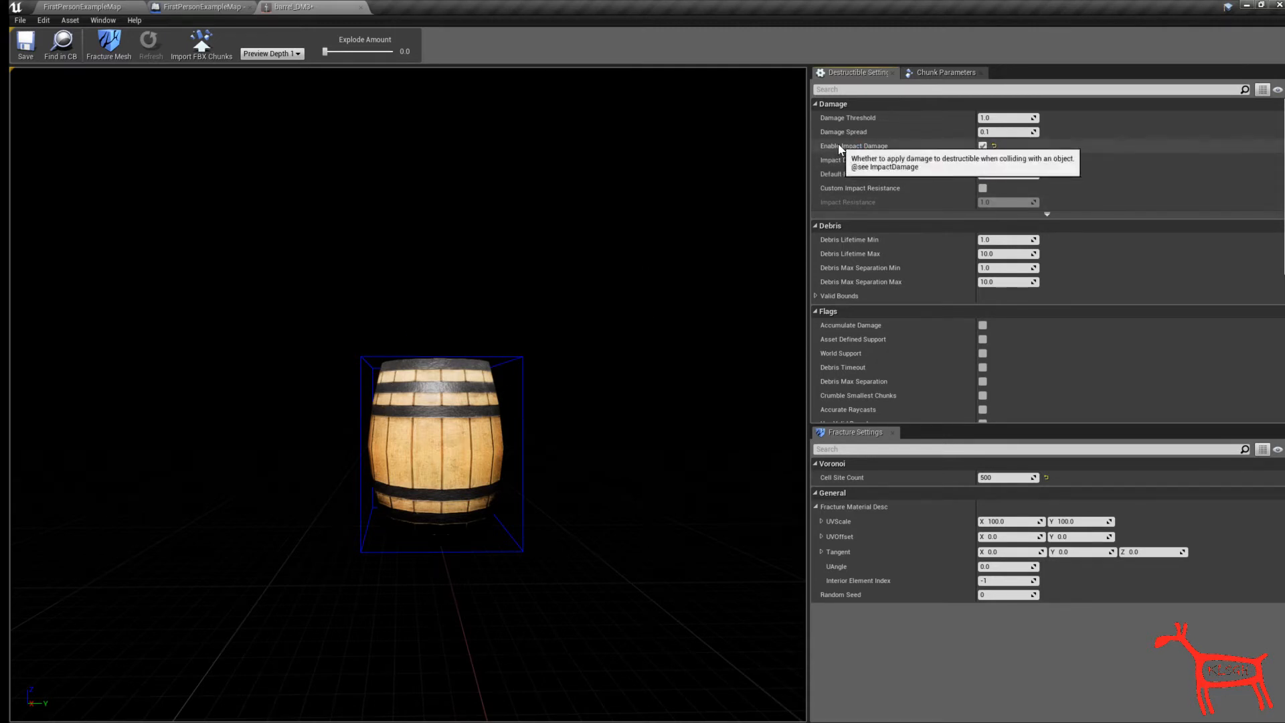
{"action": "mouse_move", "coordinate": [842, 132]}
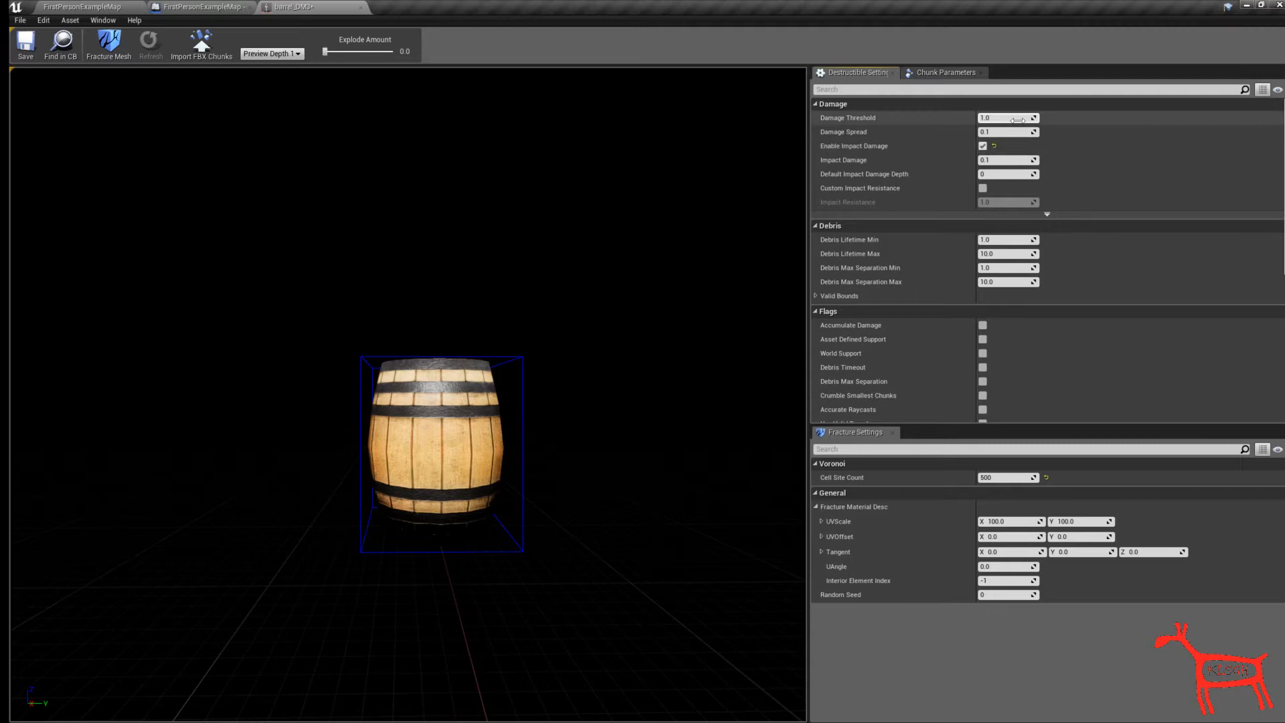
{"action": "mouse_move", "coordinate": [344, 261]}
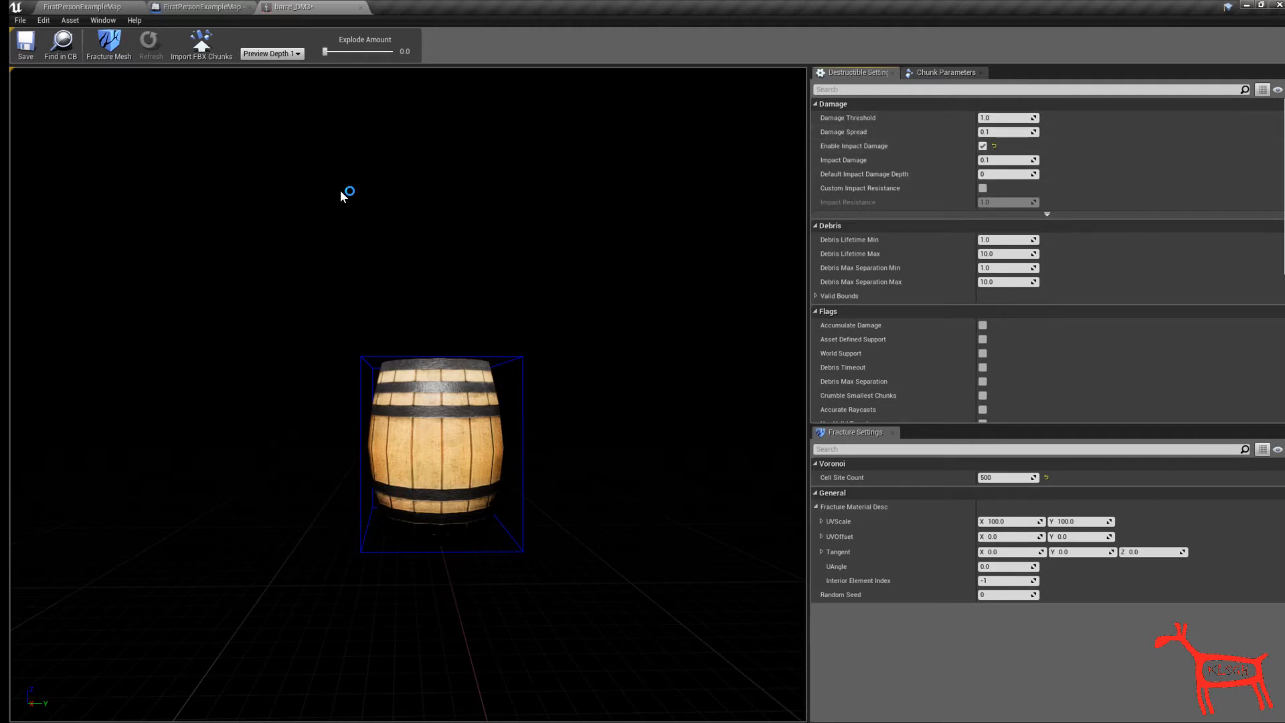
{"action": "mouse_move", "coordinate": [666, 267]}
{"action": "type", "text": "10"}
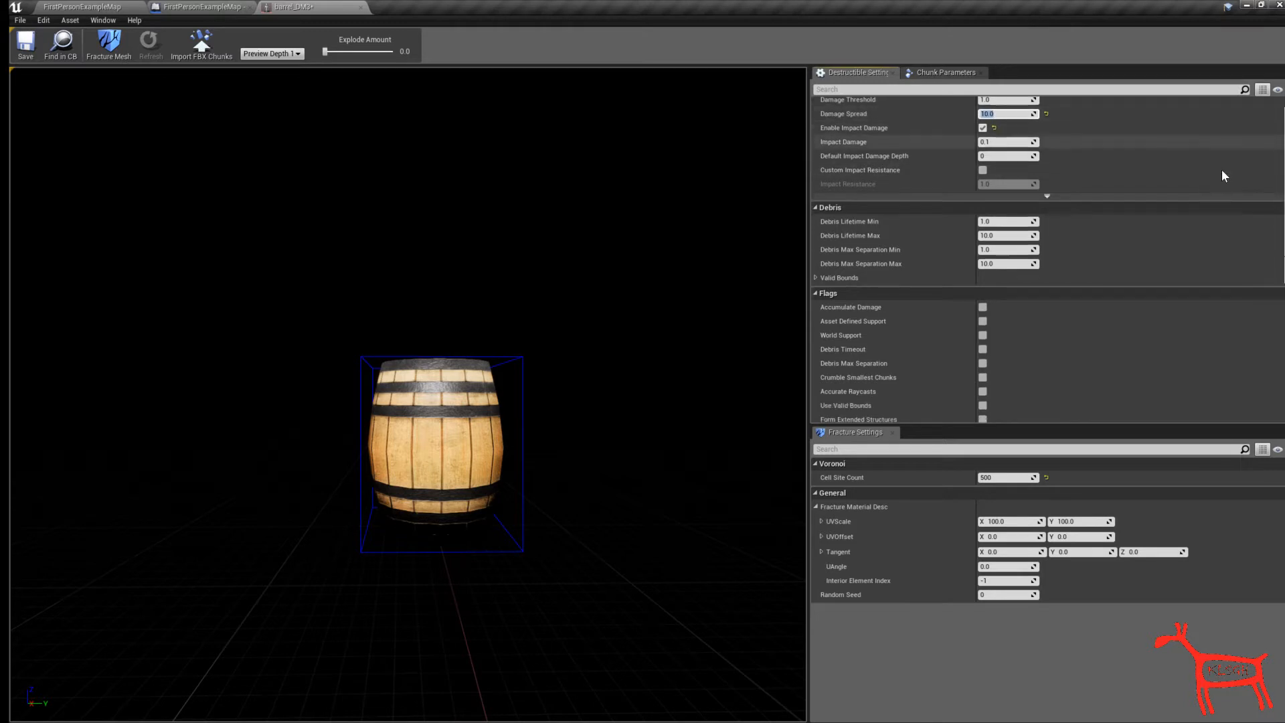
- Enable debris for the destructible barrel in the hierarchy depth settings
{"action": "scroll", "scroll_direction": "down", "scroll_amount": 3}
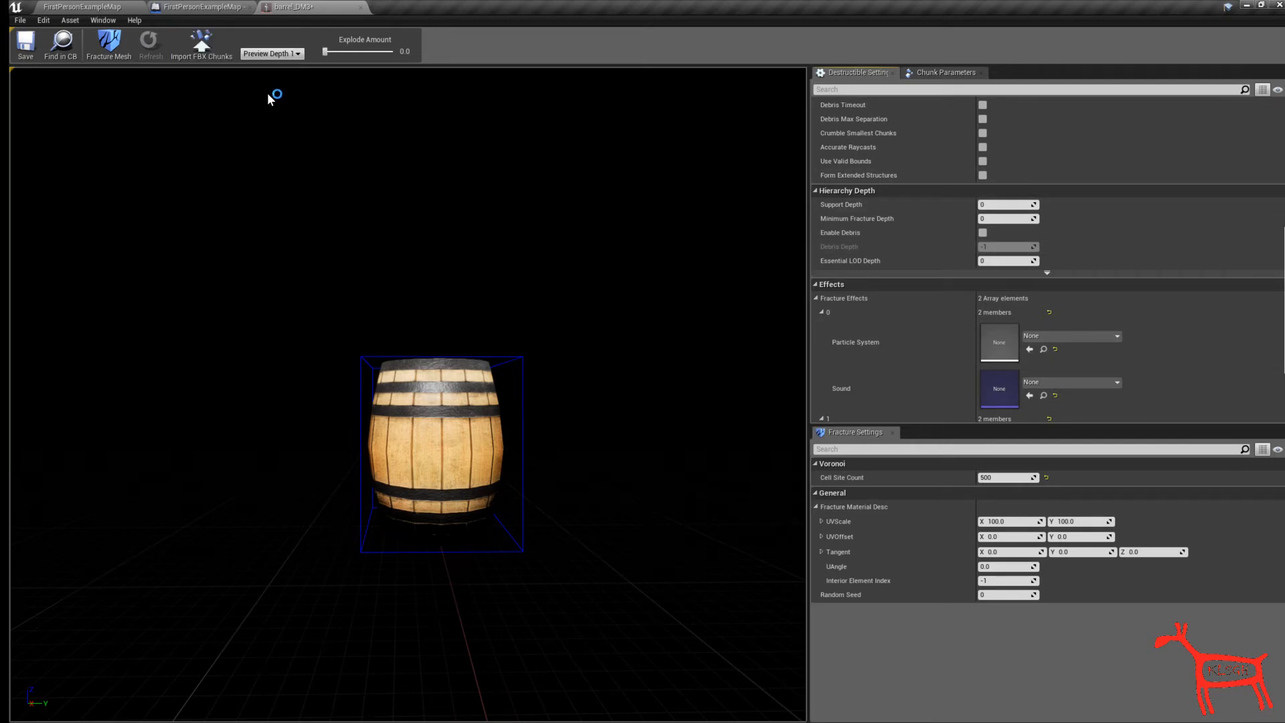
{"action": "mouse_move", "coordinate": [908, 337]}
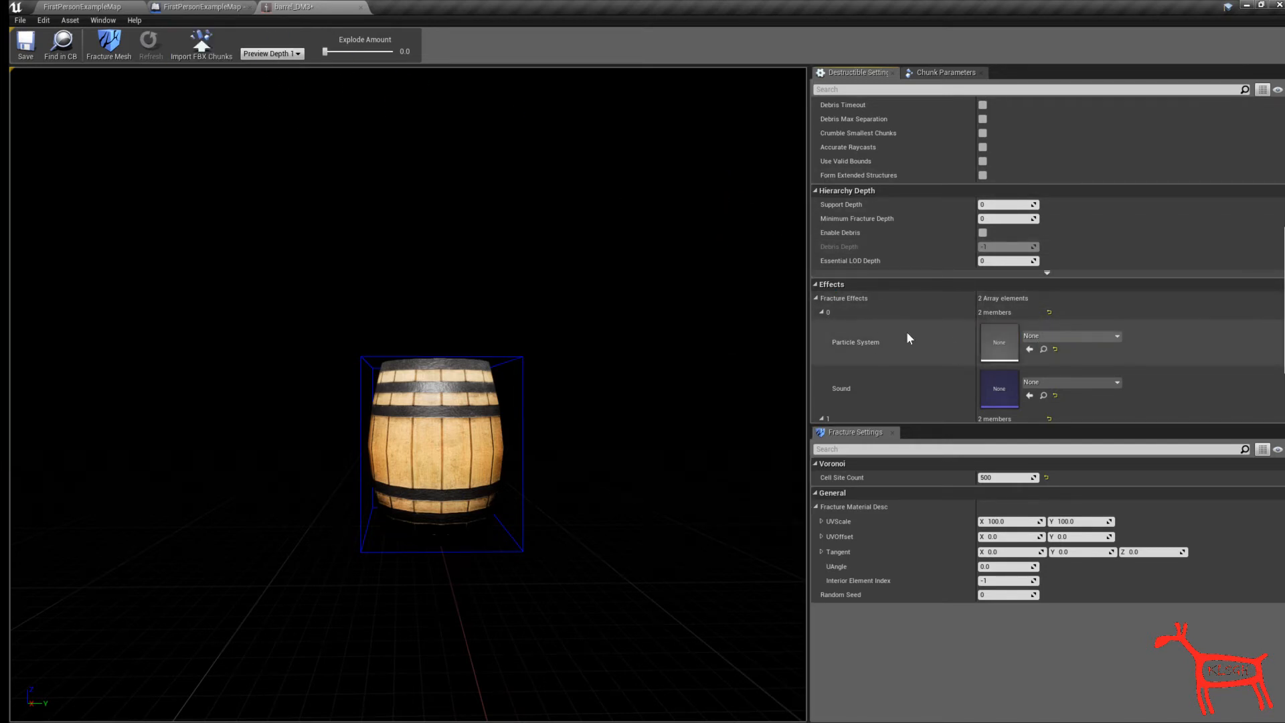
{"action": "mouse_move", "coordinate": [817, 374]}
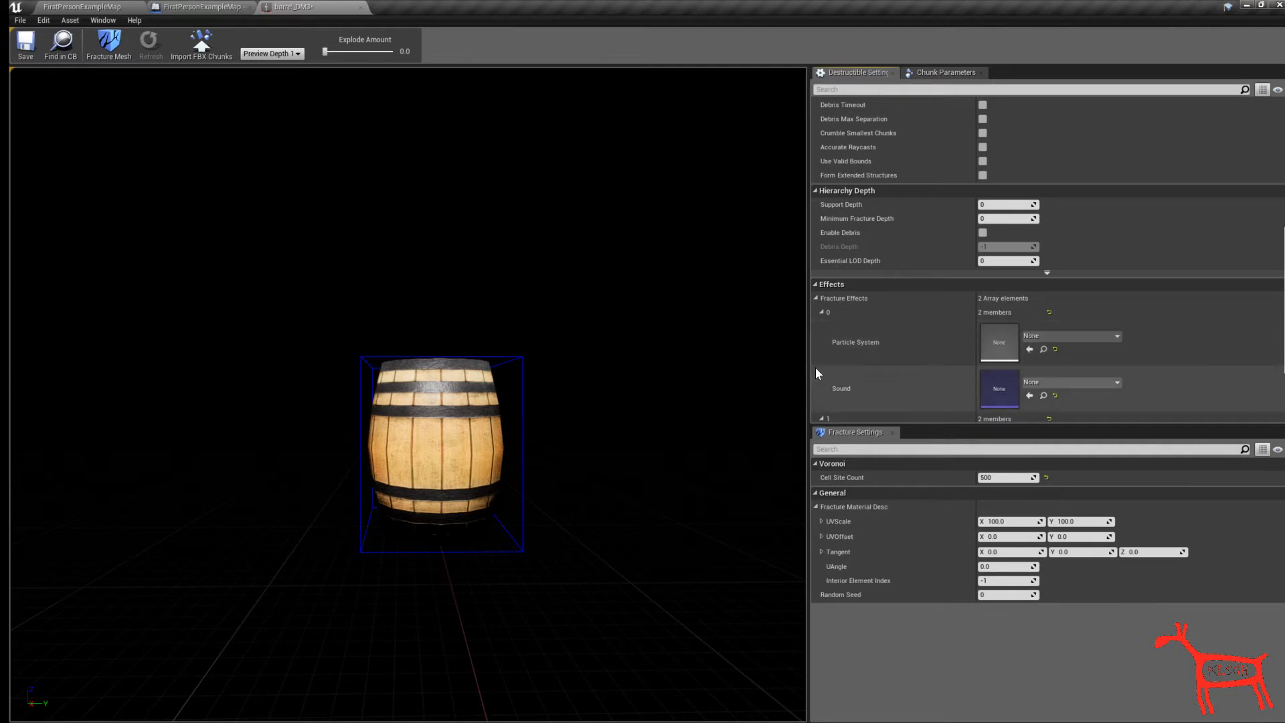
{"action": "mouse_move", "coordinate": [845, 238]}
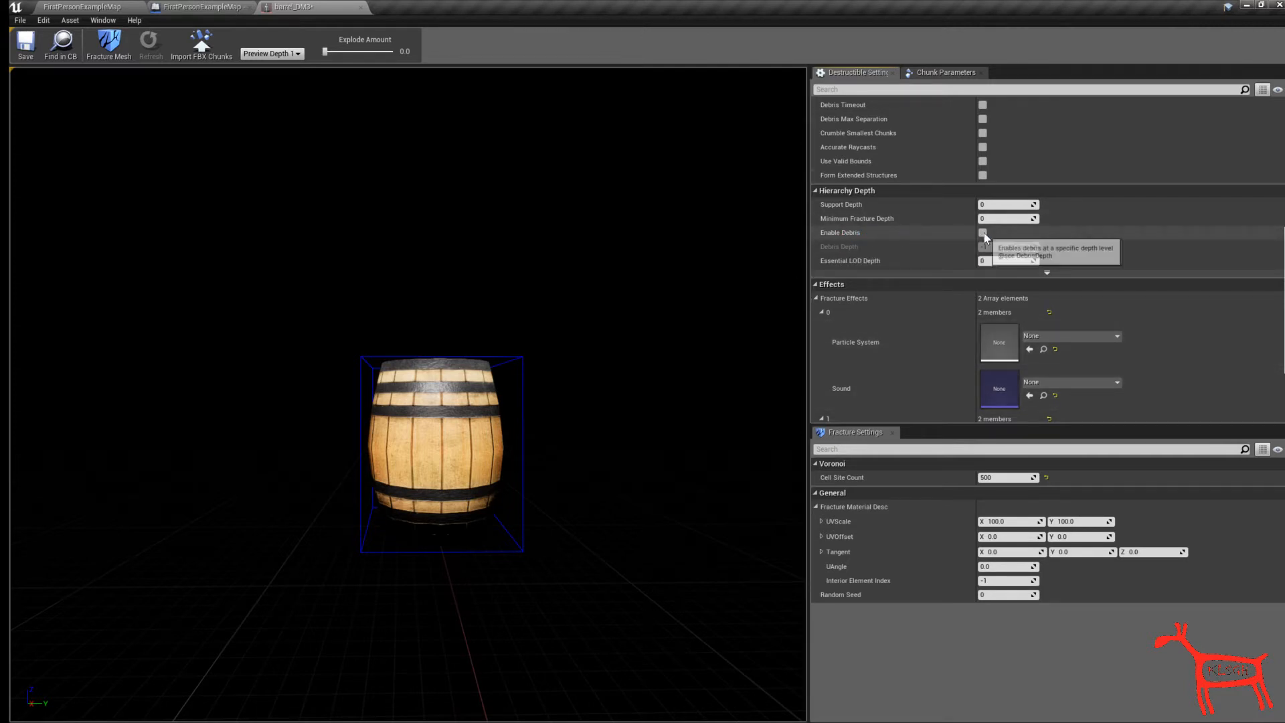
{"action": "left_click", "coordinate": [983, 232]}
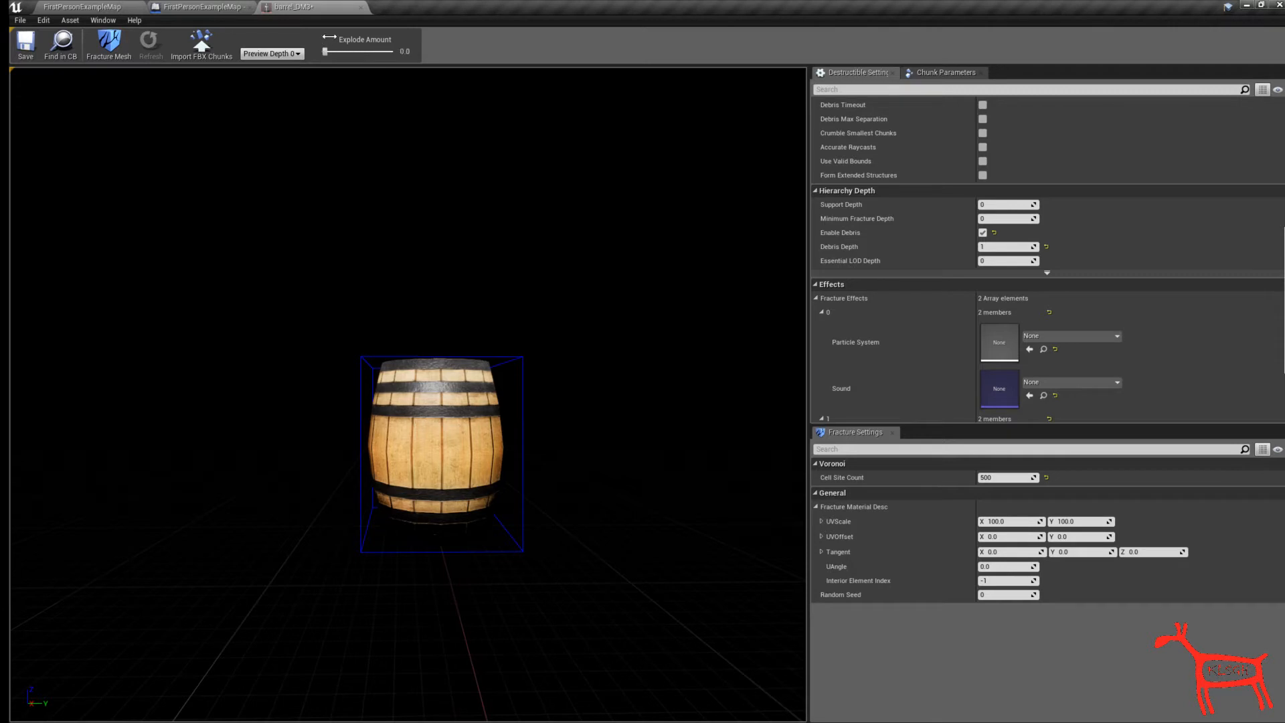
- Preview the barrel at fracture depth 1 with its chunks spread apart
{"action": "left_click_drag", "start_coordinate": [324, 51], "coordinate": [354, 51]}
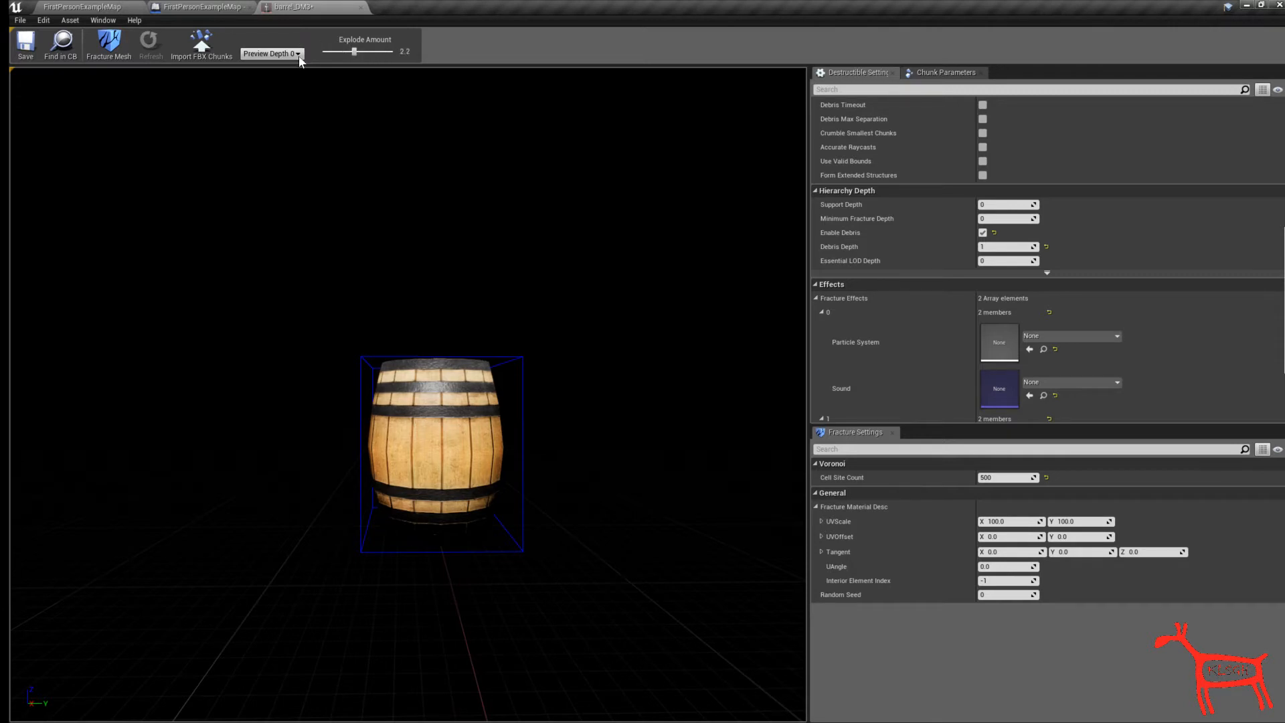
{"action": "left_click", "coordinate": [270, 54]}
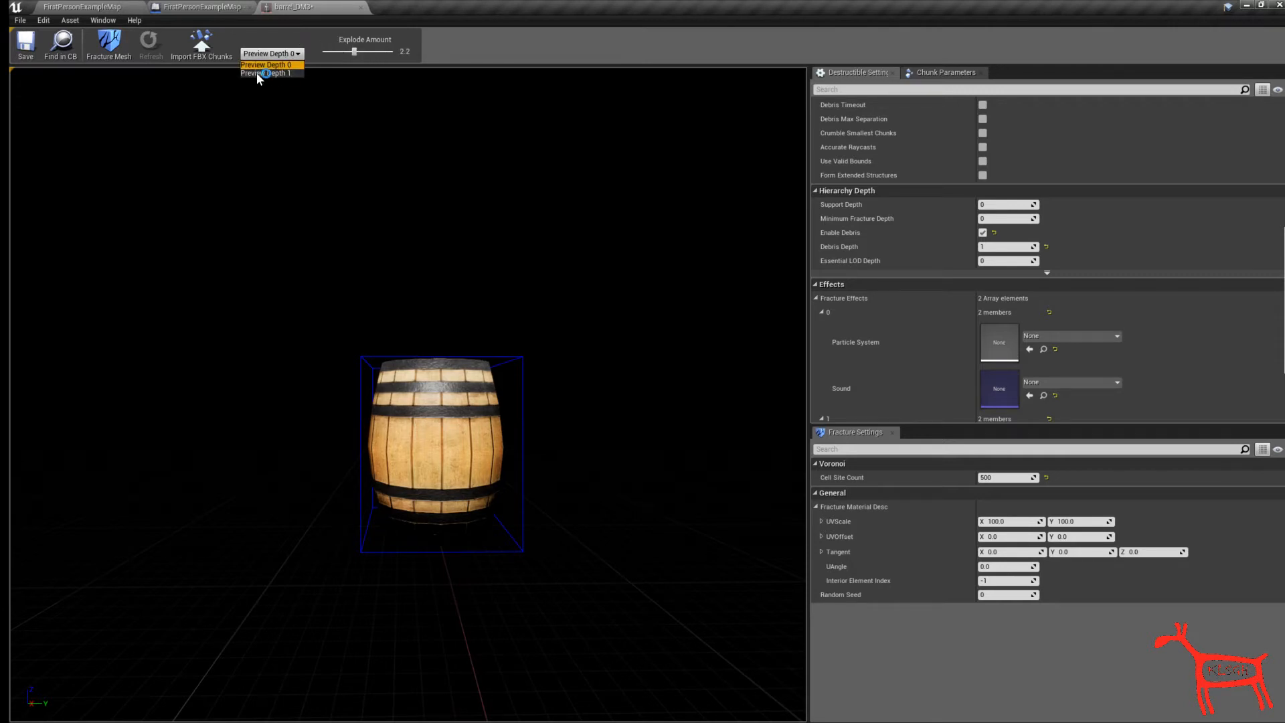
{"action": "left_click", "coordinate": [265, 73]}
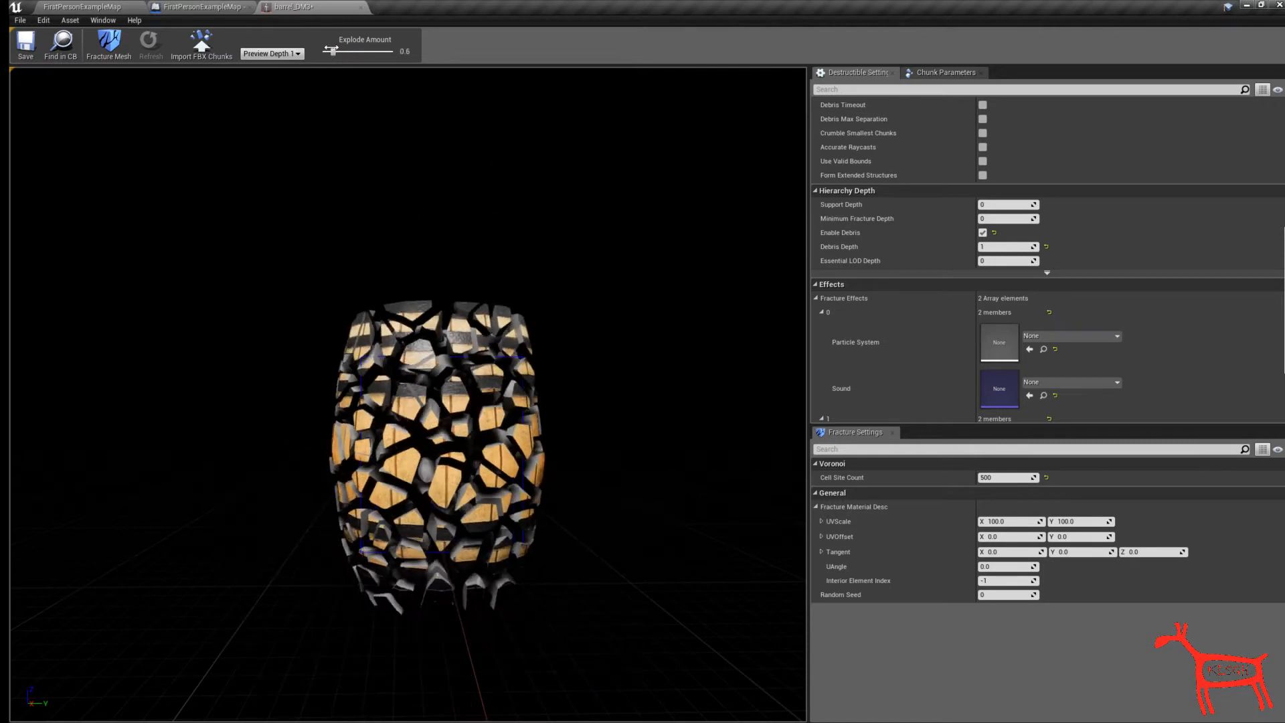
{"action": "left_click_drag", "start_coordinate": [333, 50], "coordinate": [354, 50]}
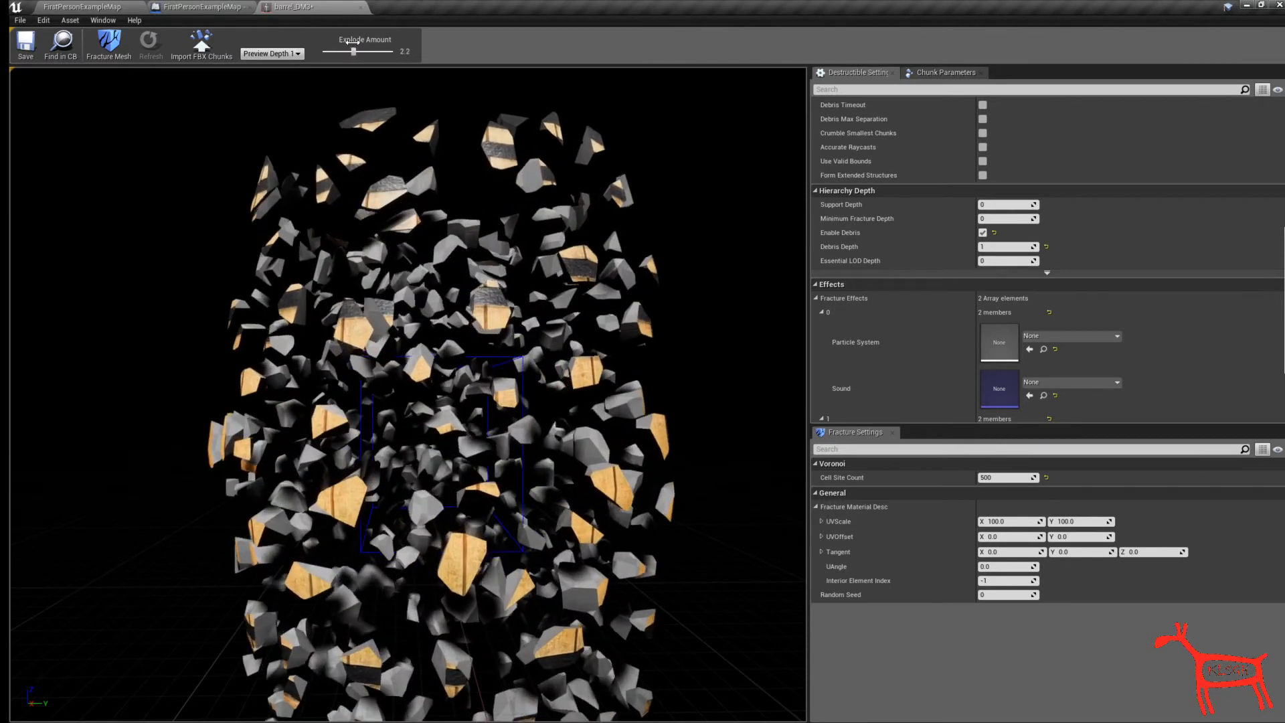
{"action": "left_click", "coordinate": [270, 54]}
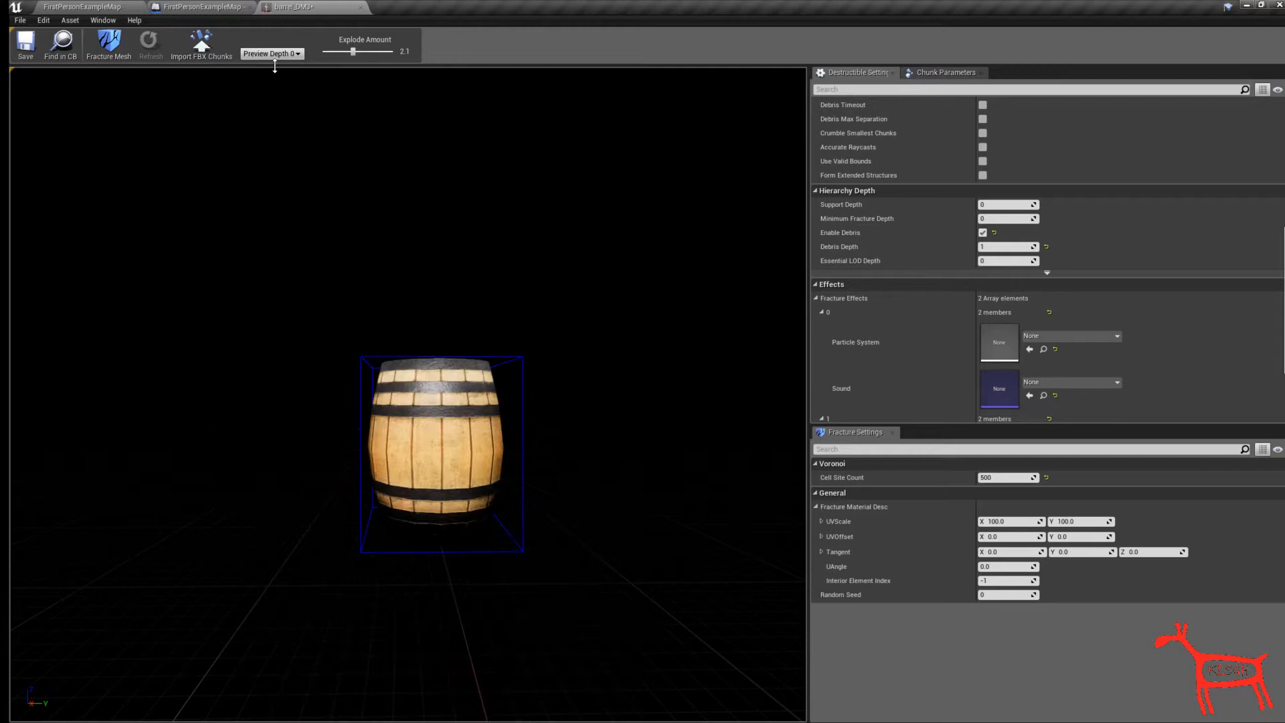
{"action": "left_click", "coordinate": [271, 53]}
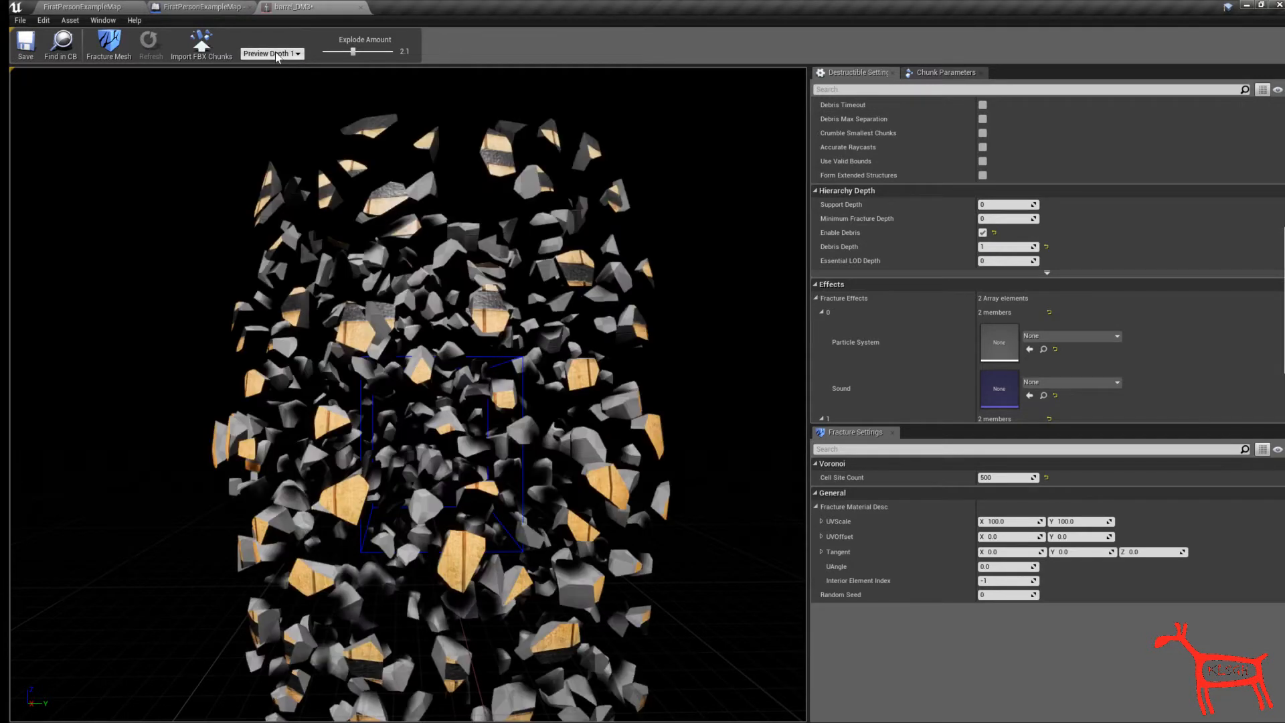
{"action": "mouse_move", "coordinate": [900, 322]}
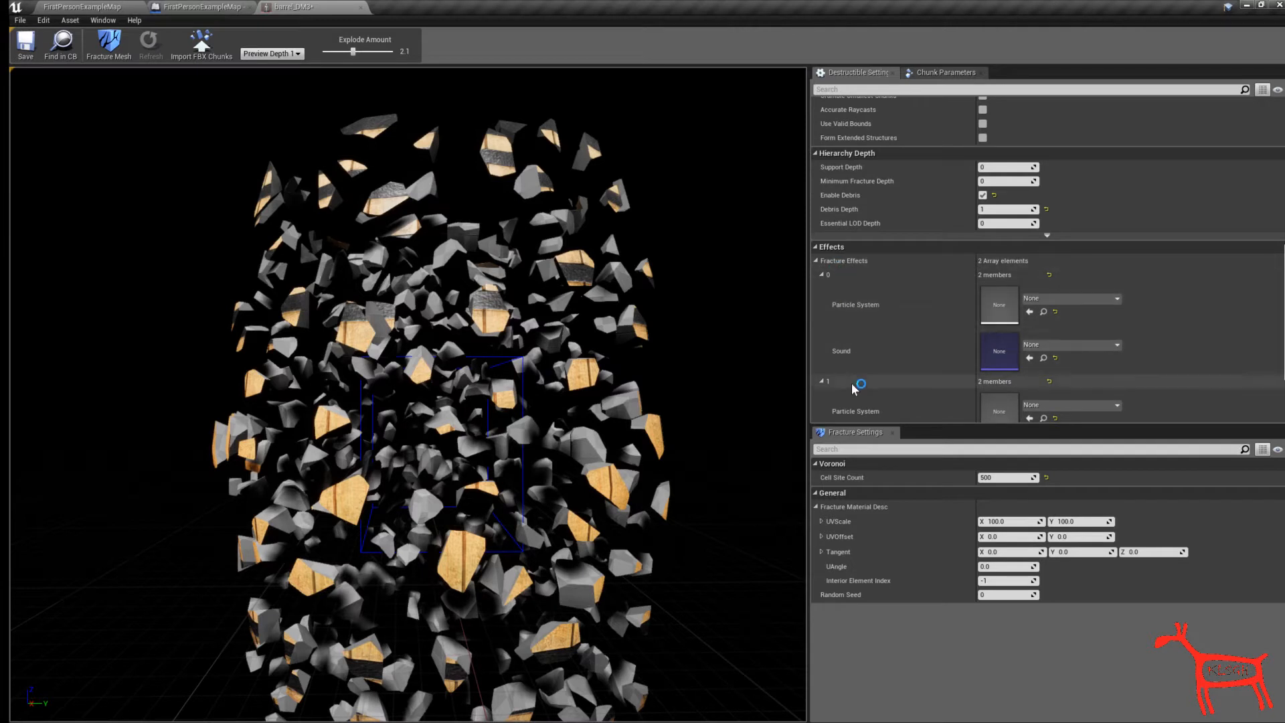
{"action": "mouse_move", "coordinate": [853, 294]}
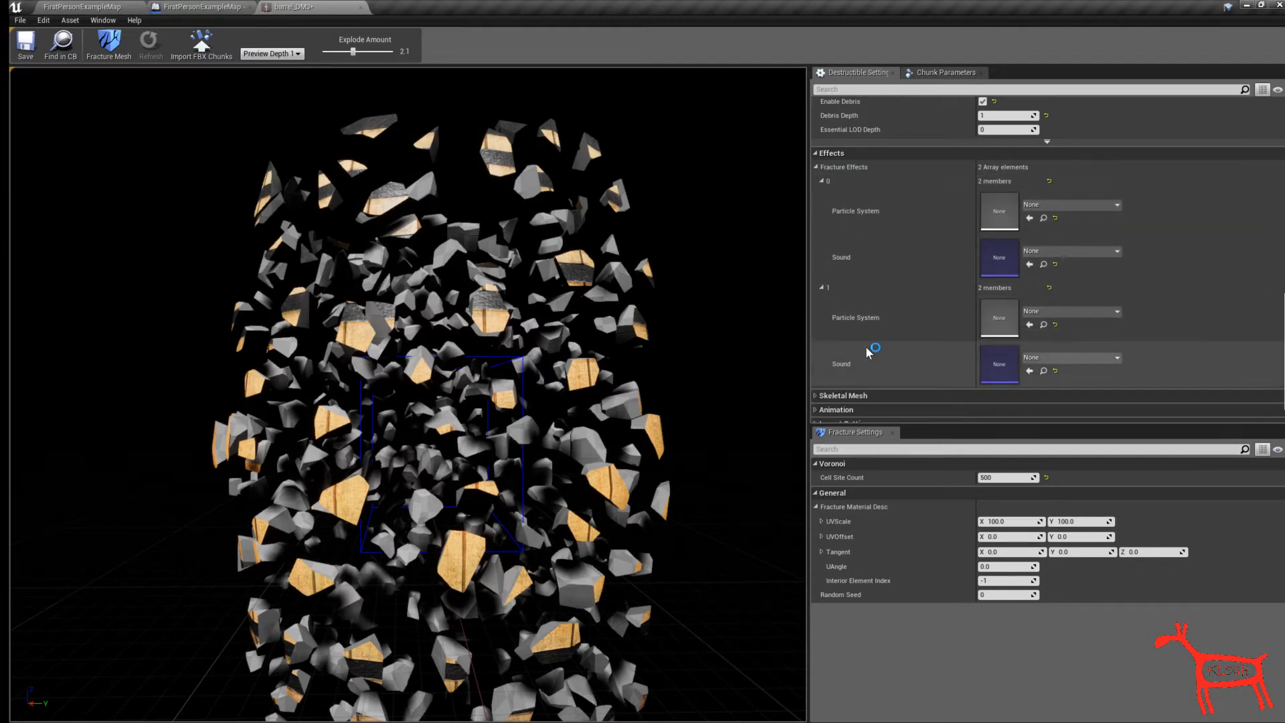
- Set P_Fire as the particle system for the second fracture effect and check the exploded preview
{"action": "left_click", "coordinate": [1116, 311]}
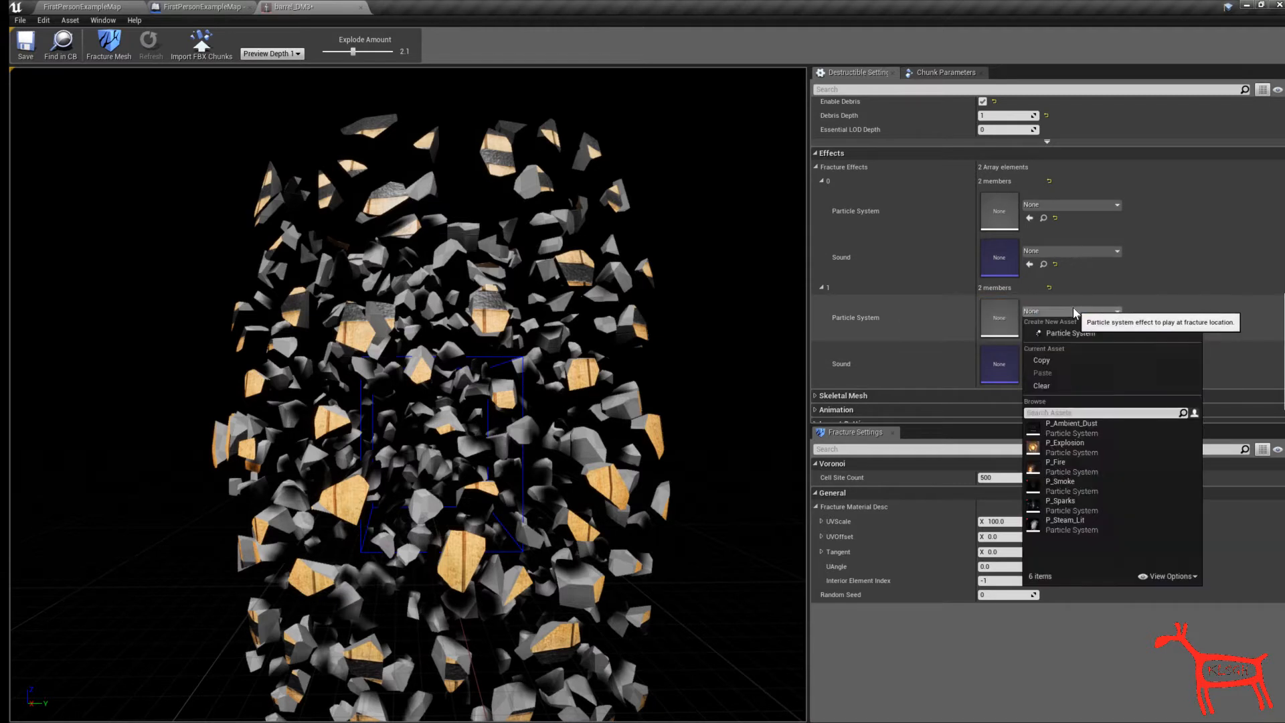
{"action": "mouse_move", "coordinate": [1057, 462]}
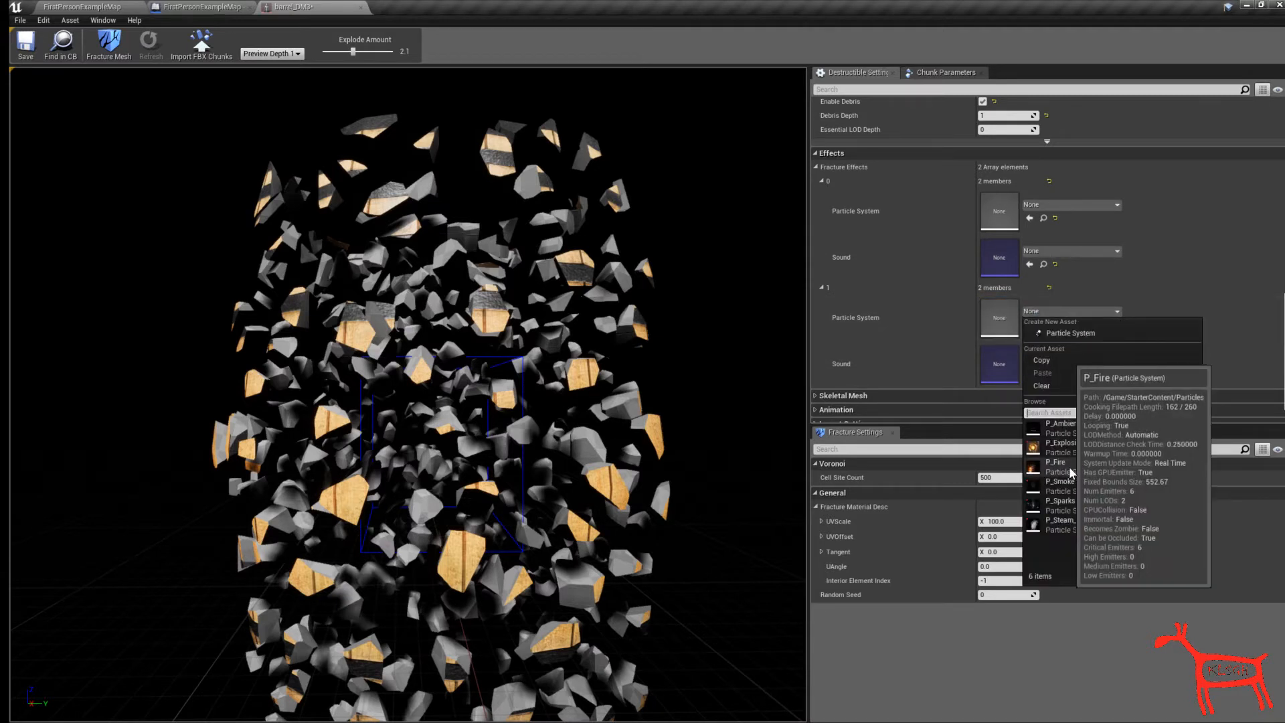
{"action": "left_click", "coordinate": [1057, 462]}
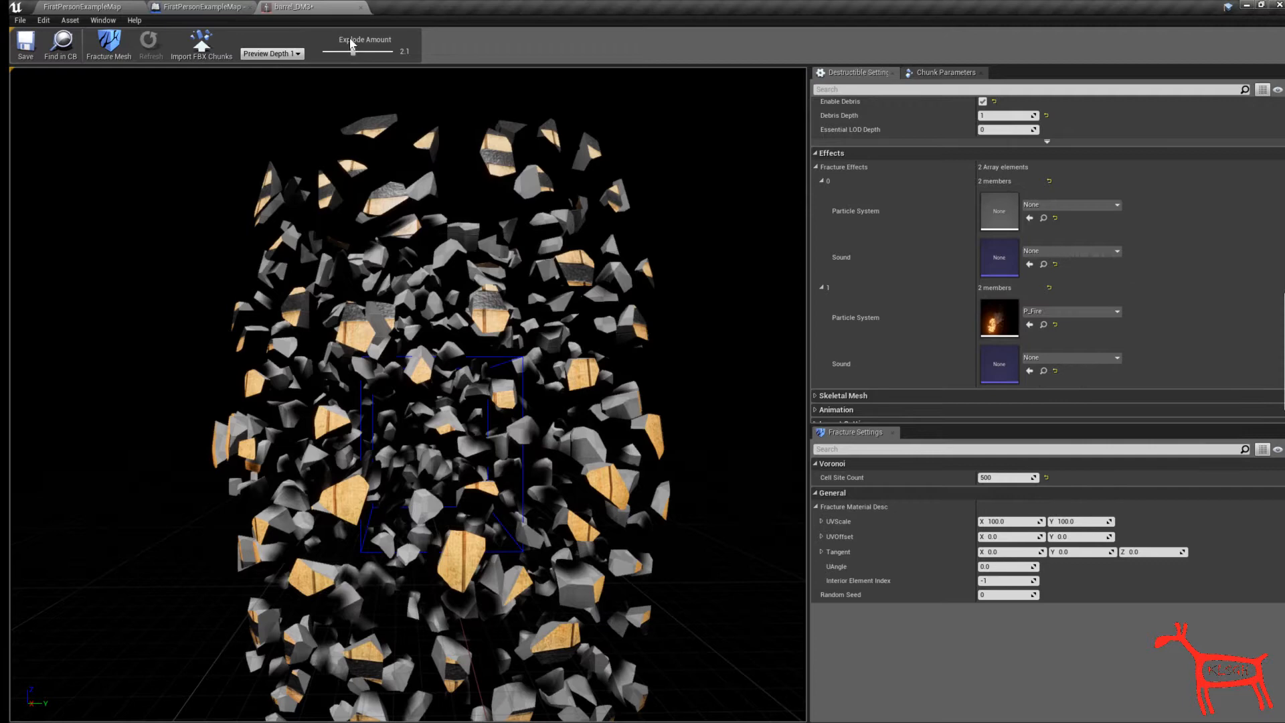
{"action": "left_click_drag", "start_coordinate": [352, 53], "coordinate": [326, 52]}
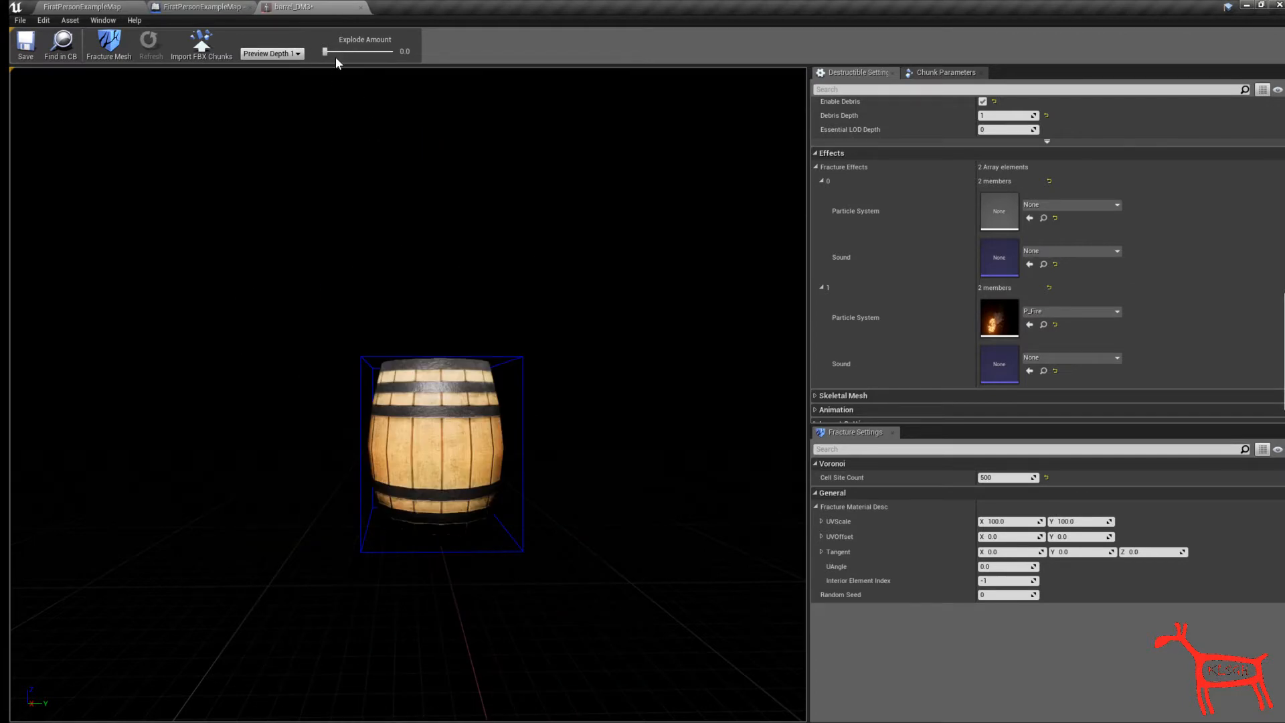
{"action": "left_click_drag", "start_coordinate": [326, 51], "coordinate": [350, 51]}
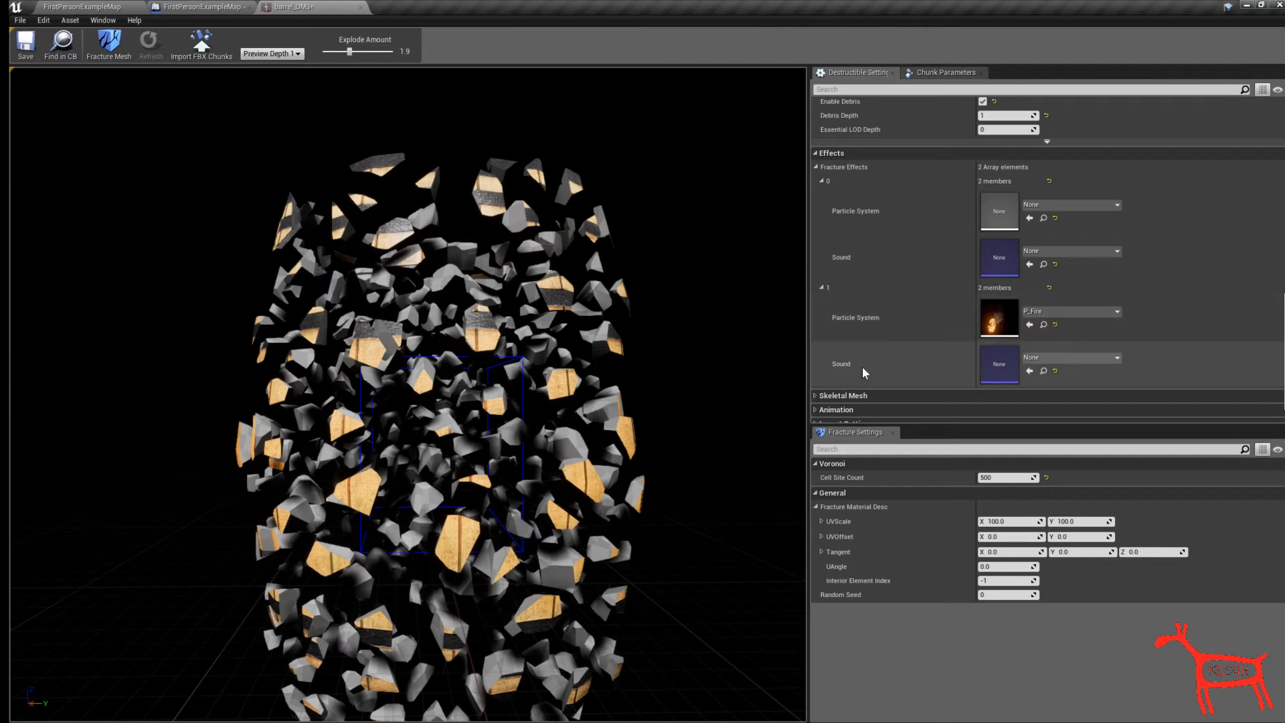
{"action": "mouse_move", "coordinate": [1094, 360]}
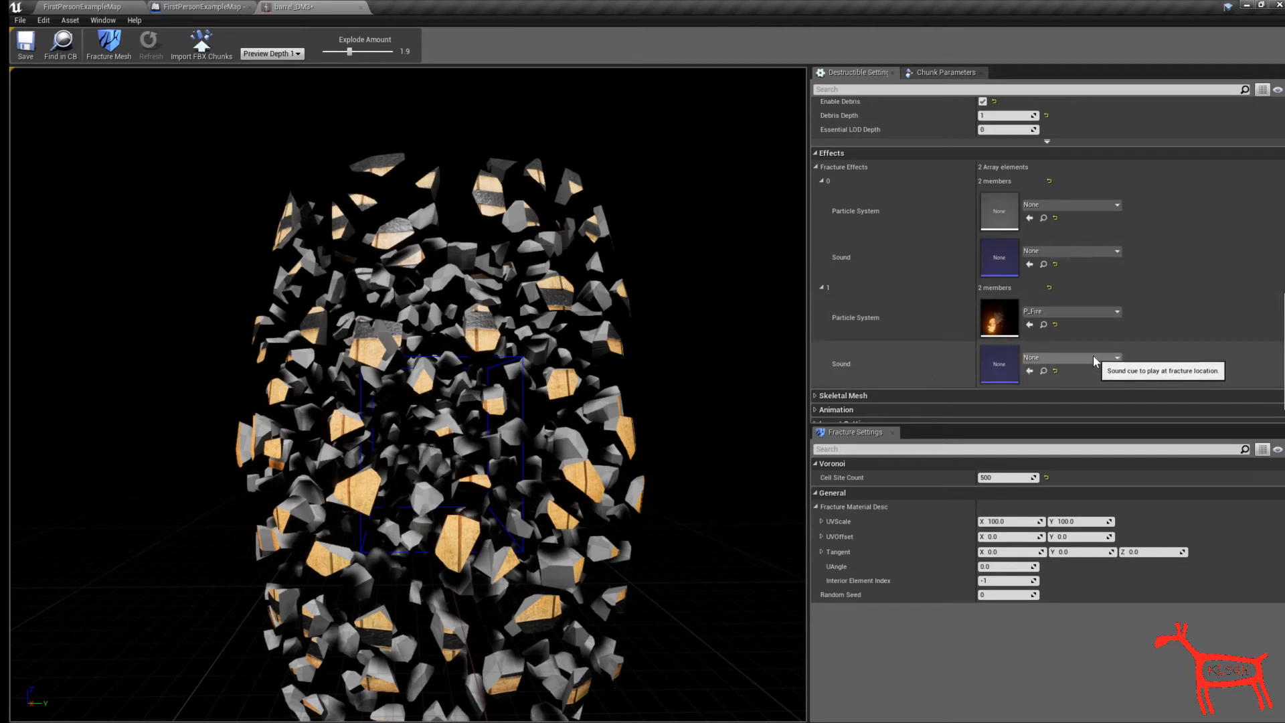
- Set Explosion01 as the sound for the second fracture effect
{"action": "left_click", "coordinate": [1113, 357]}
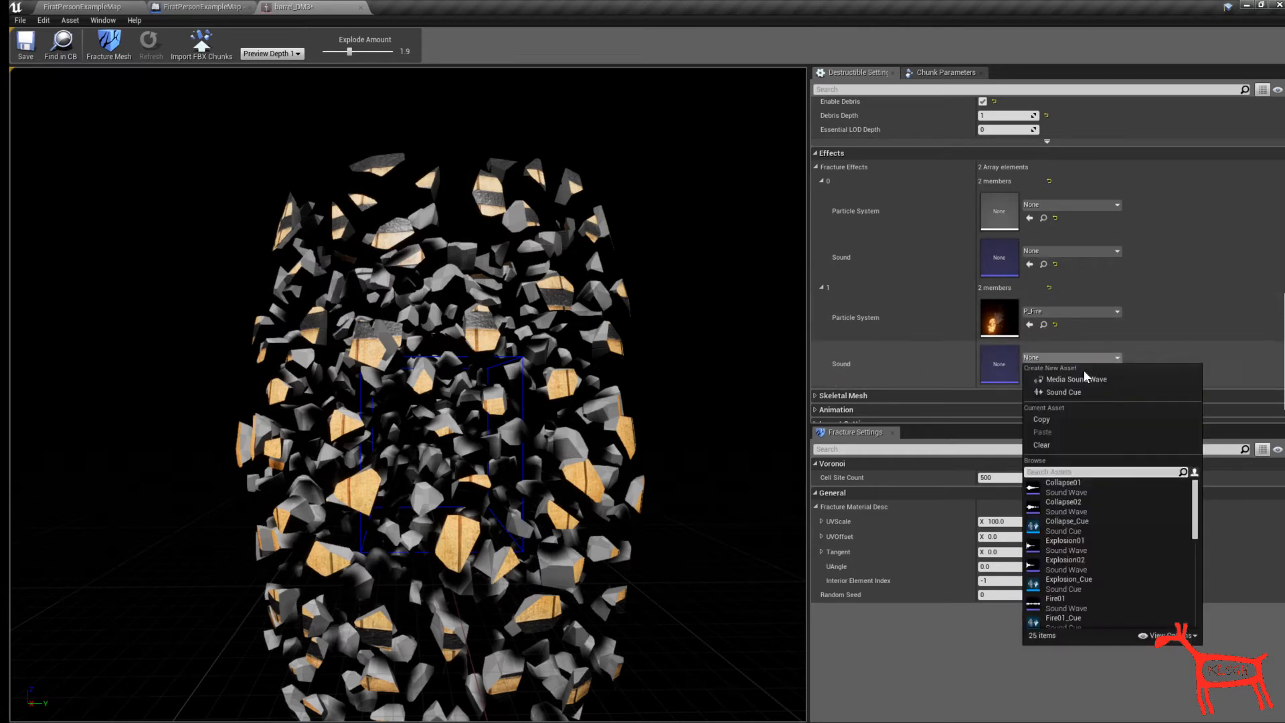
{"action": "mouse_move", "coordinate": [1066, 530]}
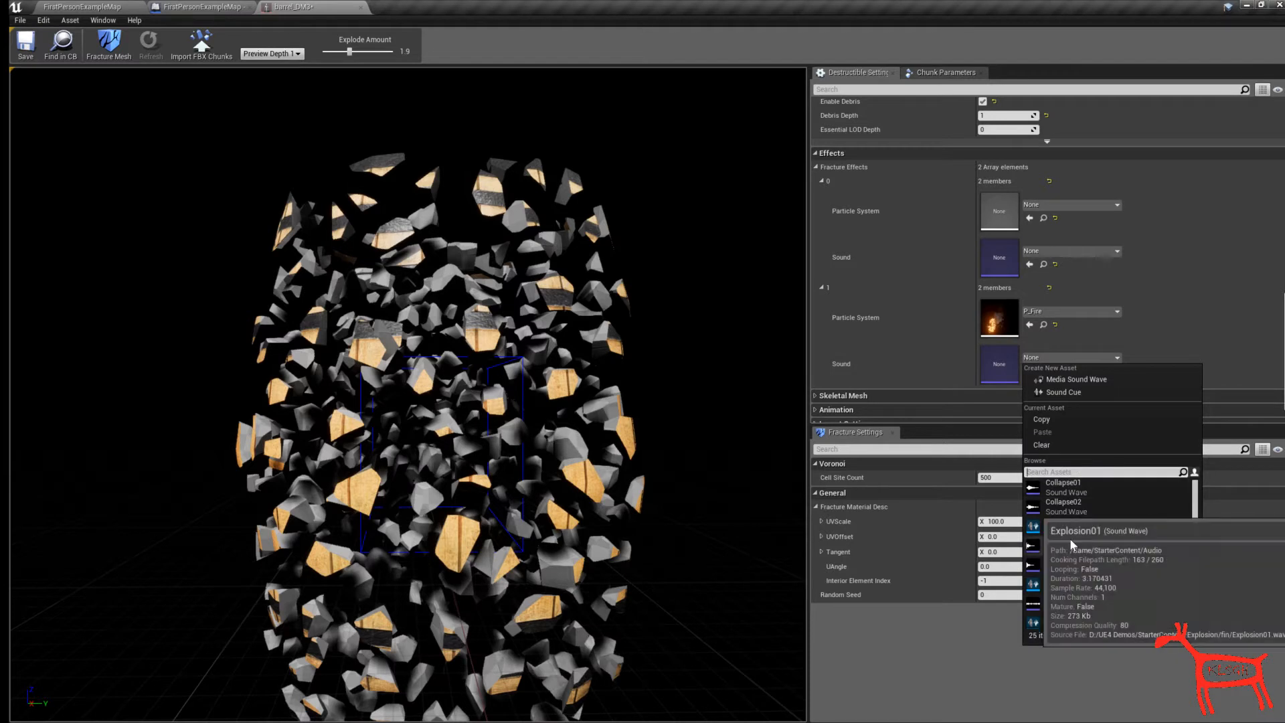
{"action": "left_click", "coordinate": [1074, 530]}
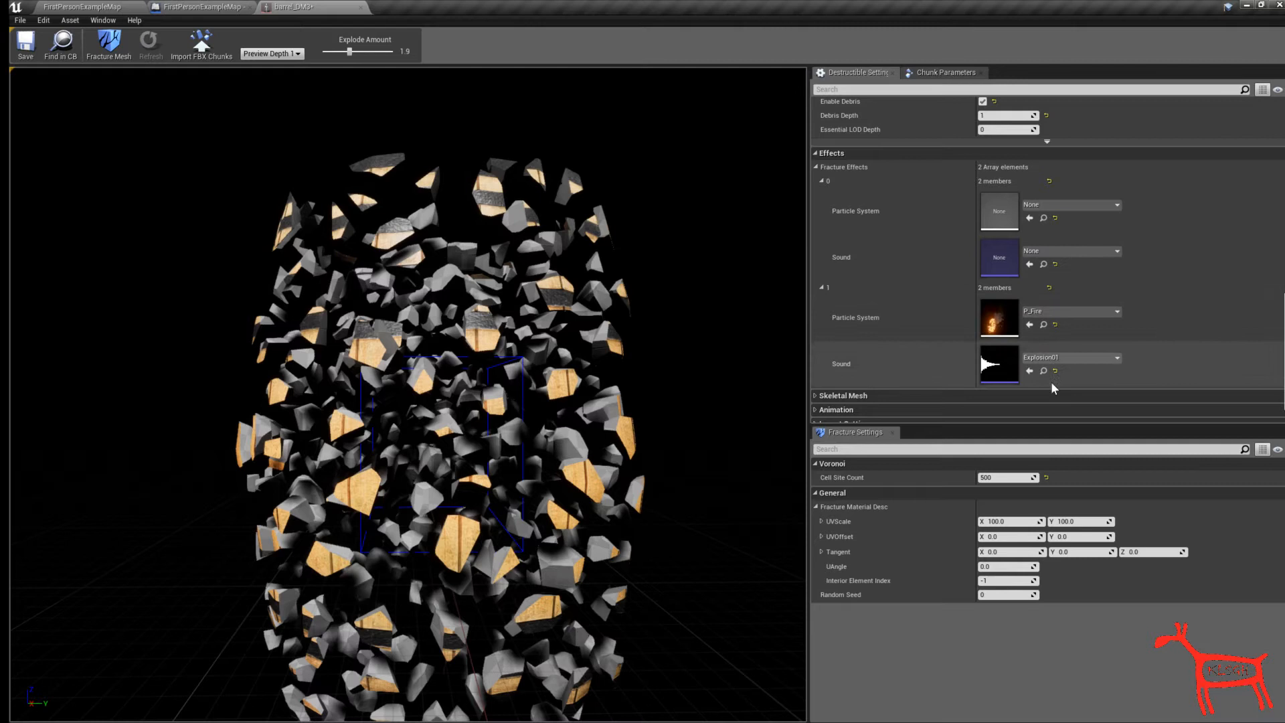
{"action": "mouse_move", "coordinate": [1233, 359]}
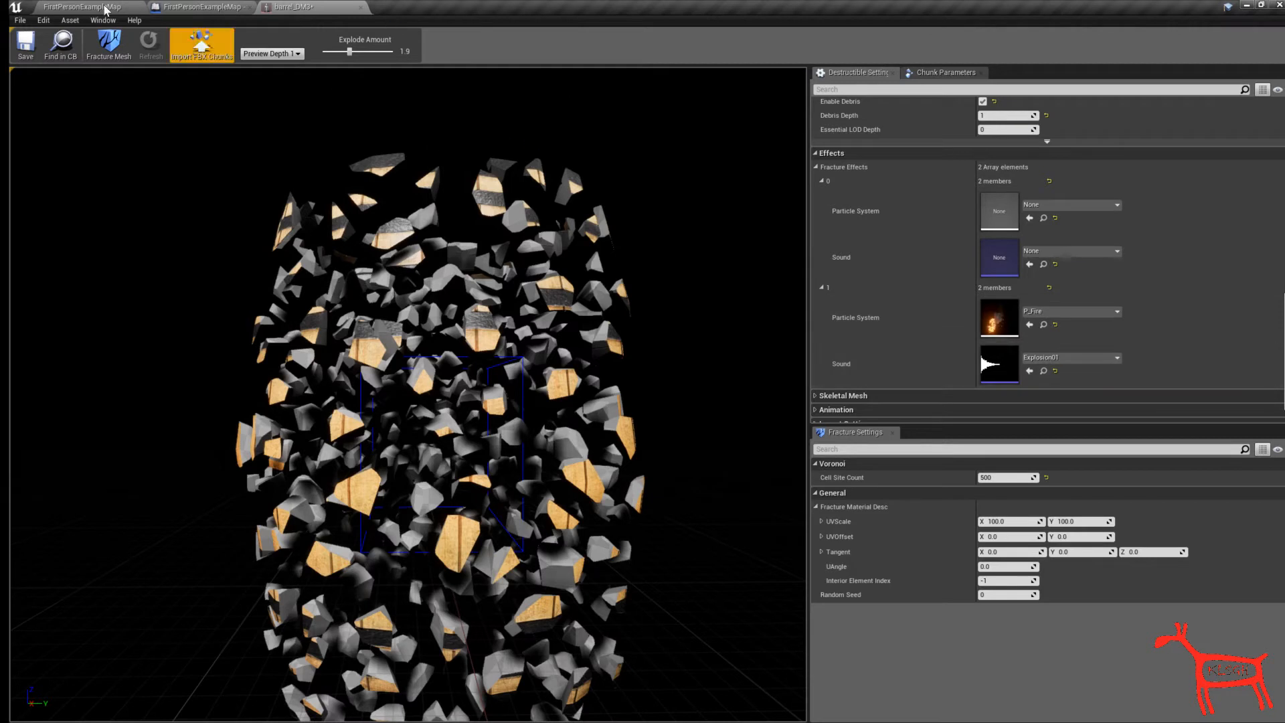
{"action": "mouse_move", "coordinate": [969, 497]}
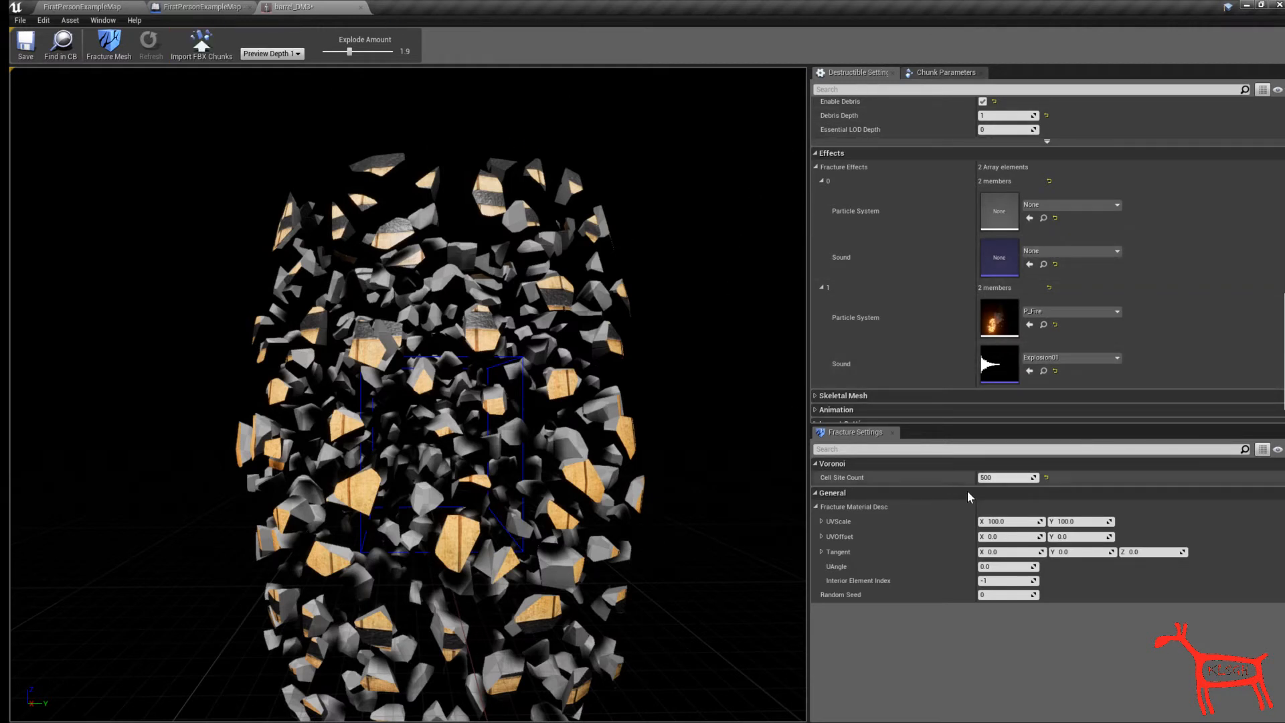
{"action": "mouse_move", "coordinate": [24, 43]}
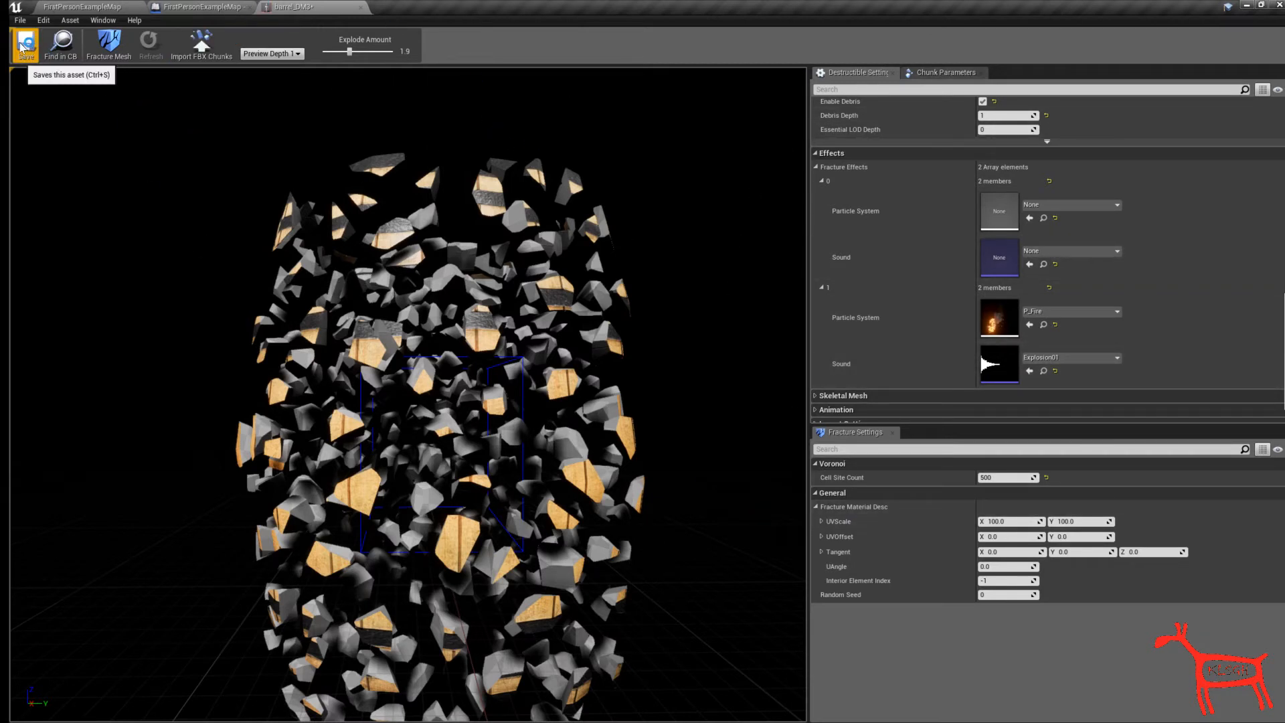
{"action": "mouse_move", "coordinate": [79, 7]}
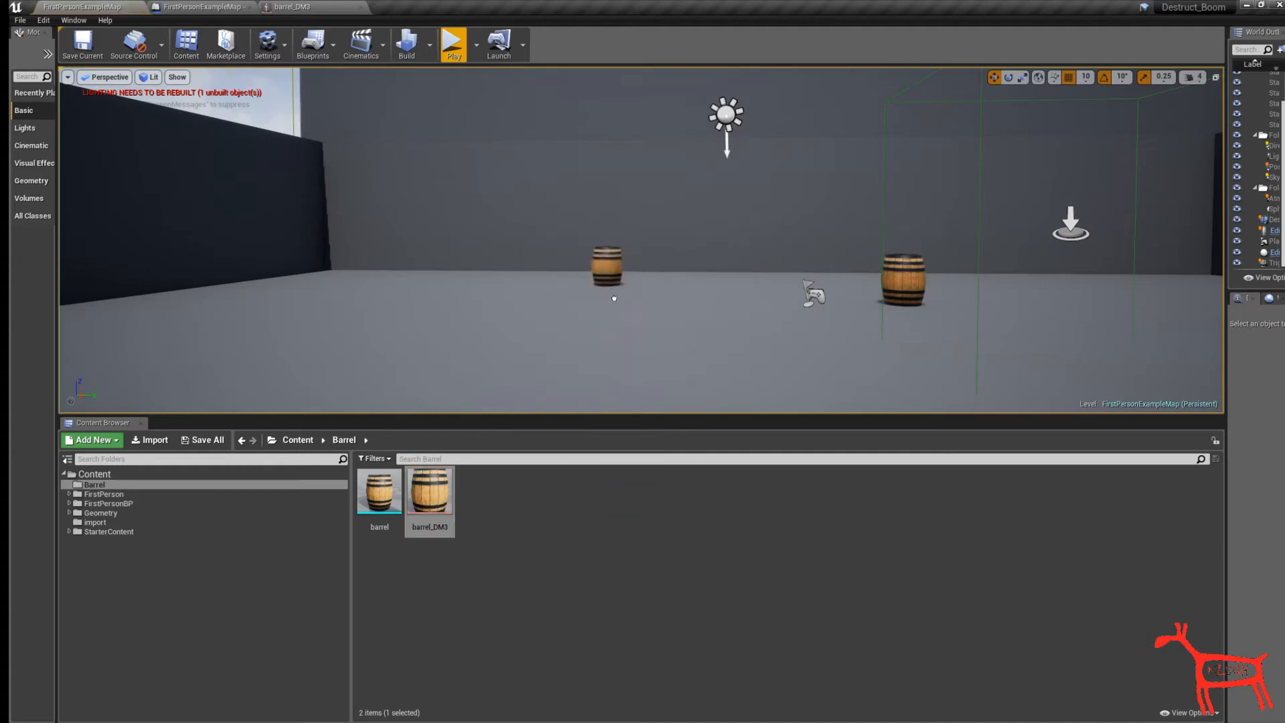
- Select the barrel in the level, enable Simulate Physics and turn off Start Awake
{"action": "left_click", "coordinate": [606, 262]}
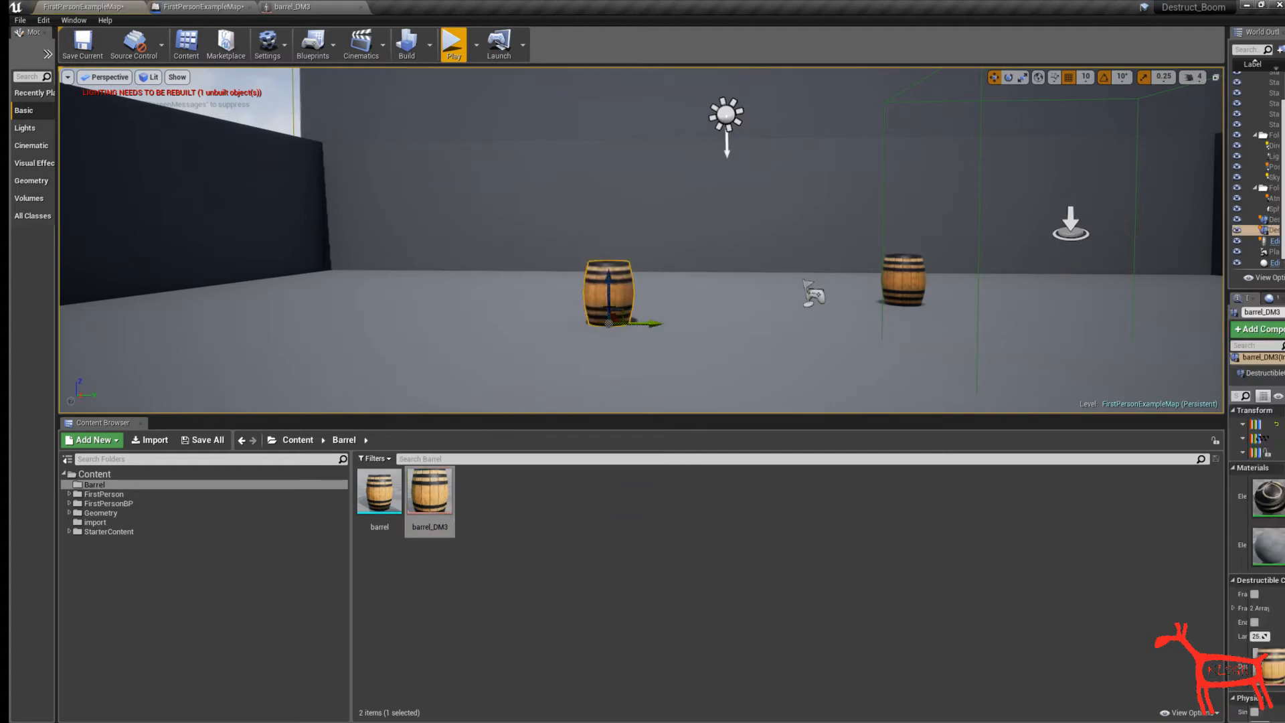
{"action": "mouse_move", "coordinate": [1132, 328]}
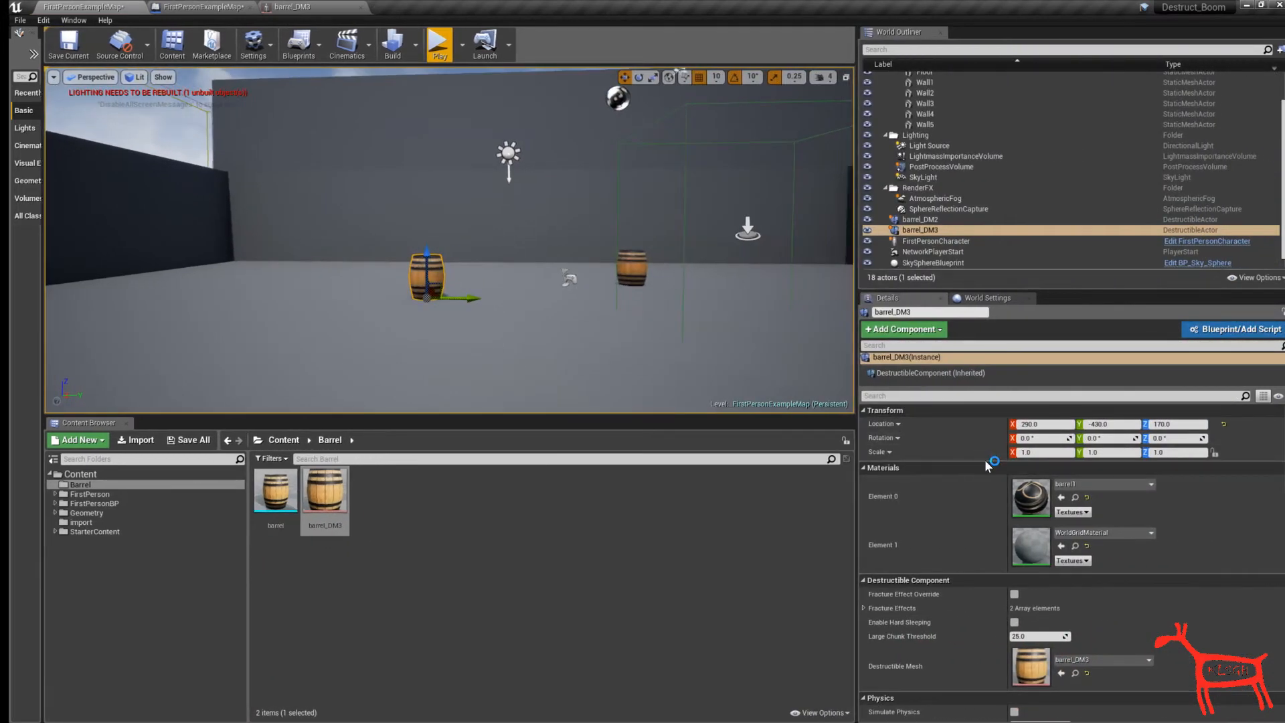
{"action": "scroll", "scroll_direction": "down", "scroll_amount": 3}
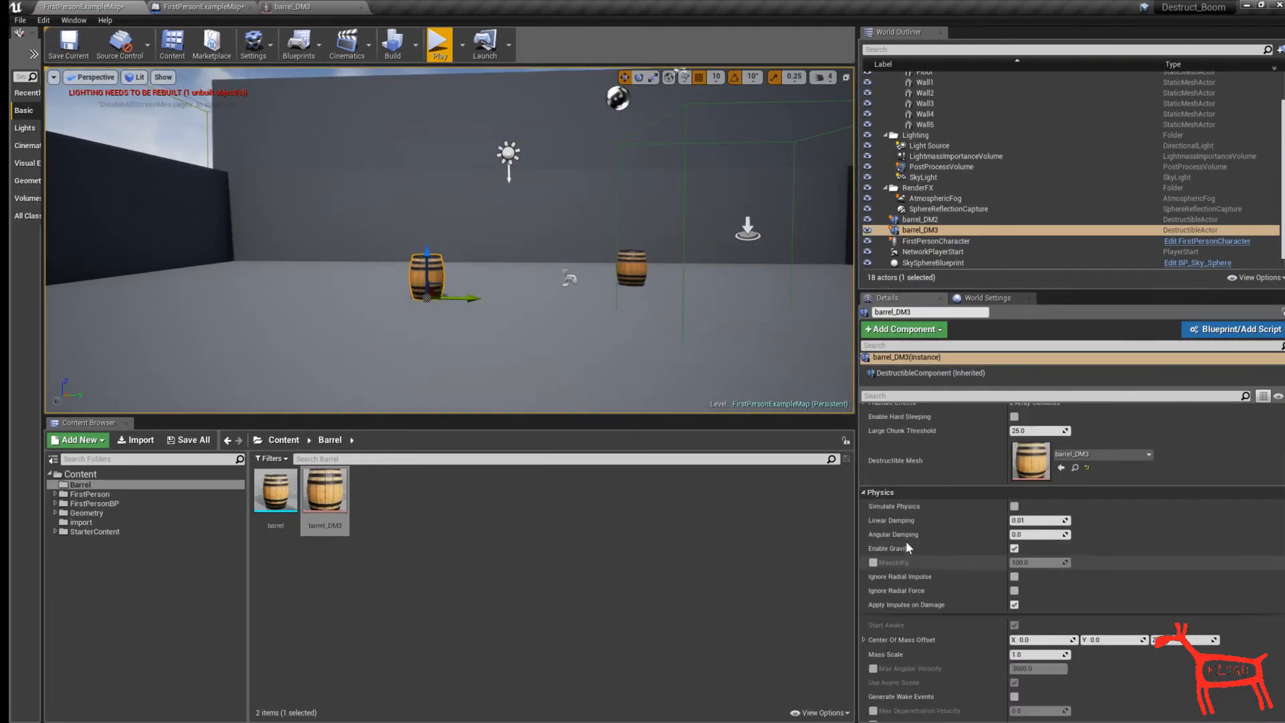
{"action": "mouse_move", "coordinate": [1014, 506]}
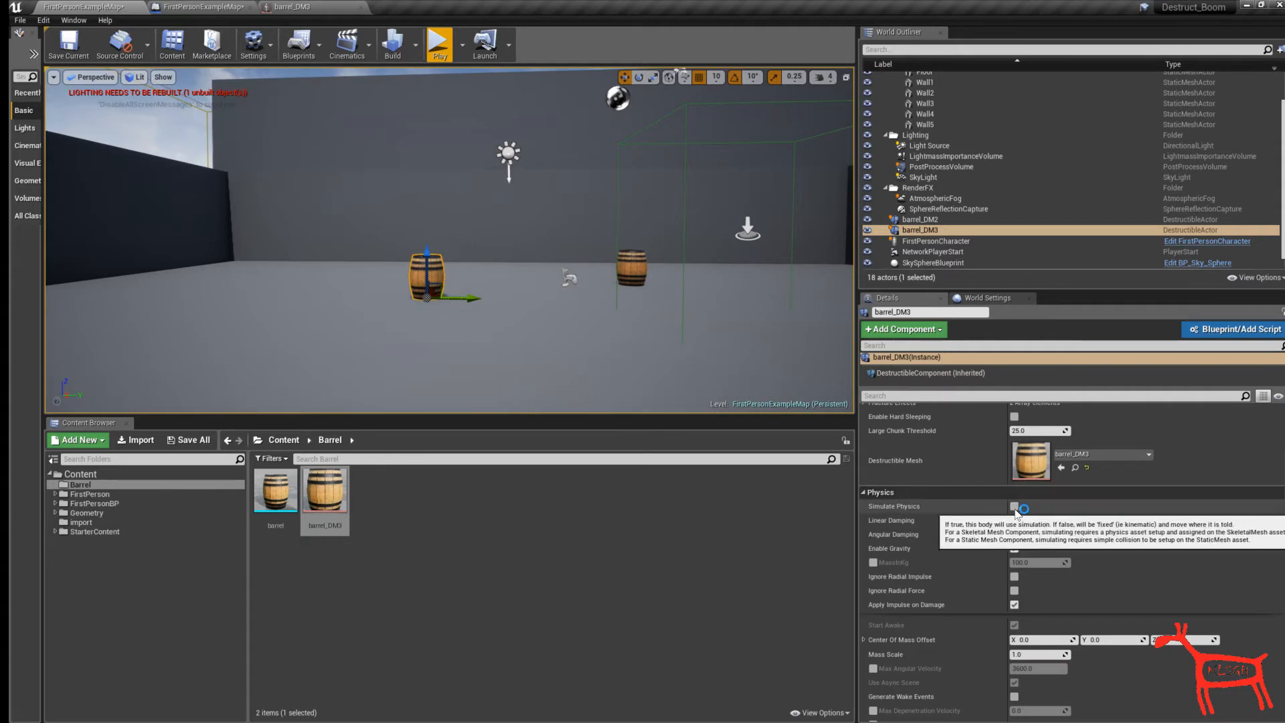
{"action": "left_click", "coordinate": [1014, 506]}
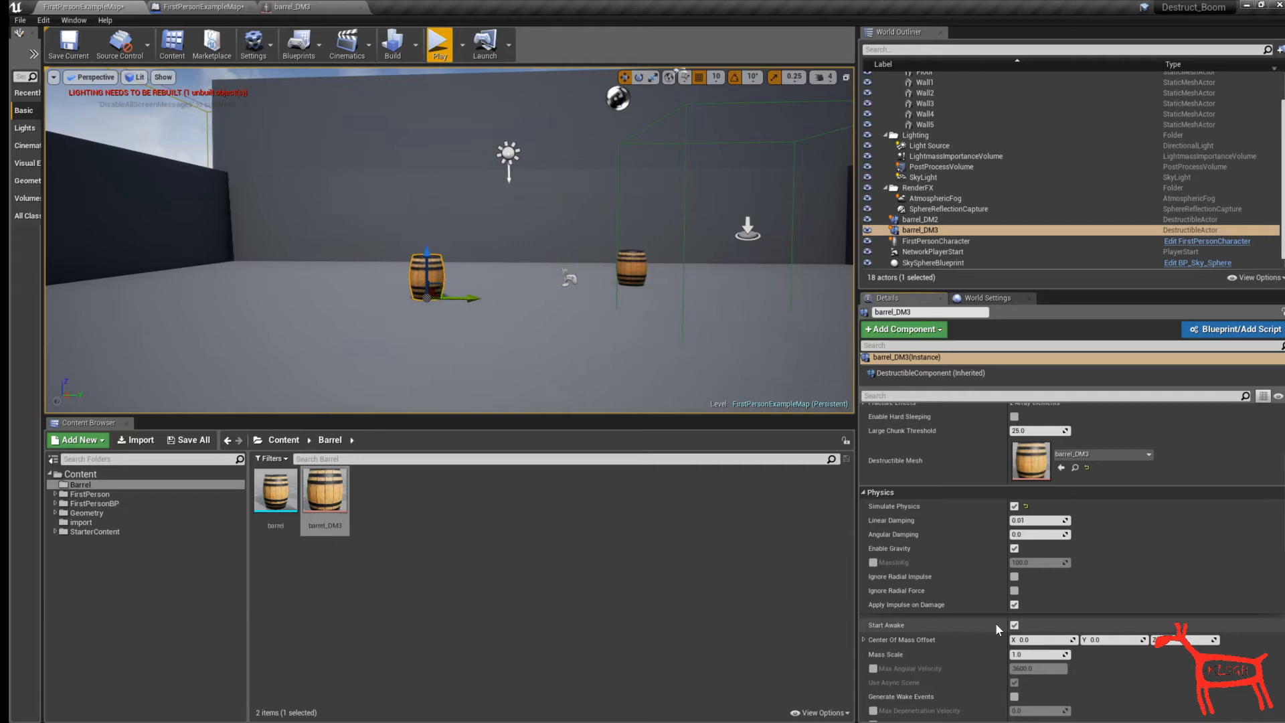
{"action": "left_click", "coordinate": [1014, 625]}
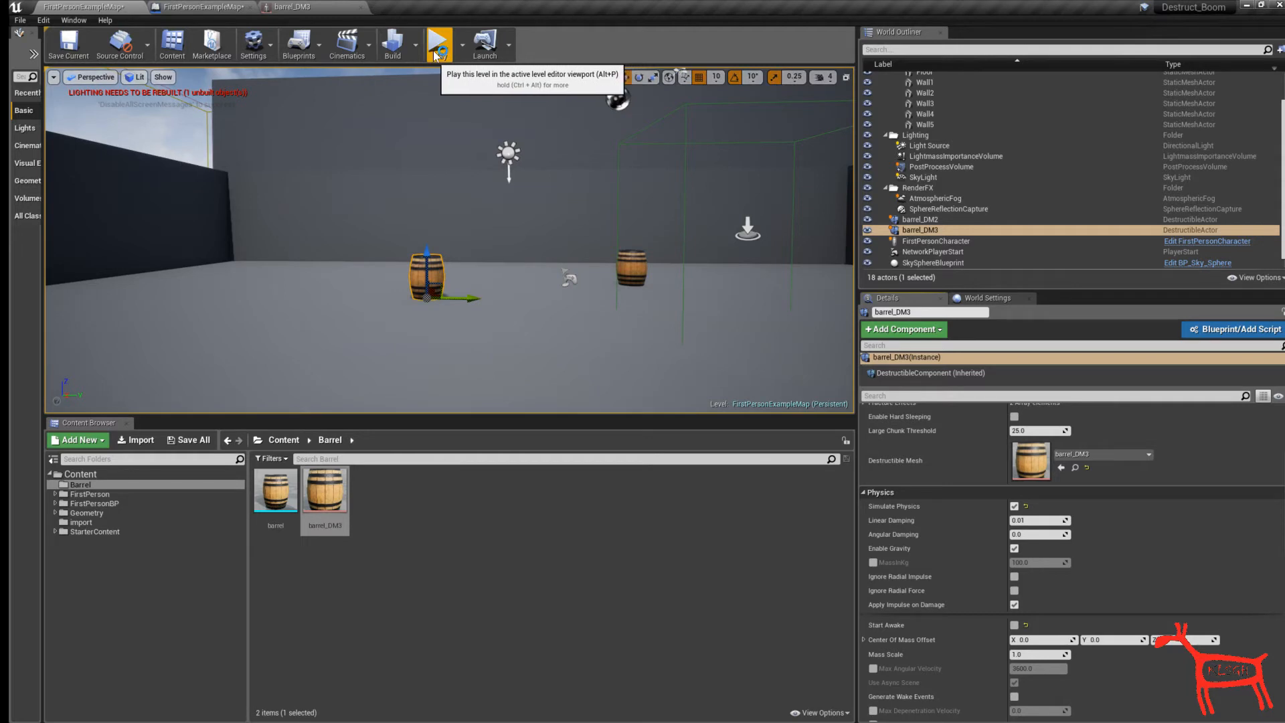
- Play the level to test the physics-enabled barrel
{"action": "left_click", "coordinate": [439, 43]}
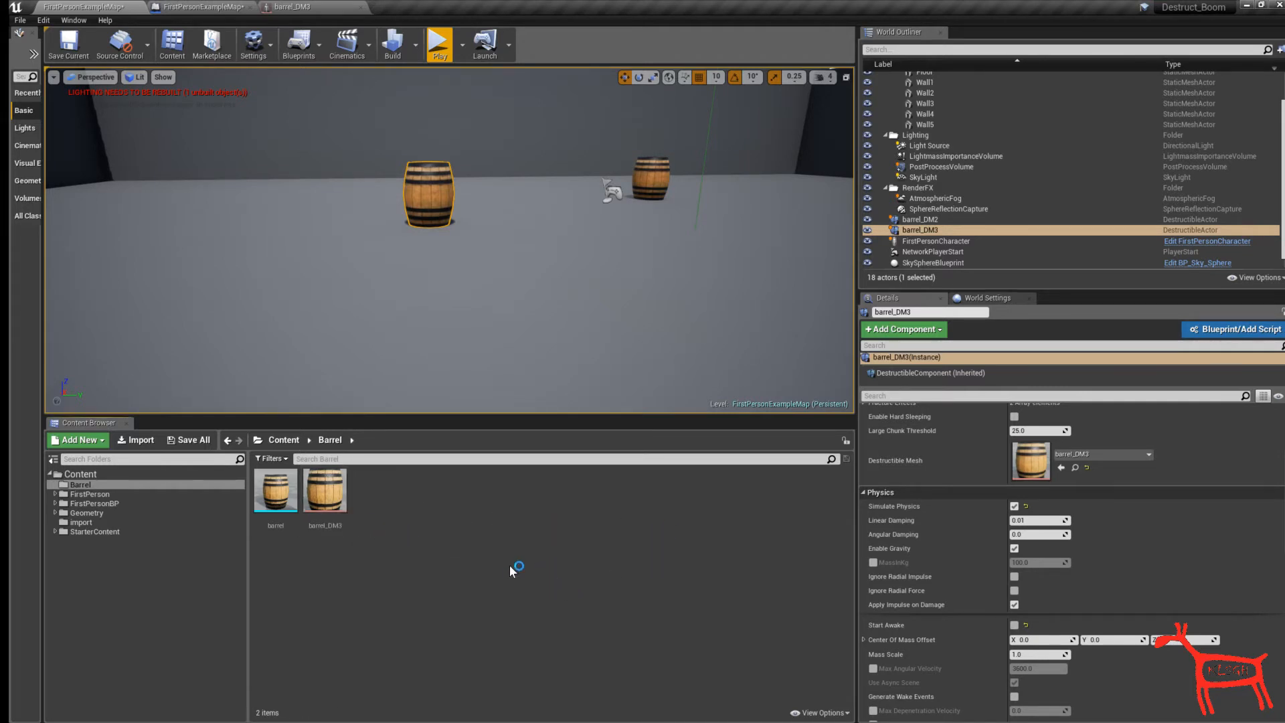
{"action": "mouse_move", "coordinate": [426, 553]}
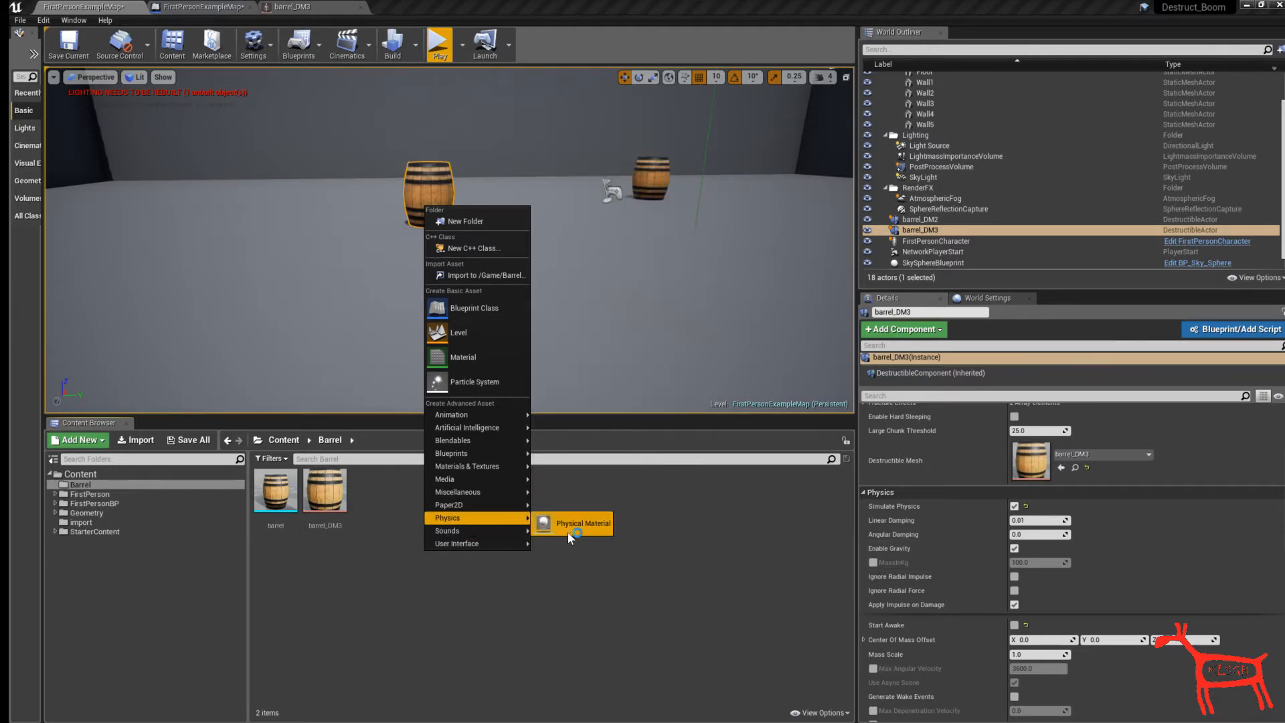
- Create a PhysicalMaterial asset named phy_barrel_m in the Barrel folder
{"action": "left_click", "coordinate": [582, 524]}
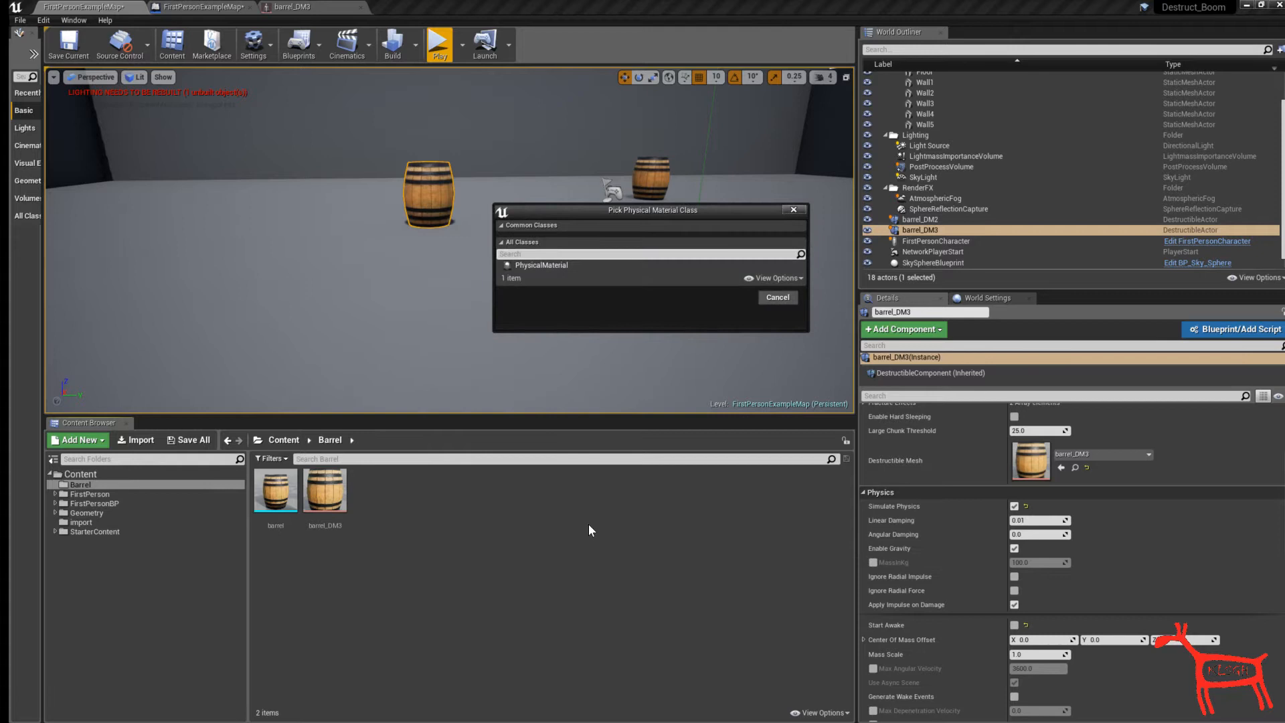
{"action": "mouse_move", "coordinate": [540, 265]}
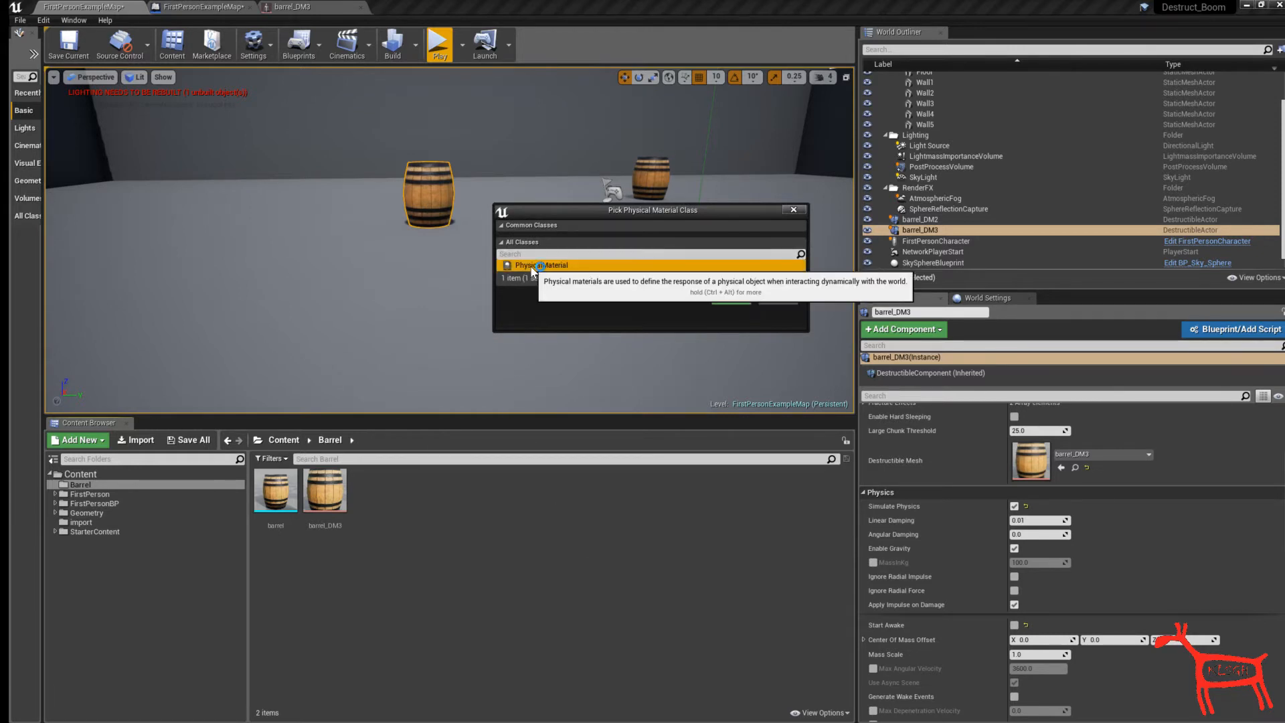
{"action": "left_click", "coordinate": [542, 265]}
{"action": "type", "text": "phy_barrel_m"}
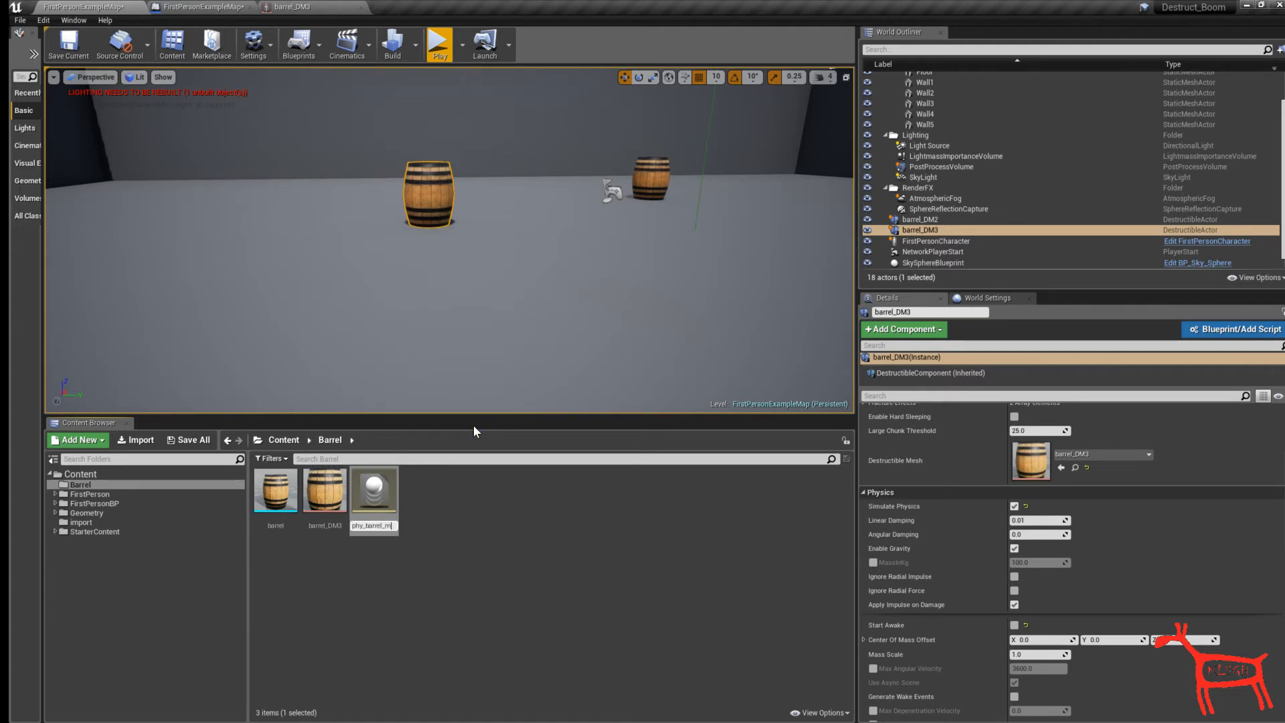
{"action": "left_click", "coordinate": [375, 490]}
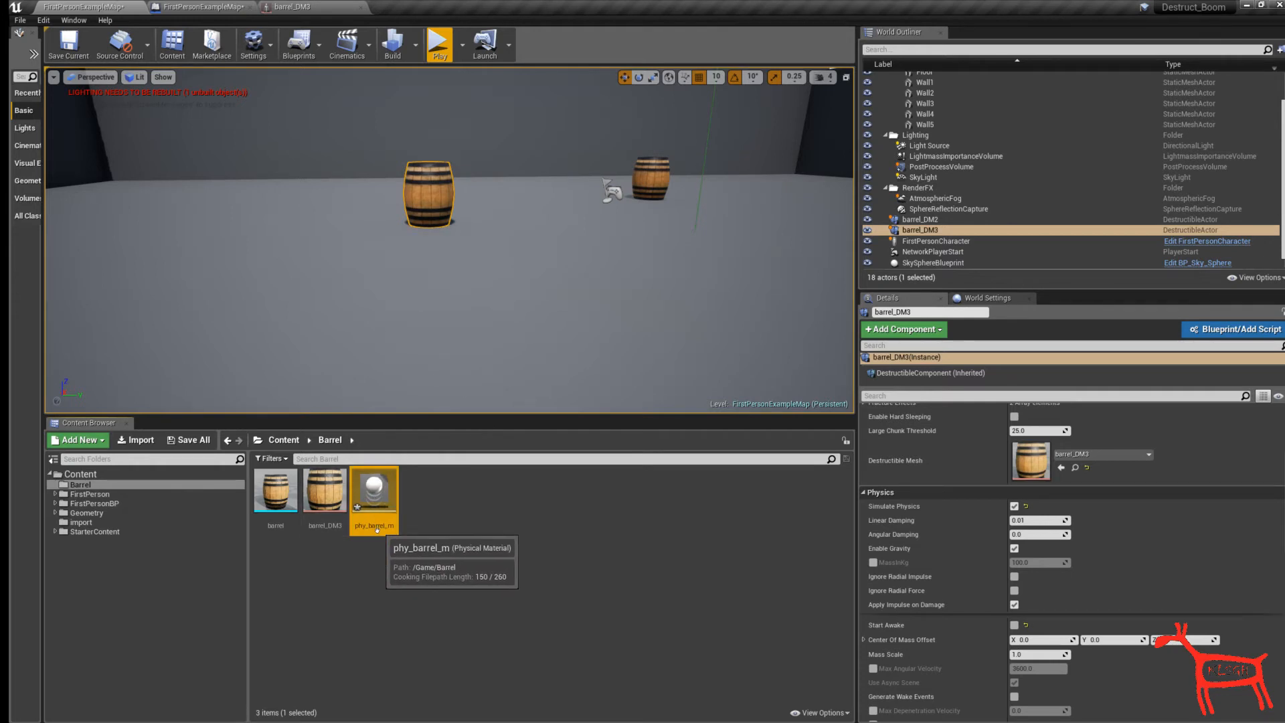
- Give phy_barrel_m a density of 50.0 and save it
{"action": "double_click", "coordinate": [374, 490]}
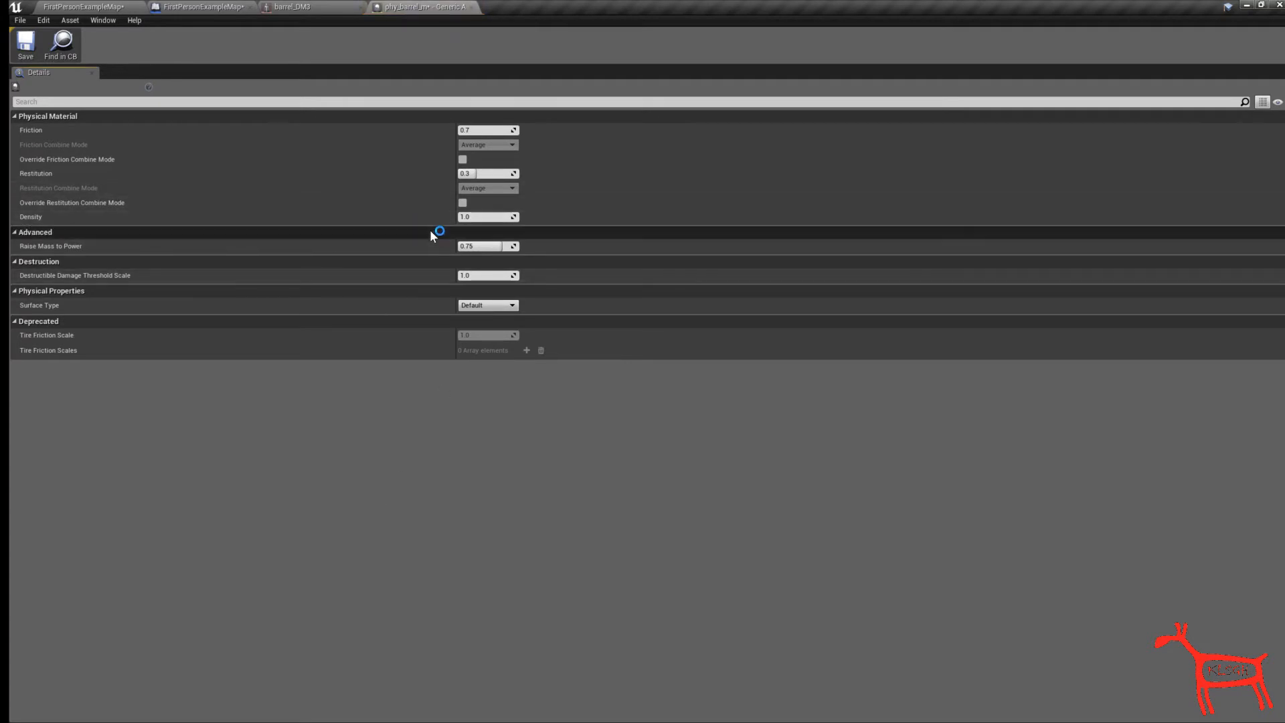
{"action": "mouse_move", "coordinate": [32, 221]}
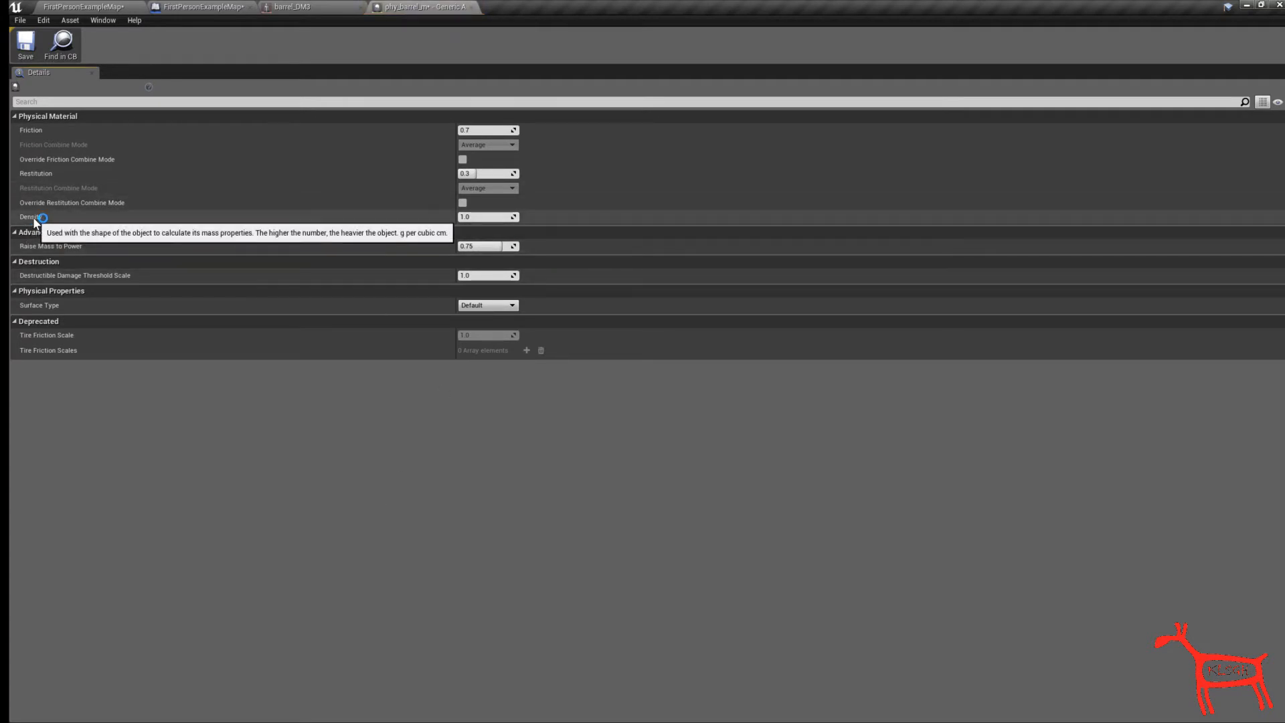
{"action": "mouse_move", "coordinate": [434, 223]}
{"action": "type", "text": "50"}
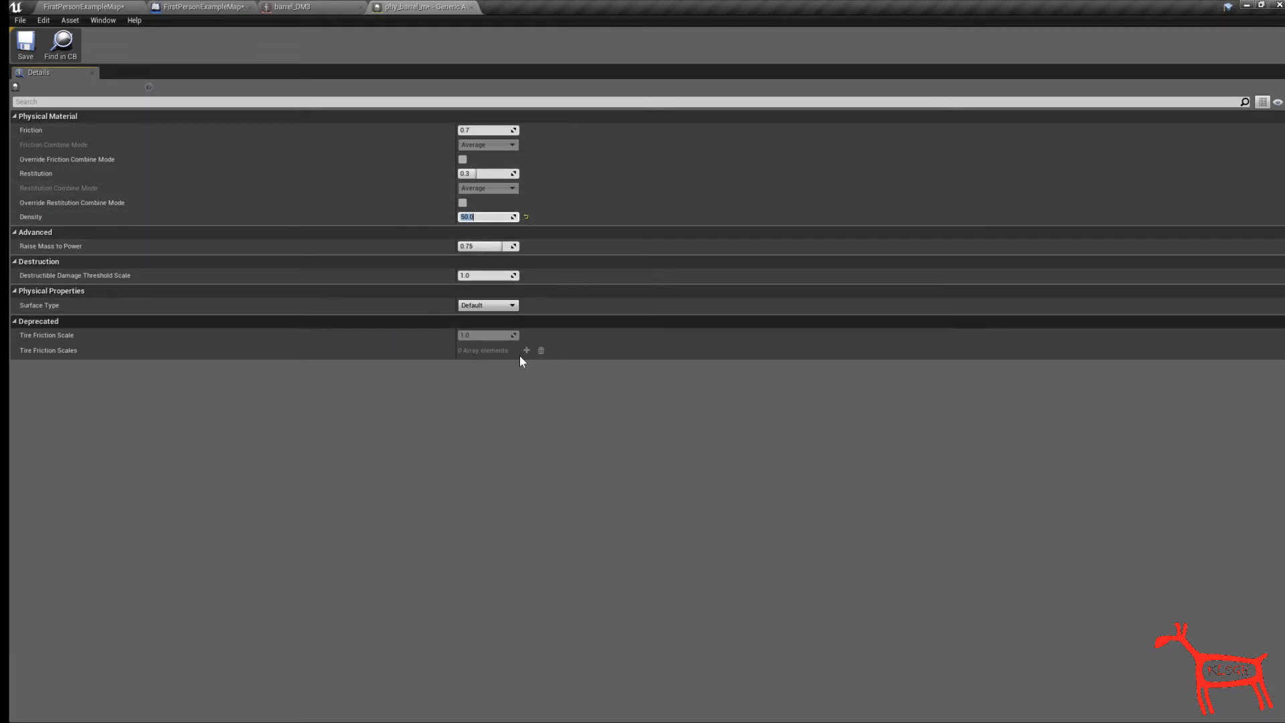
{"action": "mouse_move", "coordinate": [25, 43]}
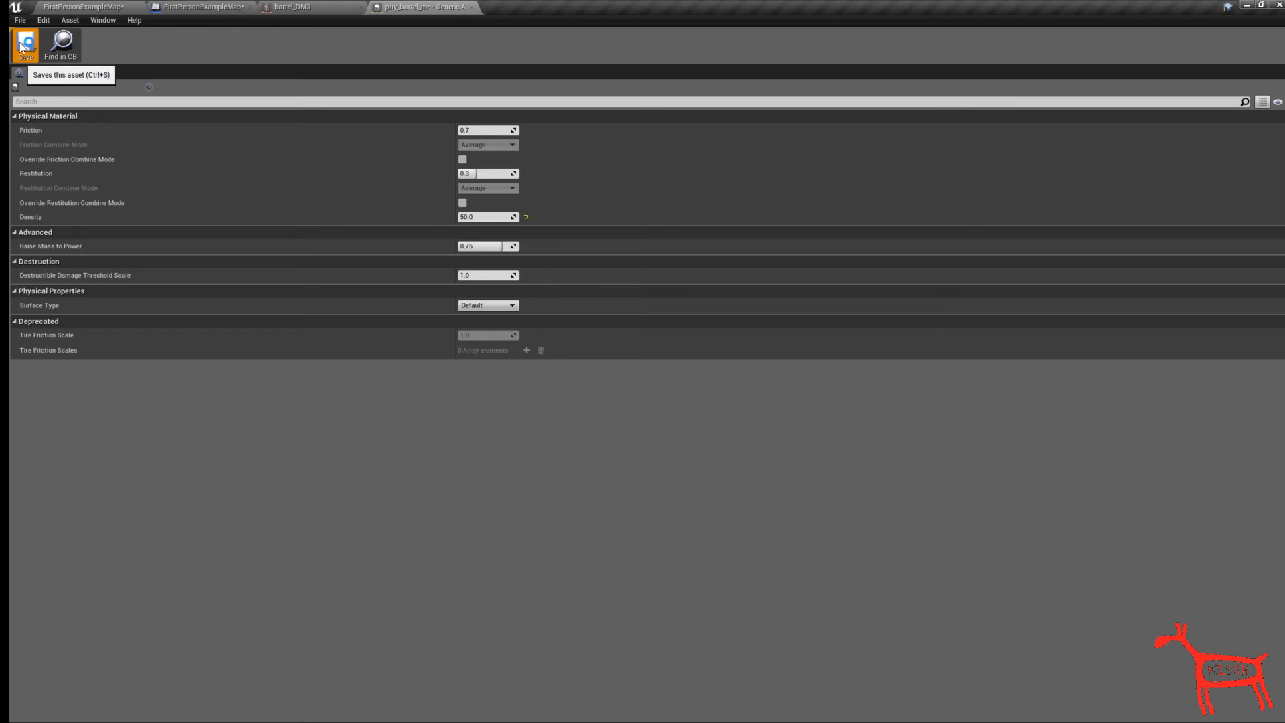
{"action": "left_click", "coordinate": [82, 7]}
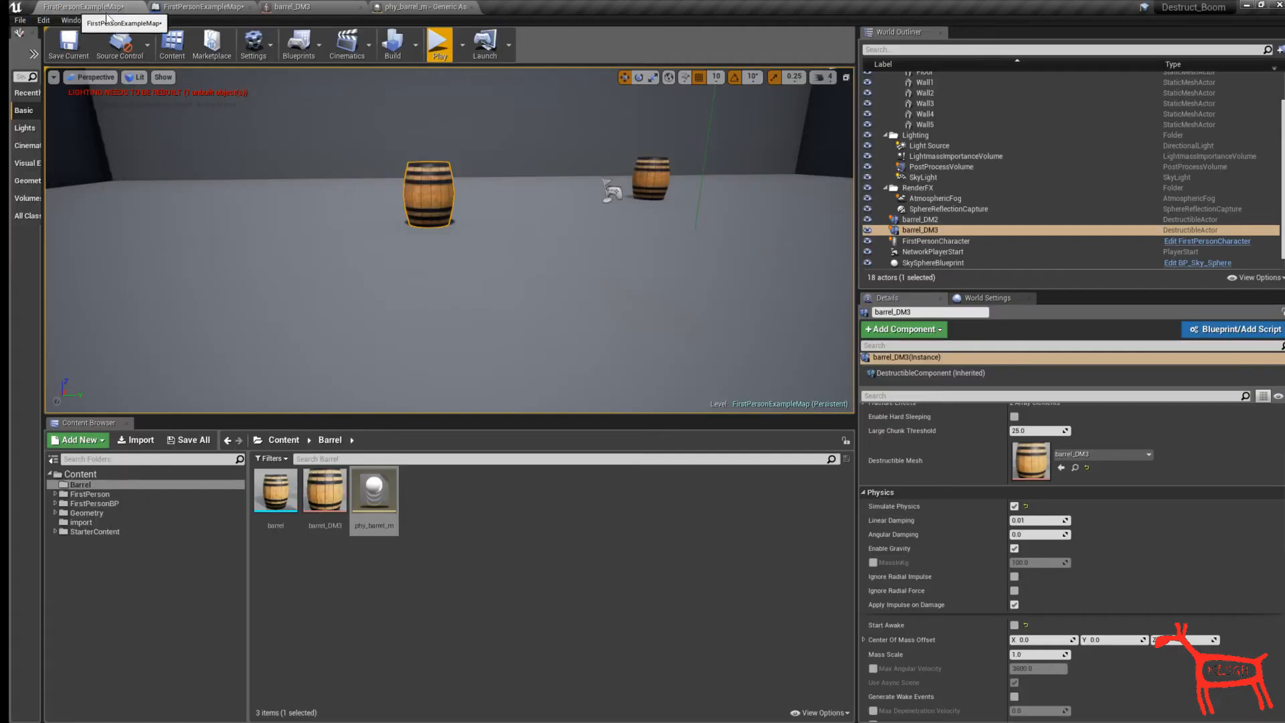
- Assign phy_barrel_m as barrel_DM3's Phys Material Override in the Collision details
{"action": "left_click", "coordinate": [439, 43]}
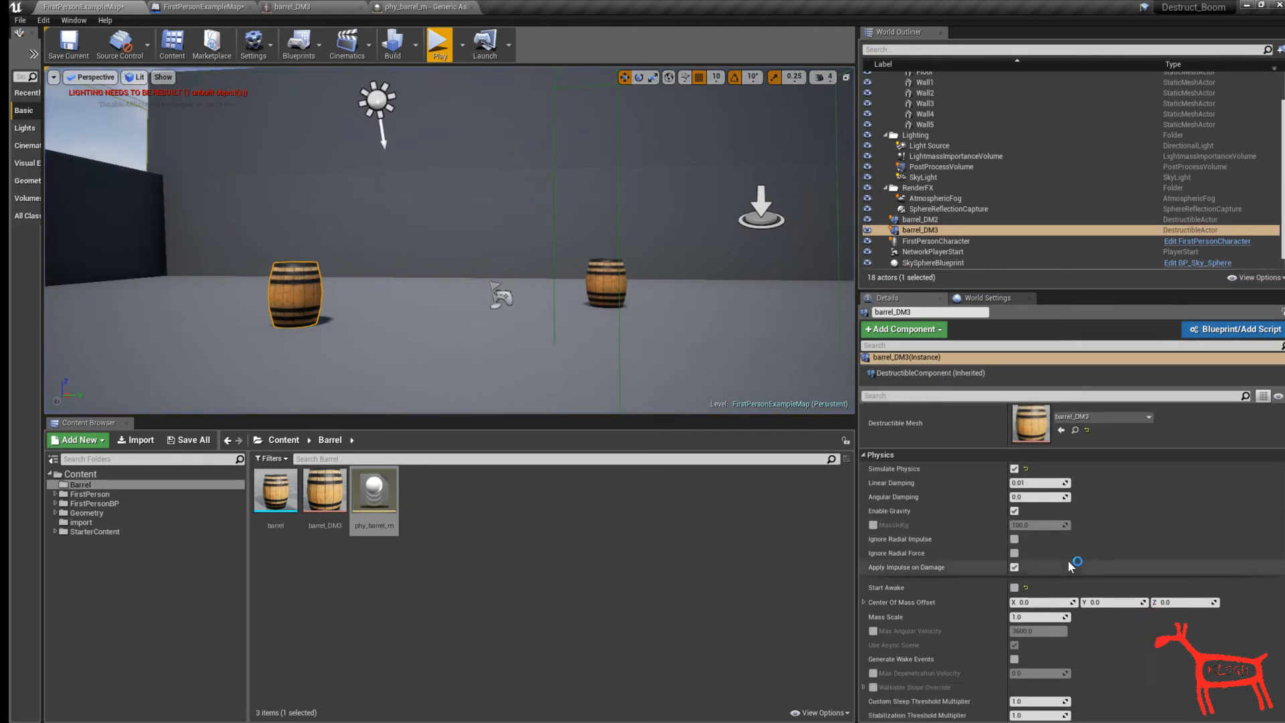
{"action": "scroll", "scroll_direction": "down", "scroll_amount": 3}
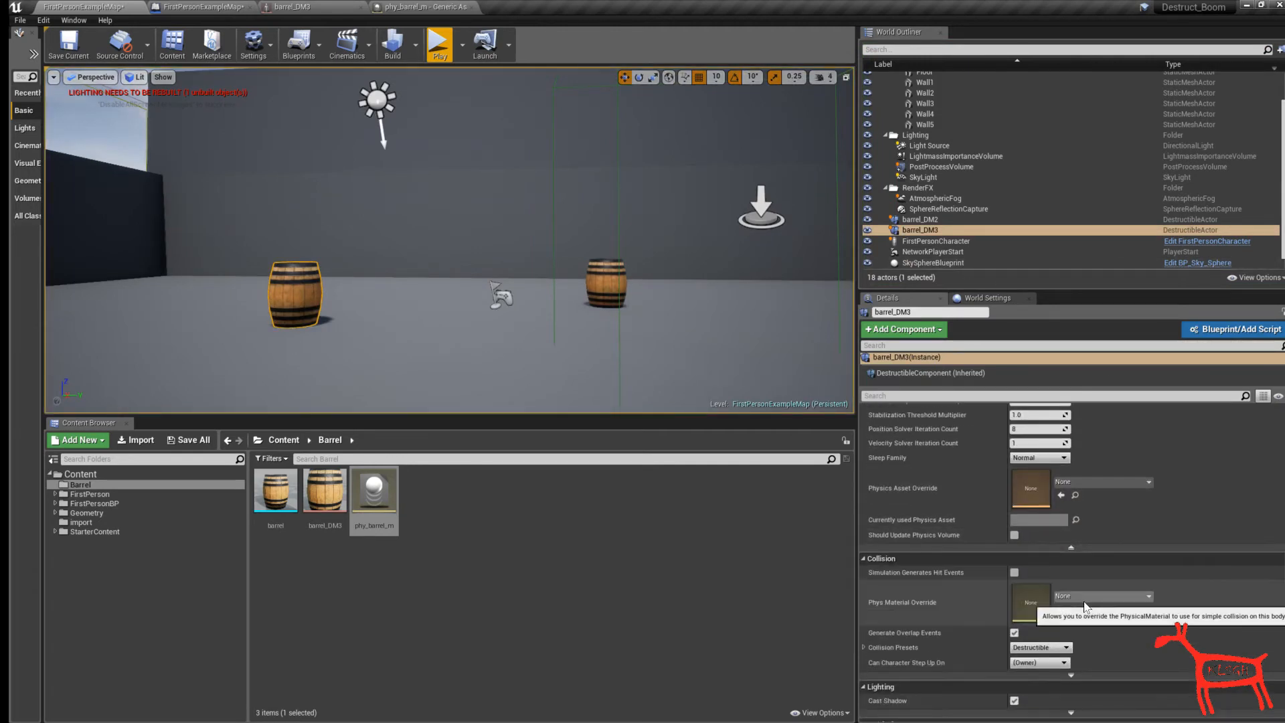
{"action": "scroll", "scroll_direction": "down", "scroll_amount": 3}
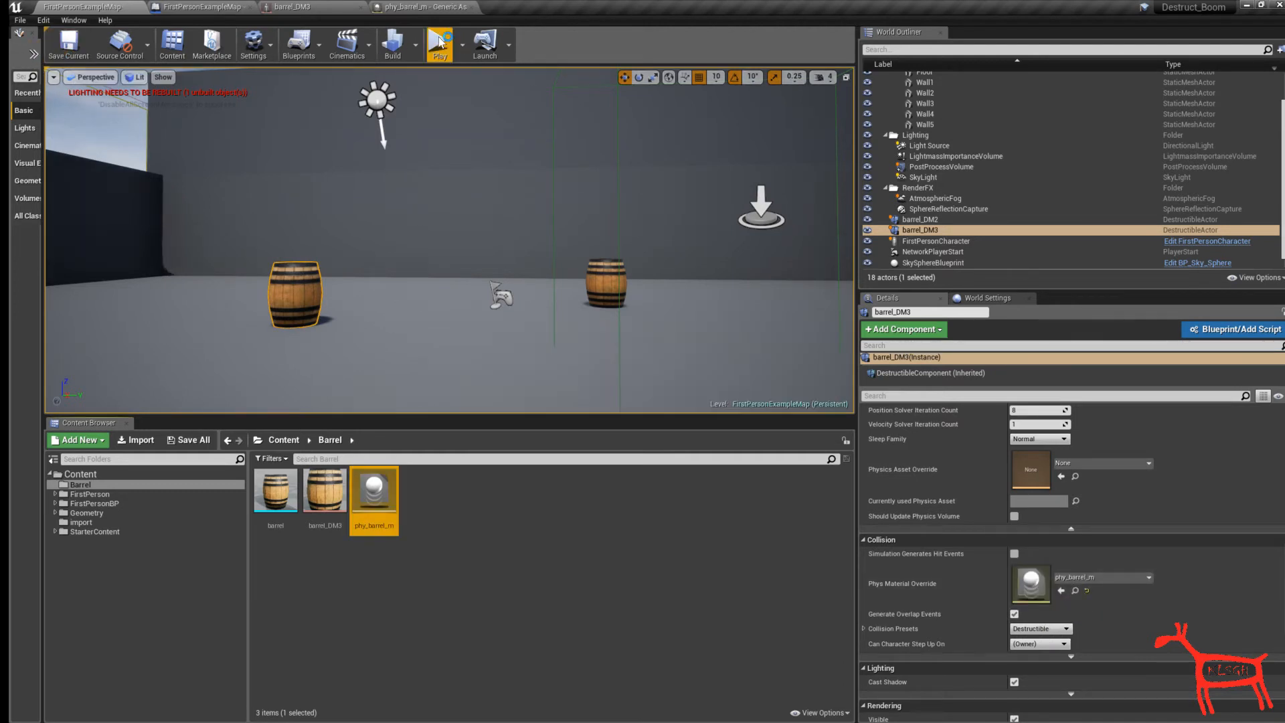
- Play the level to test the barrel, then stop the session
{"action": "left_click", "coordinate": [439, 43]}
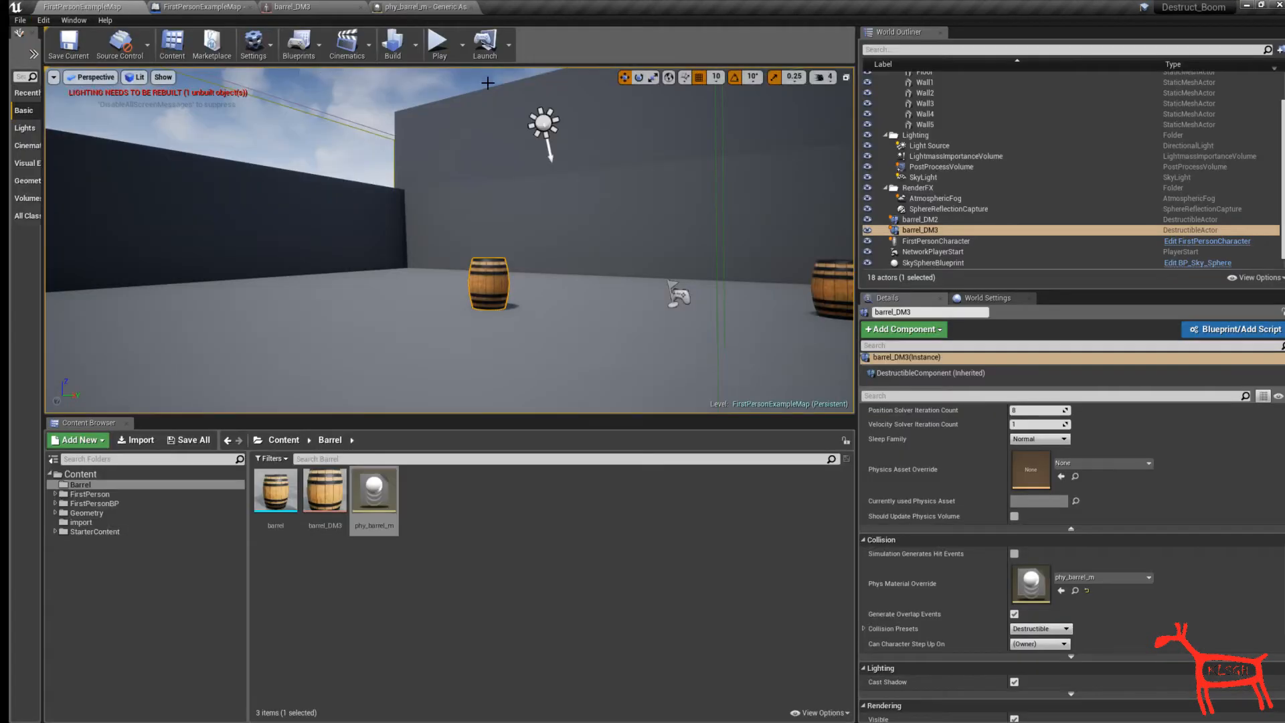
{"action": "left_click", "coordinate": [439, 44]}
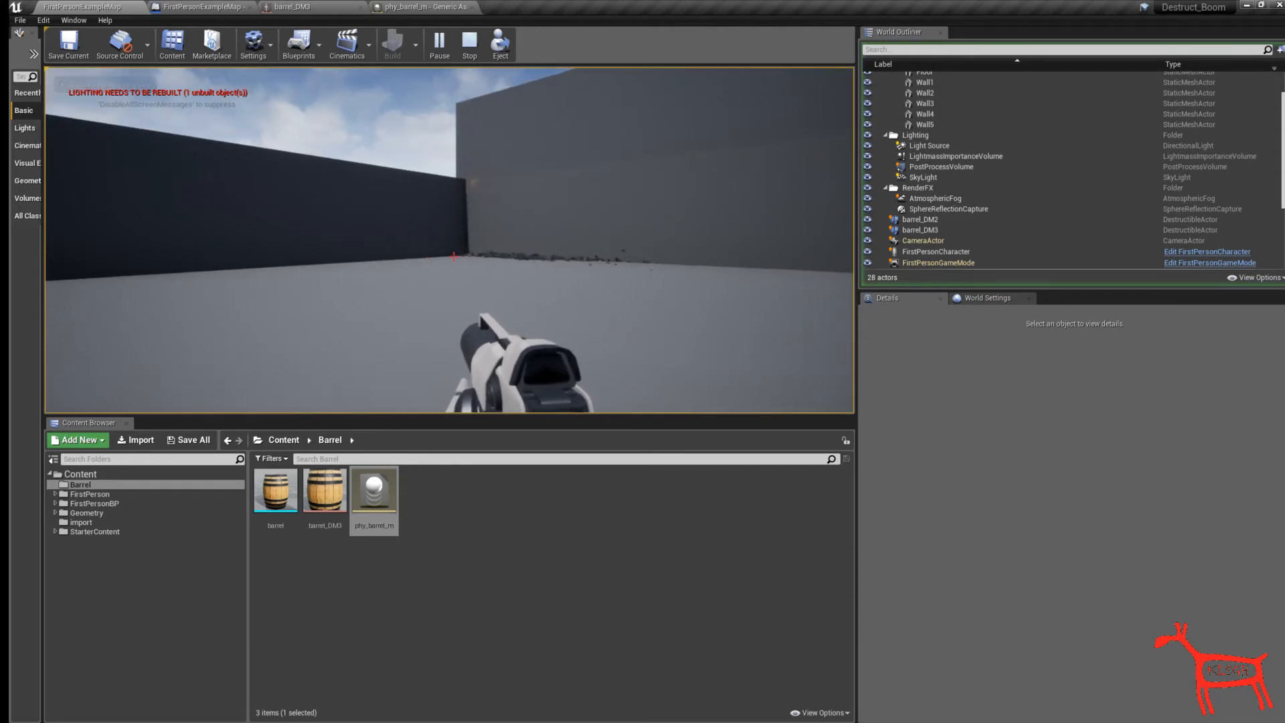
{"action": "left_click", "coordinate": [469, 44]}
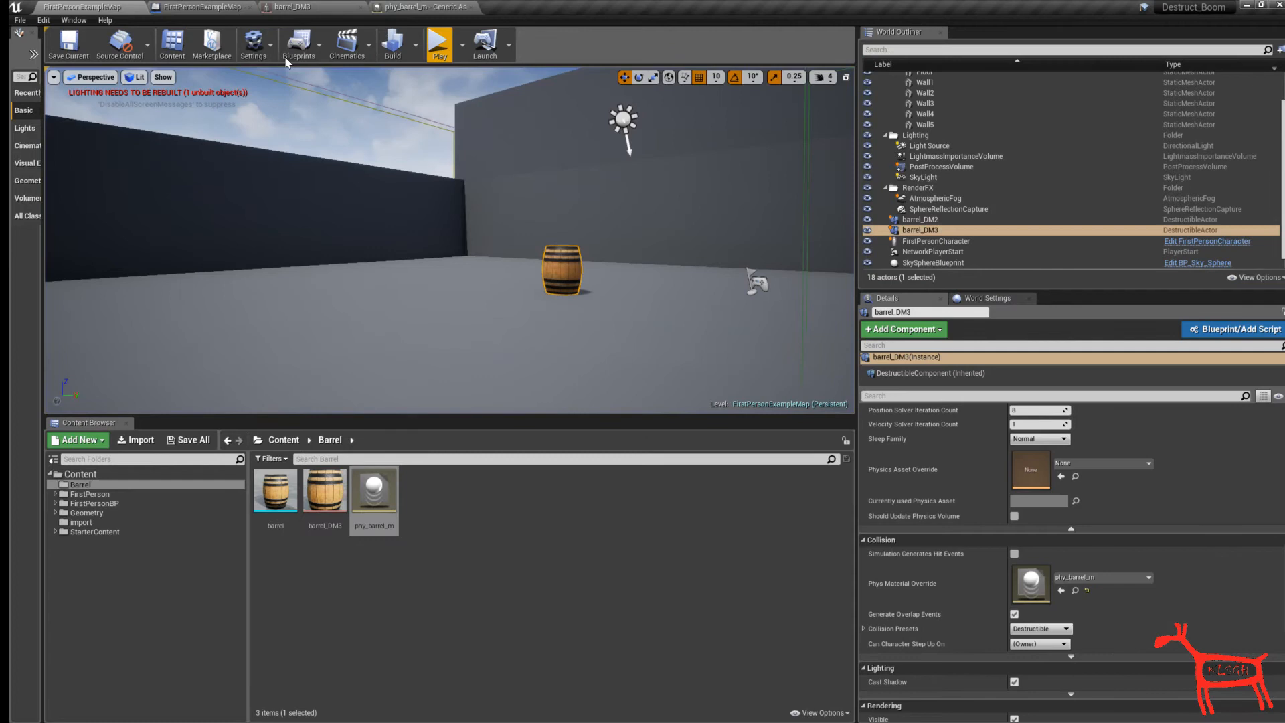
- Change the Density value of phy_barrel_m and return to the level
{"action": "left_click", "coordinate": [419, 7]}
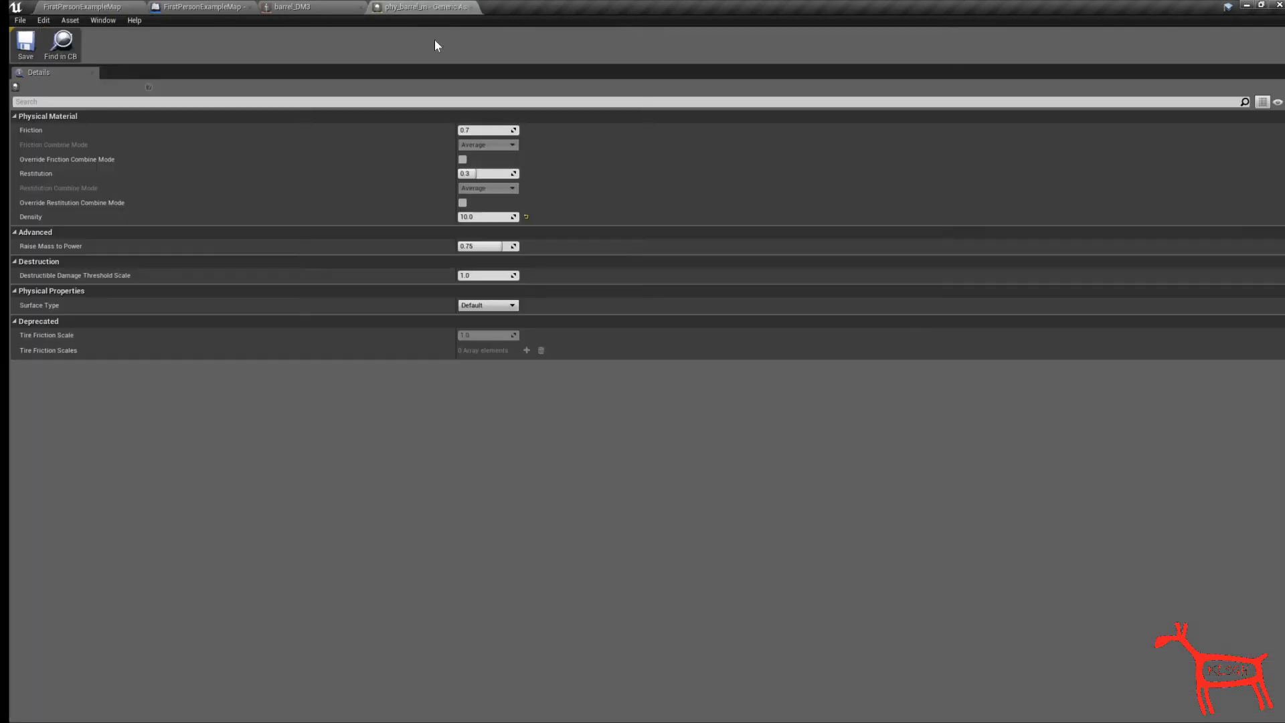
{"action": "triple_click", "coordinate": [483, 217]}
{"action": "type", "text": "50"}
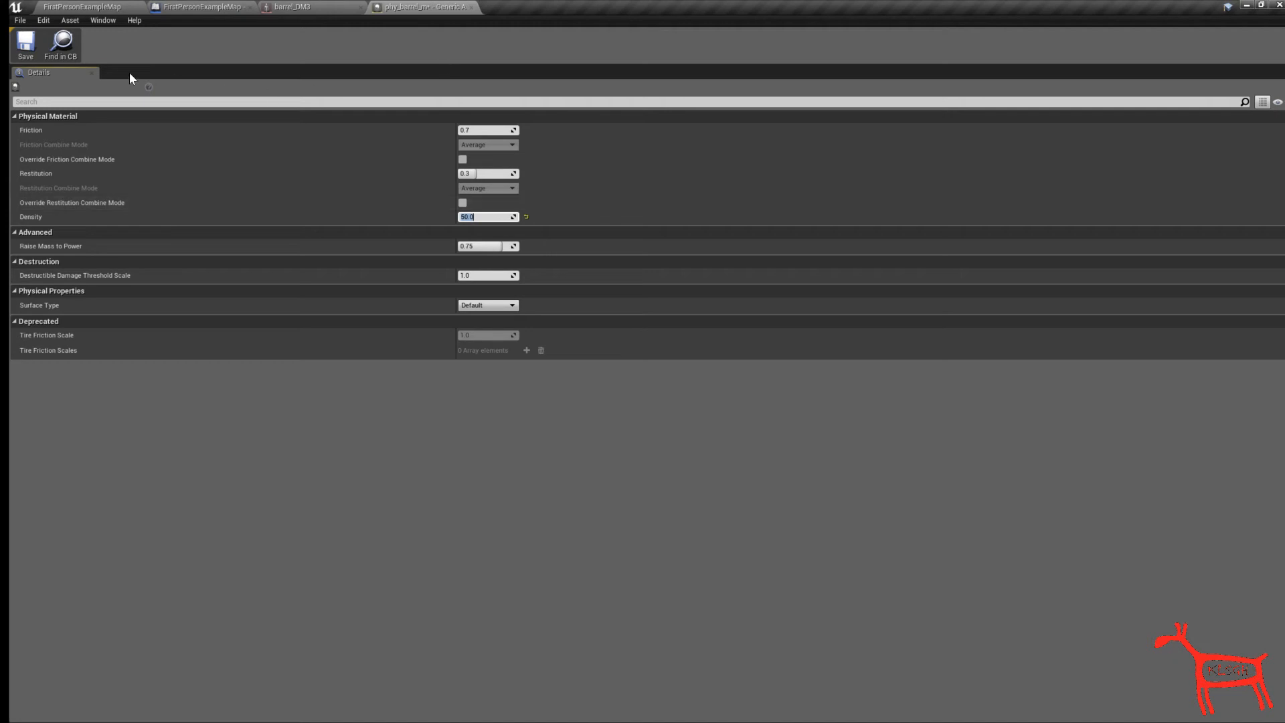
{"action": "left_click", "coordinate": [82, 7]}
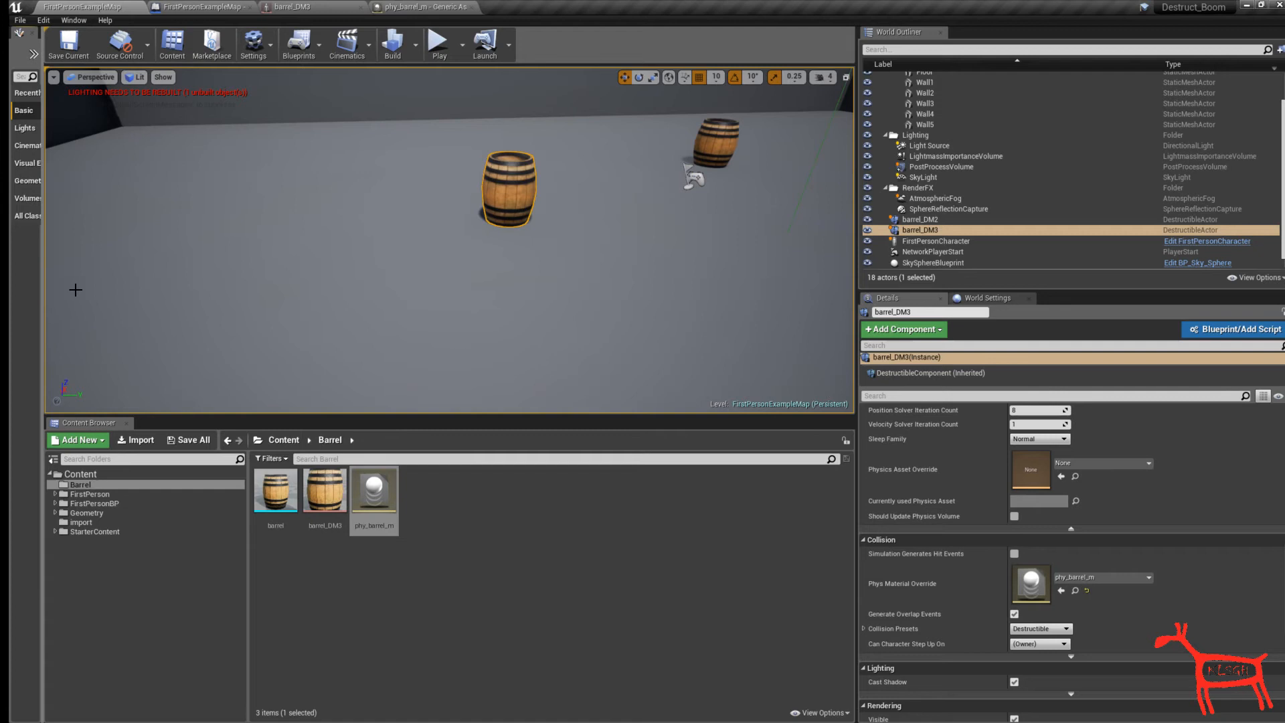
- Place a Box Trigger around the barrel and bring up the Level Blueprint
{"action": "left_click", "coordinate": [24, 32]}
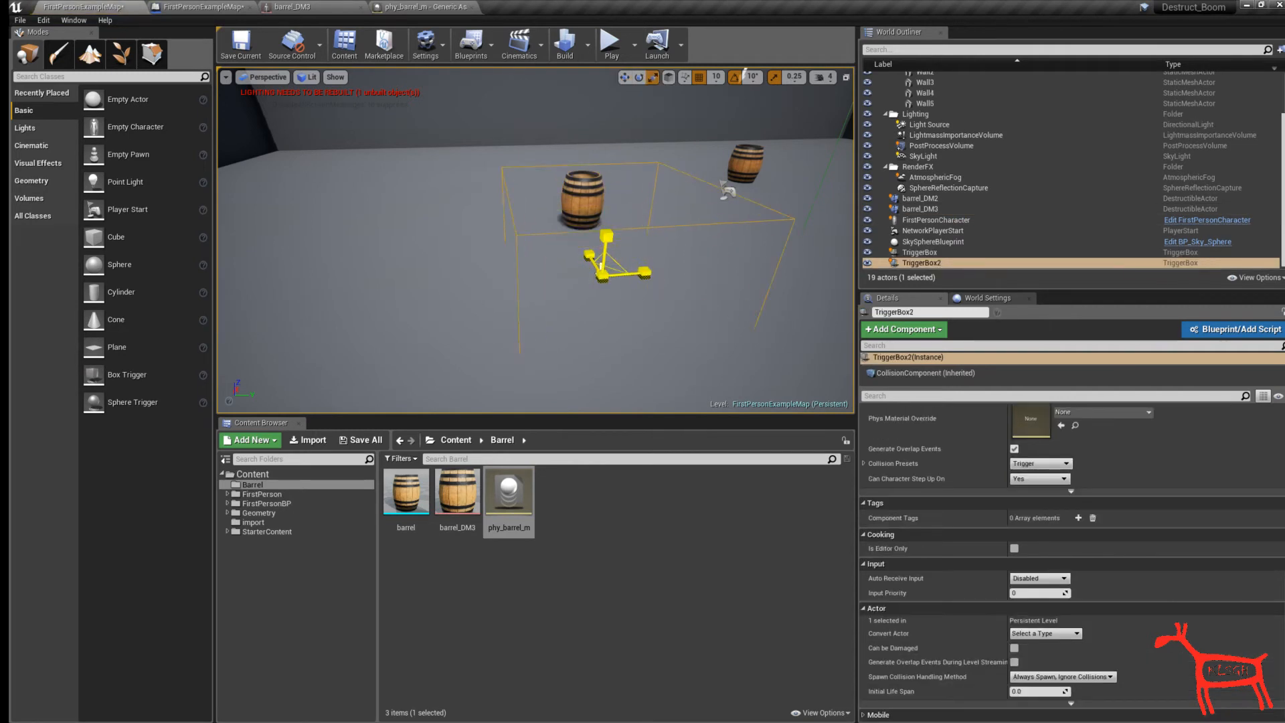
{"action": "left_click", "coordinate": [629, 78]}
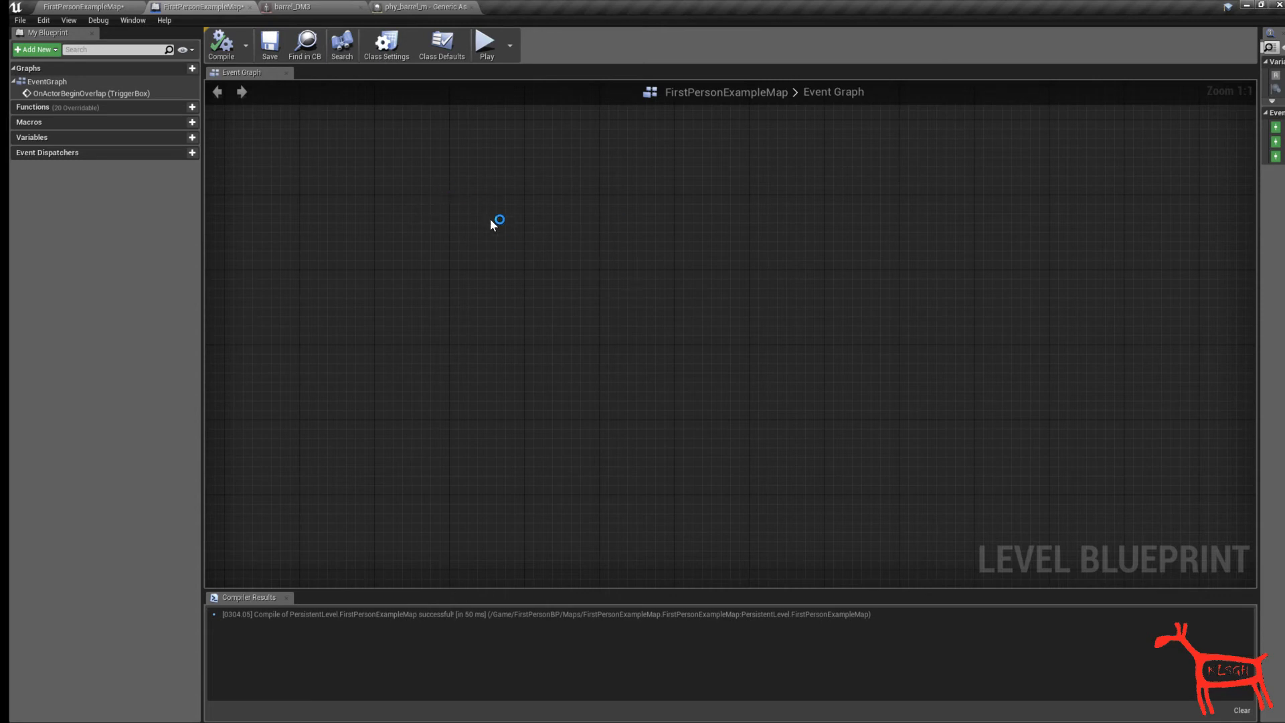
- Add TriggerBox2's OnActorBeginOverlap collision event to the Level Blueprint graph
{"action": "right_click", "coordinate": [498, 219]}
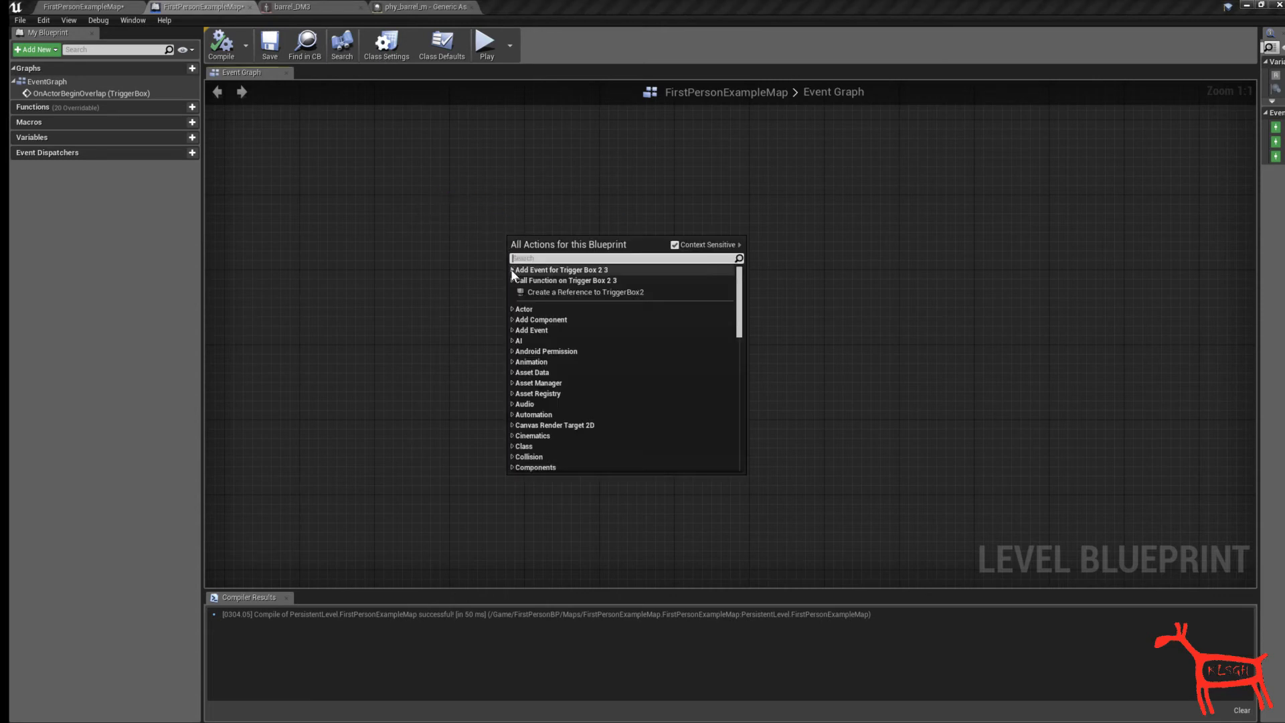
{"action": "left_click", "coordinate": [513, 269]}
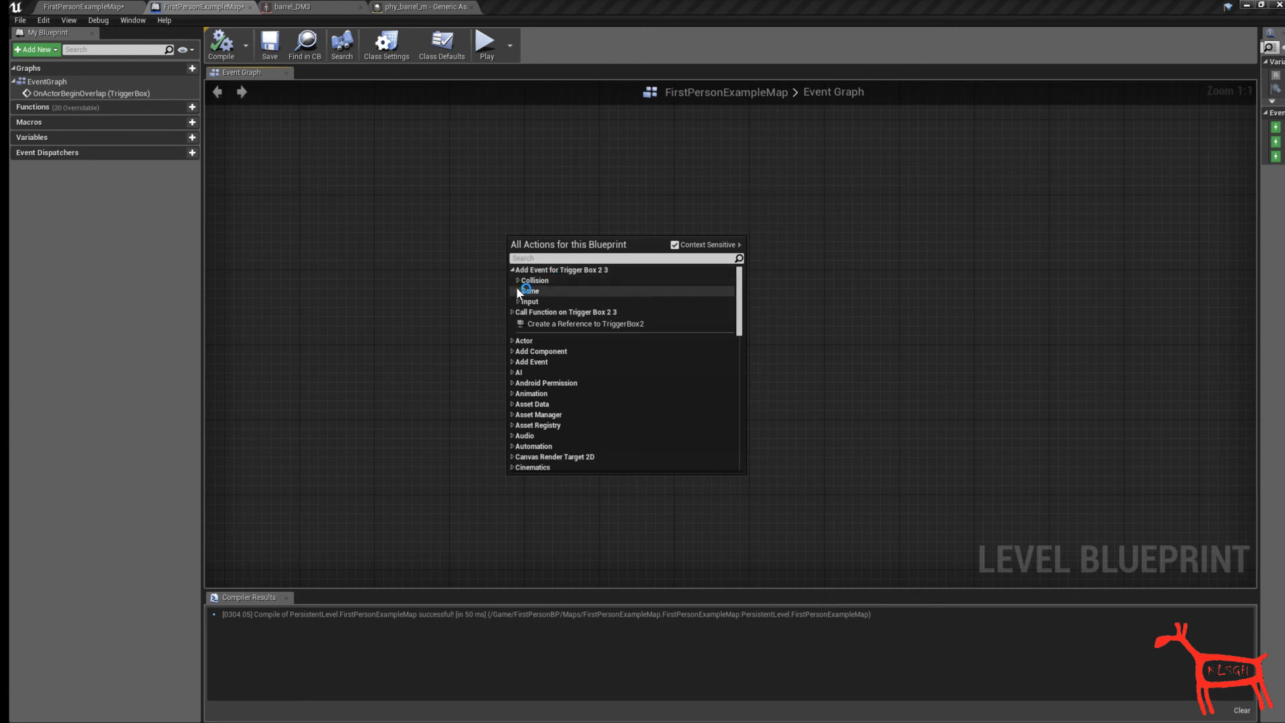
{"action": "left_click", "coordinate": [519, 279]}
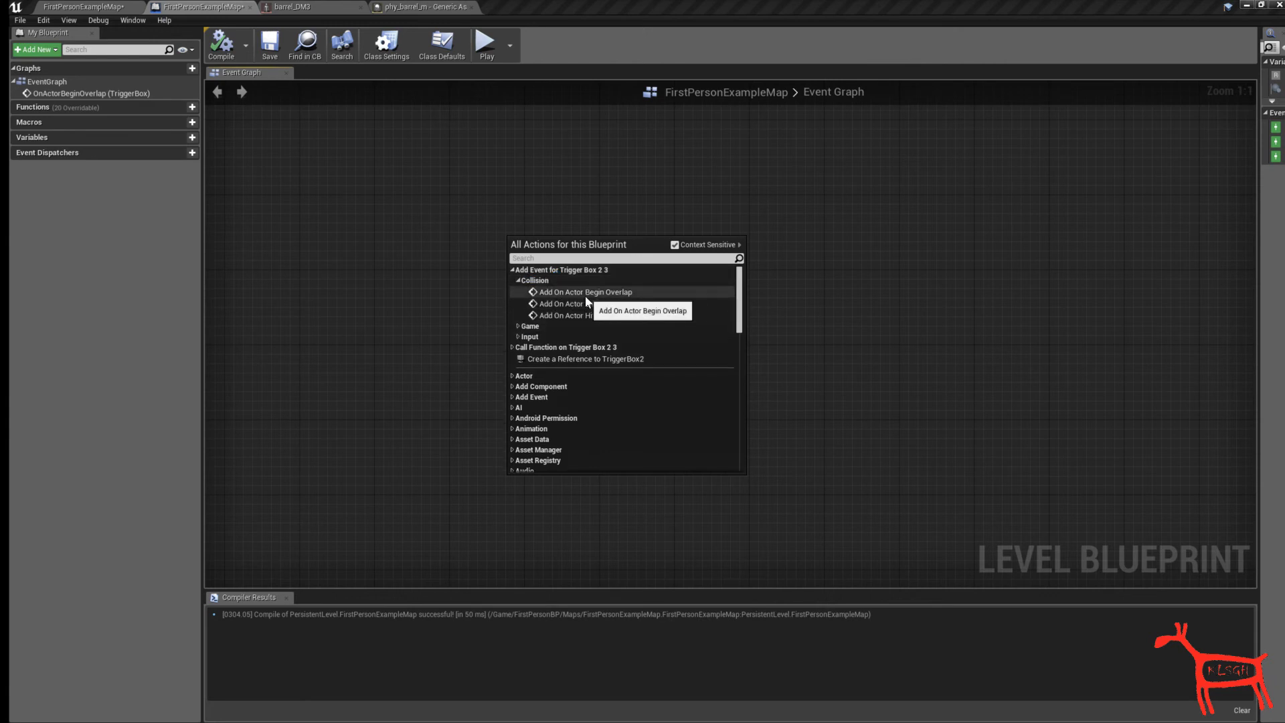
{"action": "left_click", "coordinate": [585, 292]}
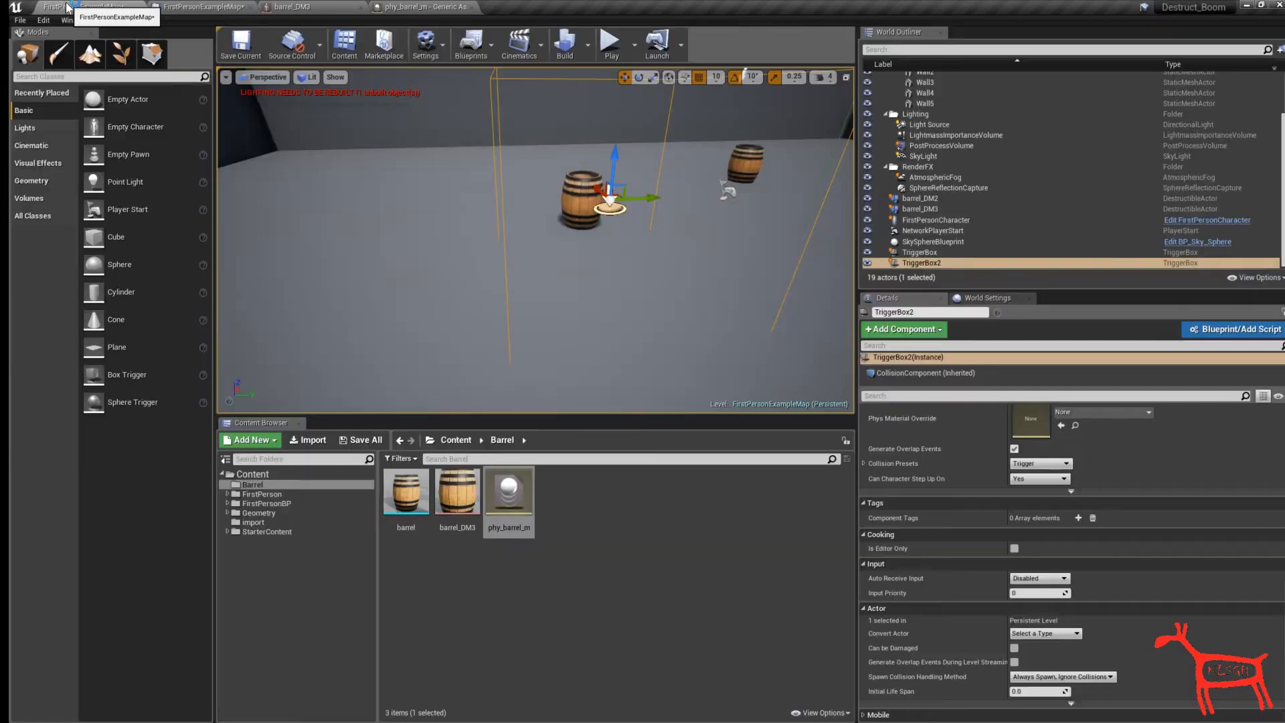
- Wire the overlap to Set Simulate Physics on barrel_DM3's Destructible Component with Simulate ticked
{"action": "left_click", "coordinate": [921, 209]}
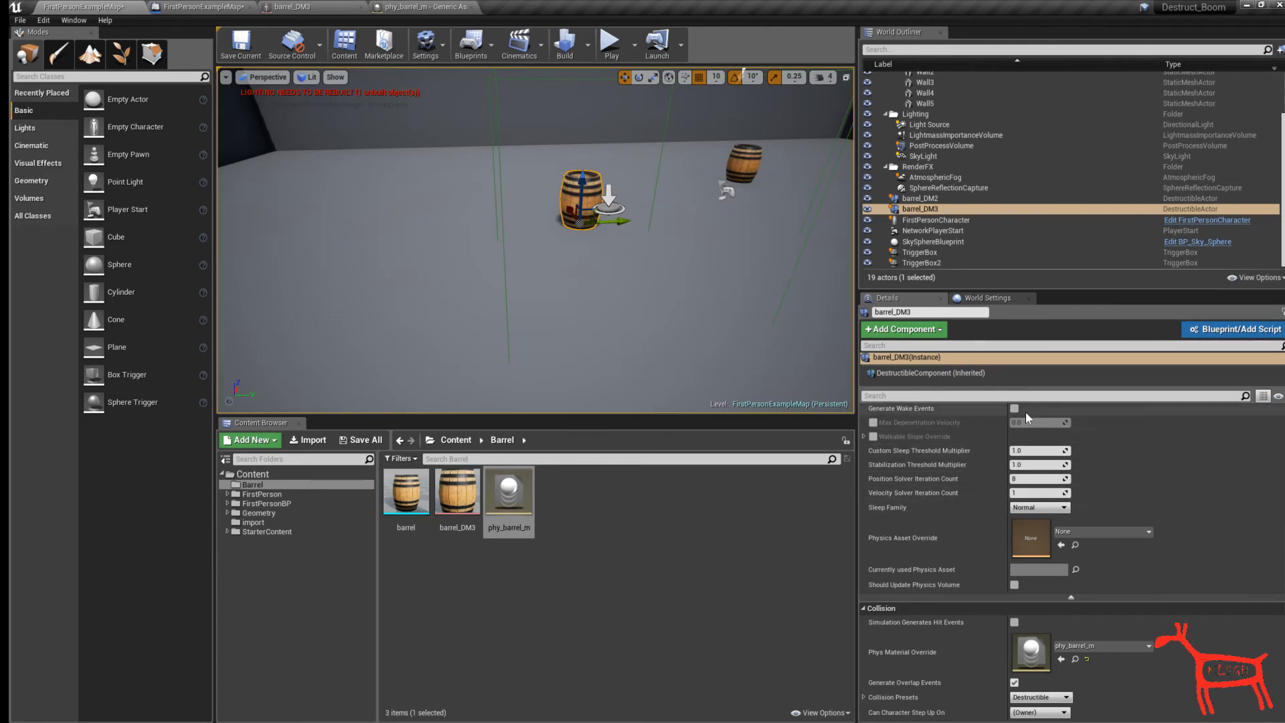
{"action": "left_click", "coordinate": [201, 7]}
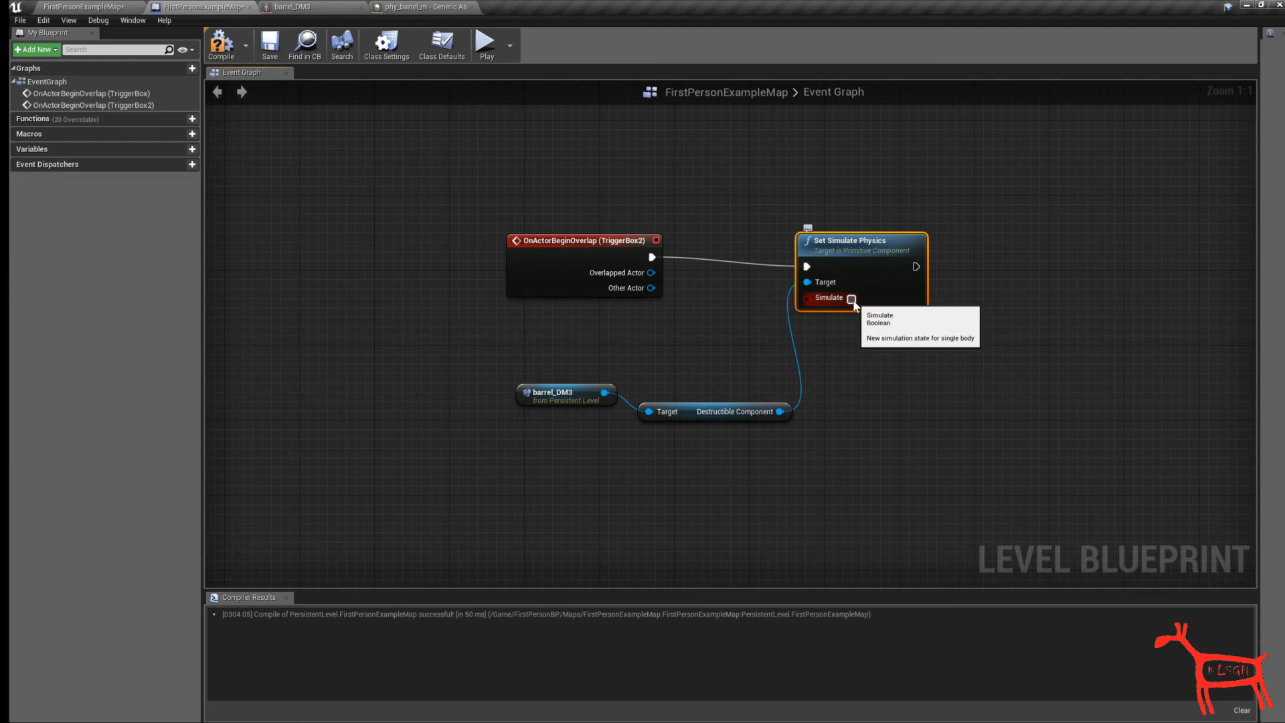
{"action": "left_click", "coordinate": [852, 297]}
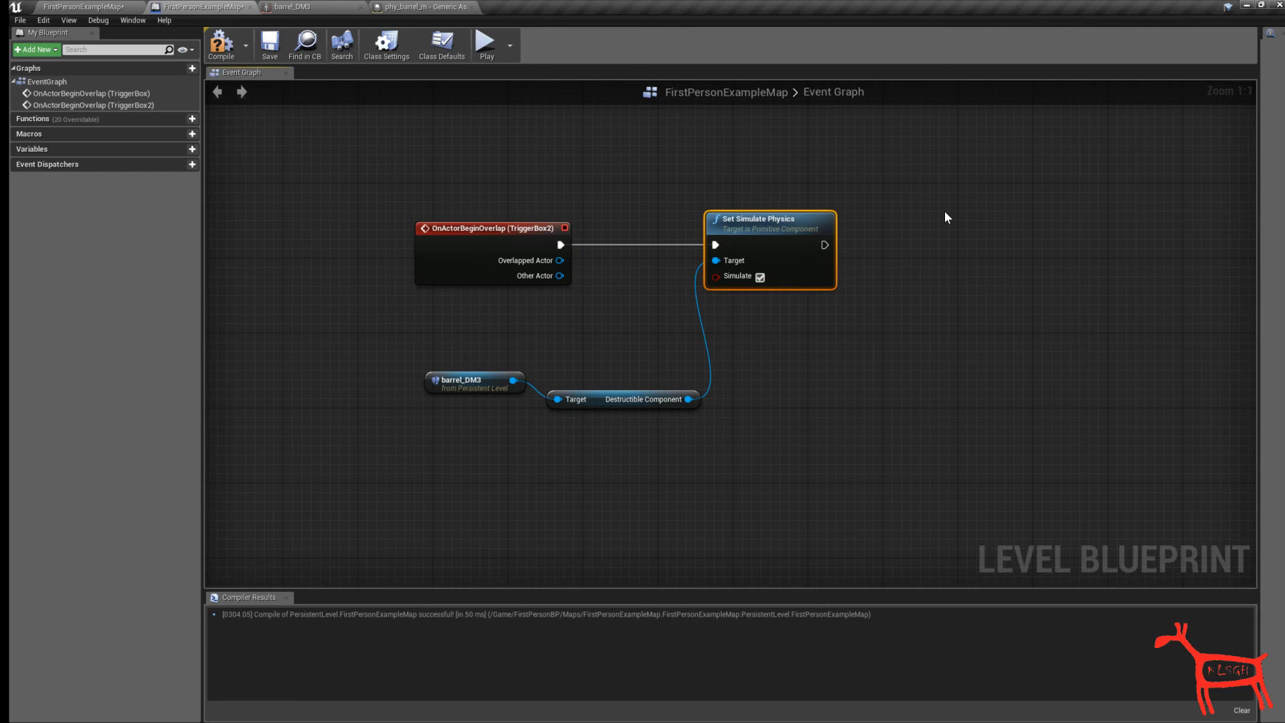
{"action": "mouse_move", "coordinate": [549, 207]}
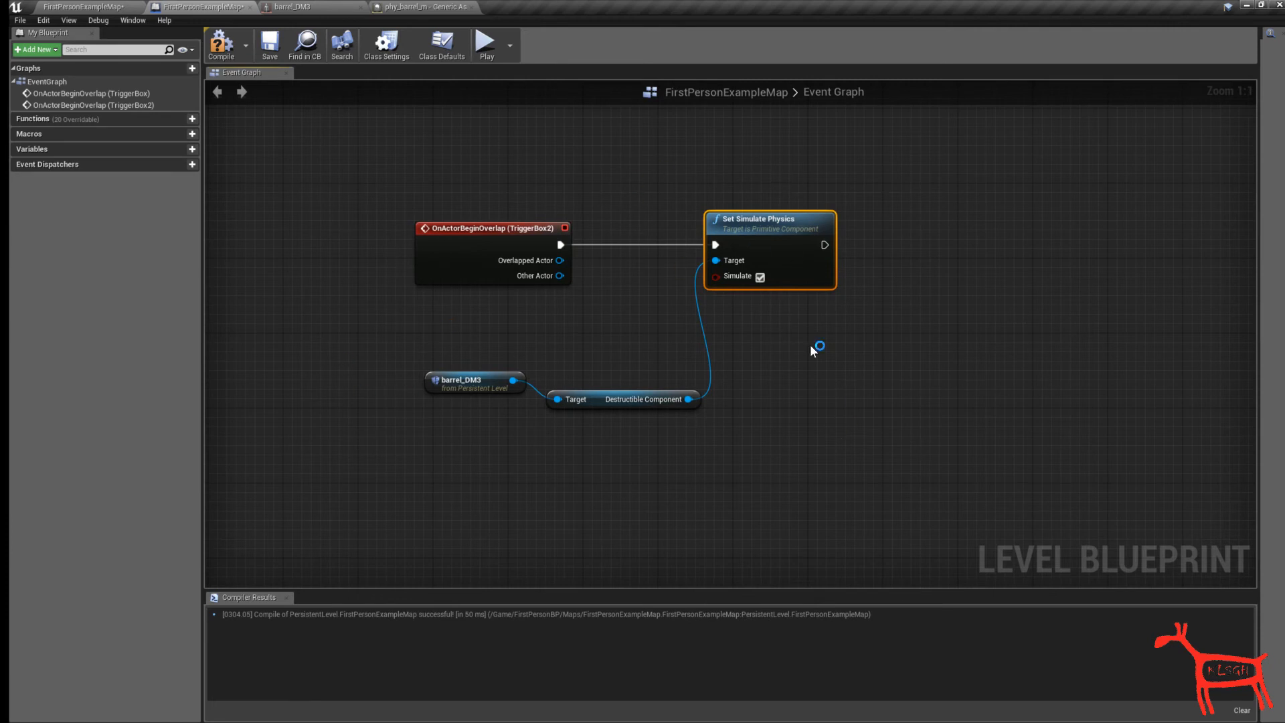
{"action": "mouse_move", "coordinate": [1194, 429]}
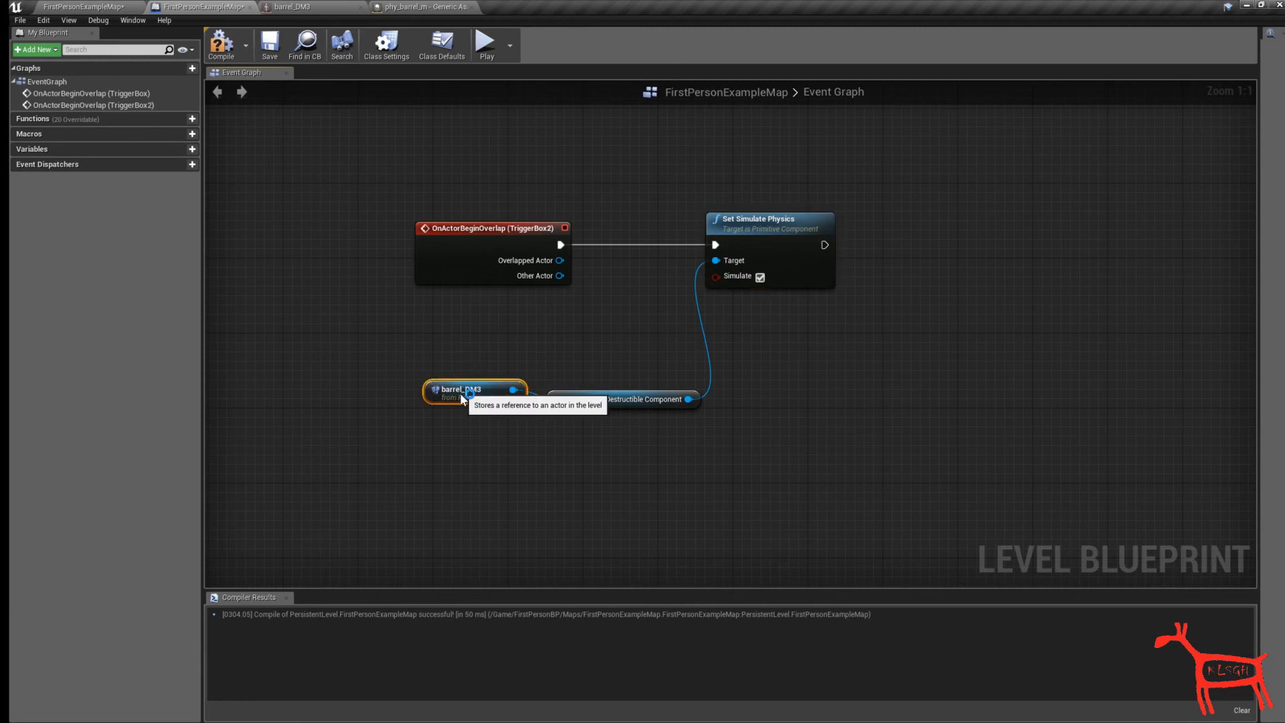
{"action": "mouse_move", "coordinate": [861, 385]}
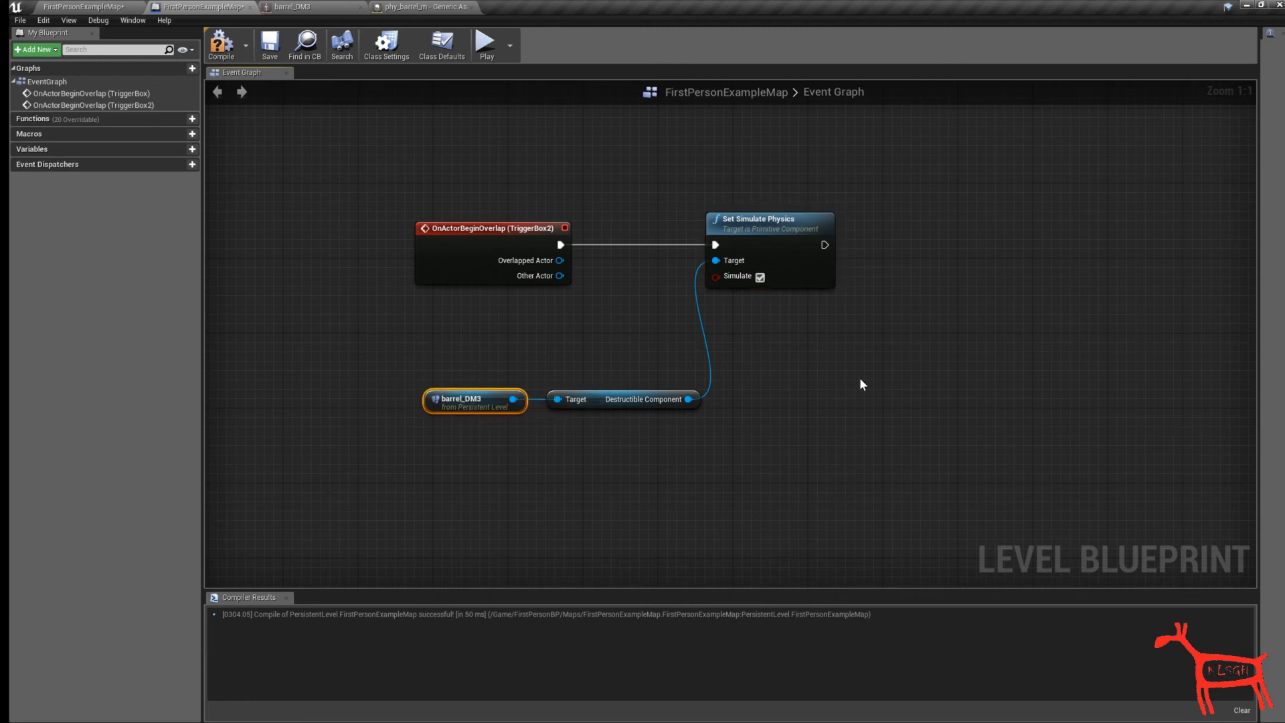
{"action": "mouse_move", "coordinate": [519, 404]}
{"action": "type", "text": "apply"}
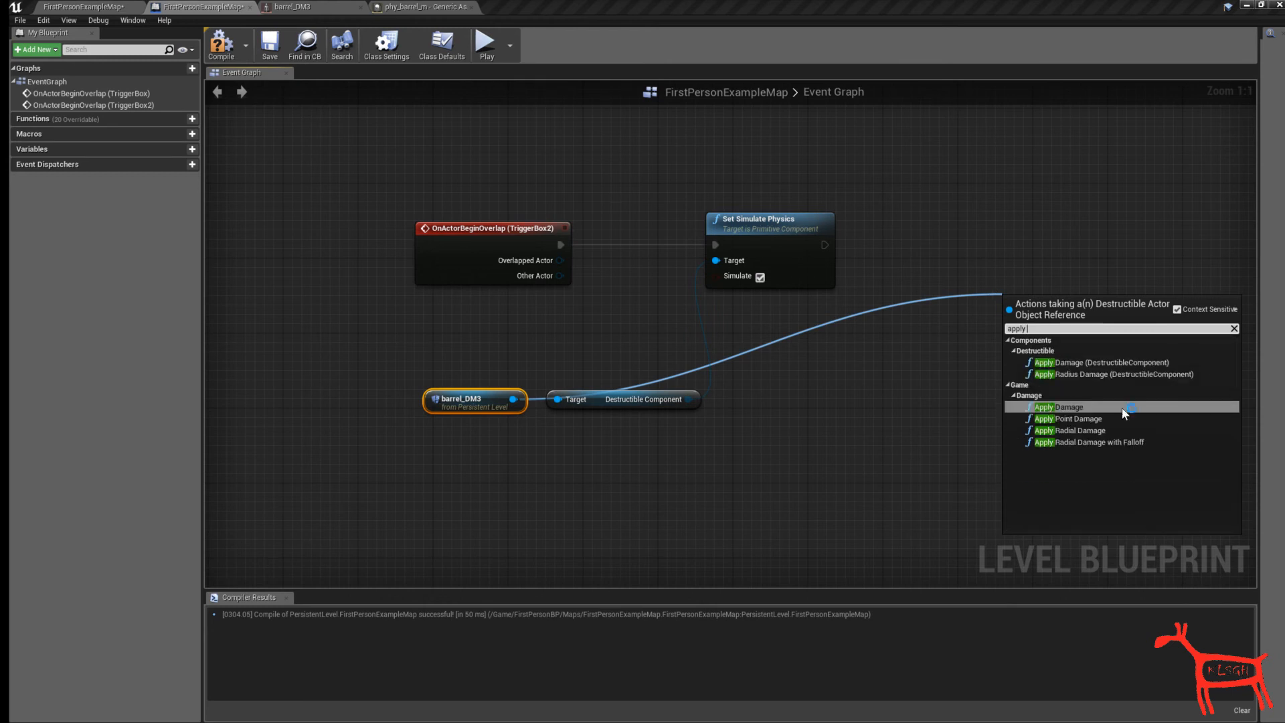
{"action": "mouse_move", "coordinate": [1098, 374]}
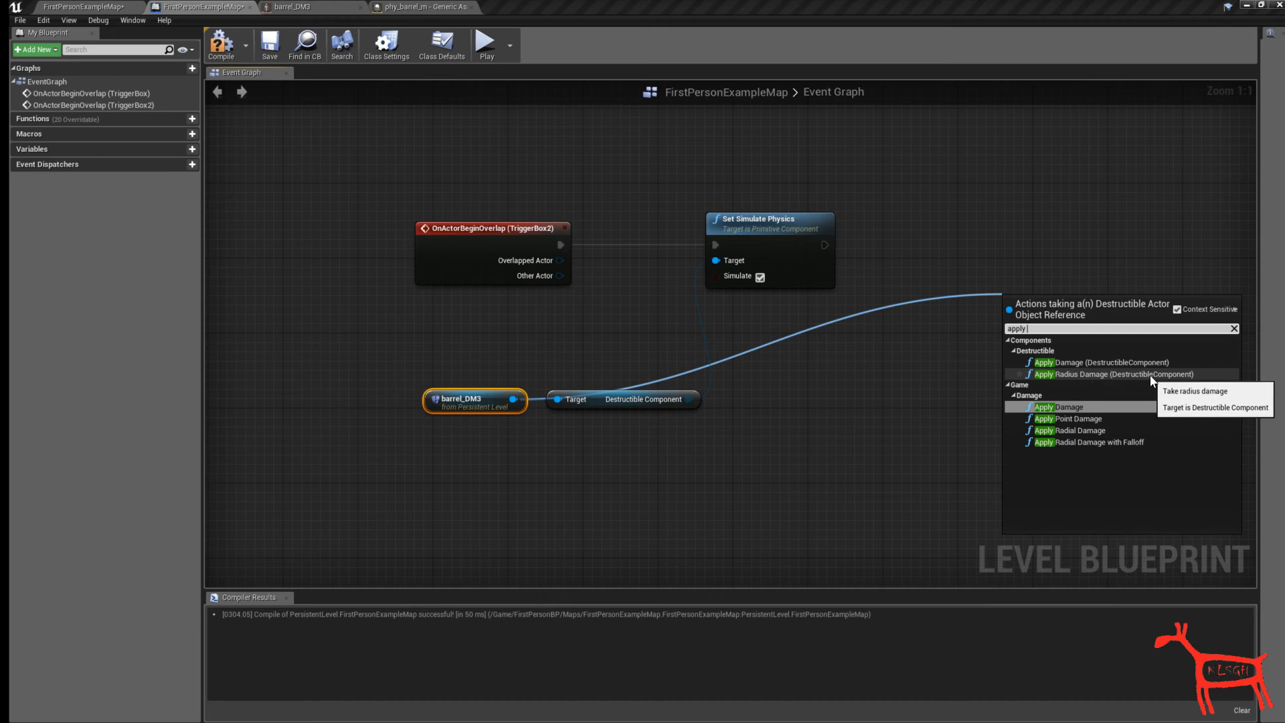
- Add Apply Radius Damage (base 5, impulse 50000) at barrel_DM3's GetActorLocation, compile, return to the map
{"action": "left_click", "coordinate": [1102, 374]}
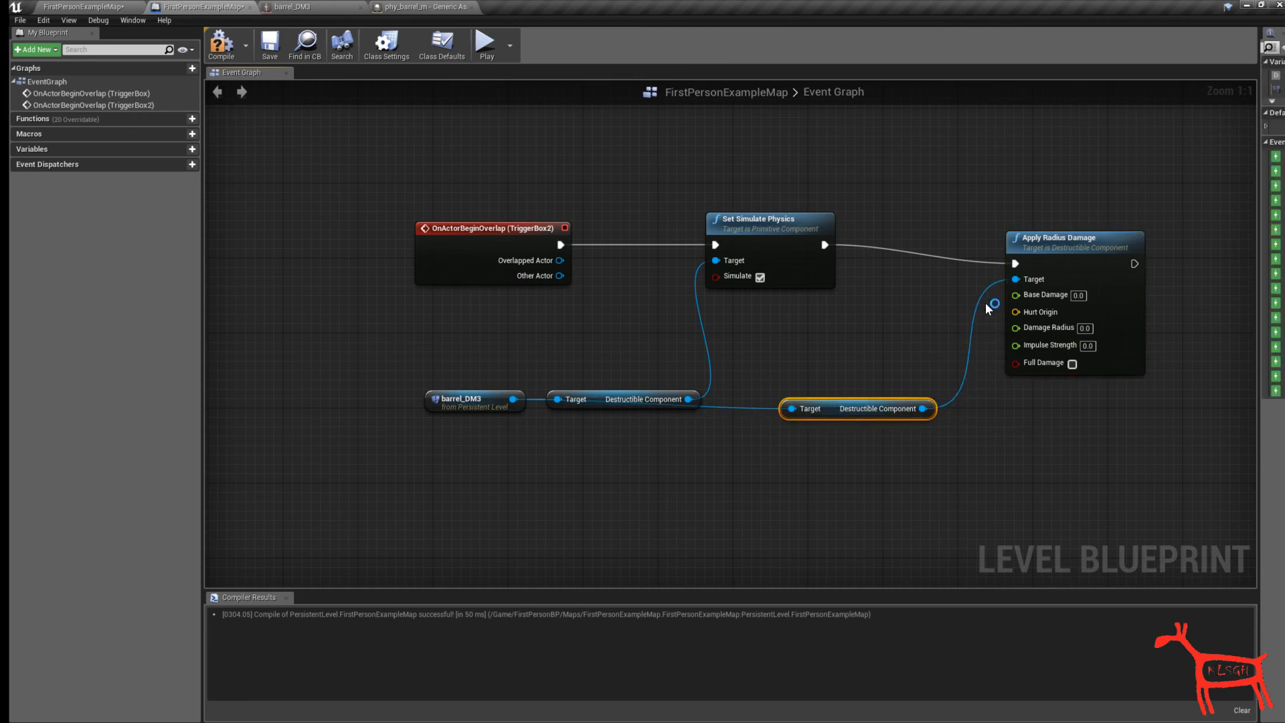
{"action": "mouse_move", "coordinate": [1065, 248]}
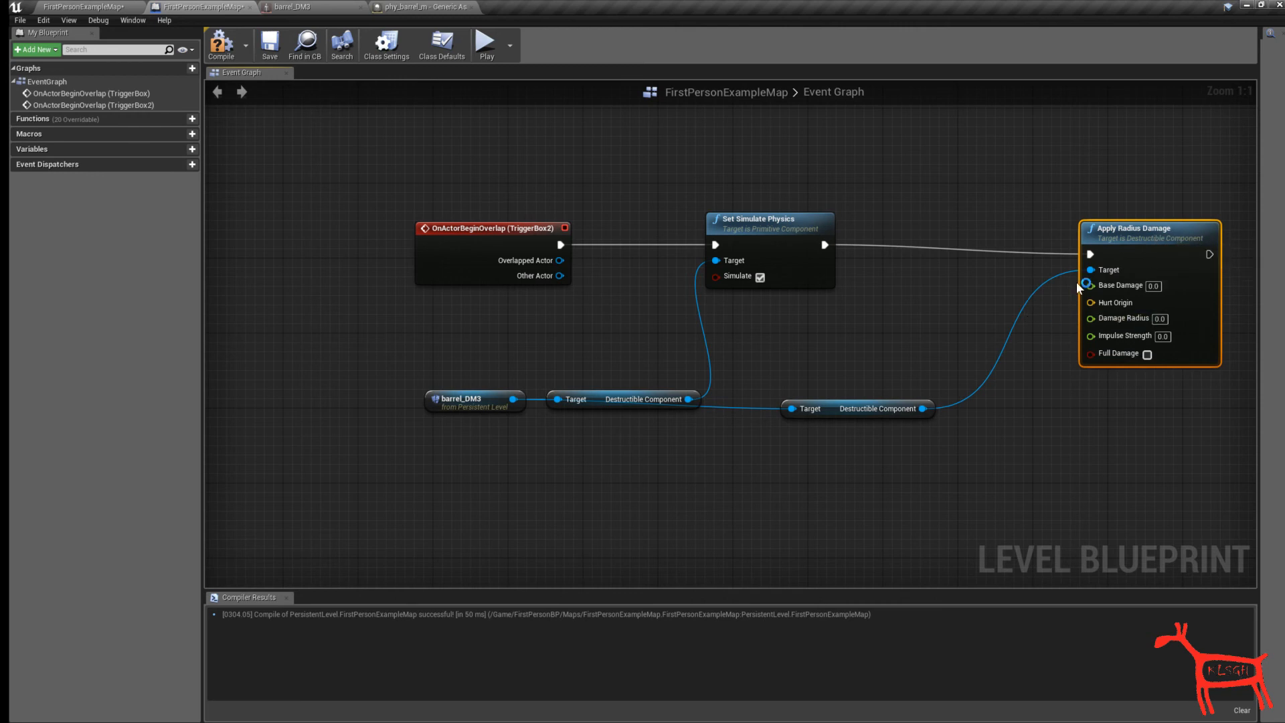
{"action": "mouse_move", "coordinate": [1191, 304]}
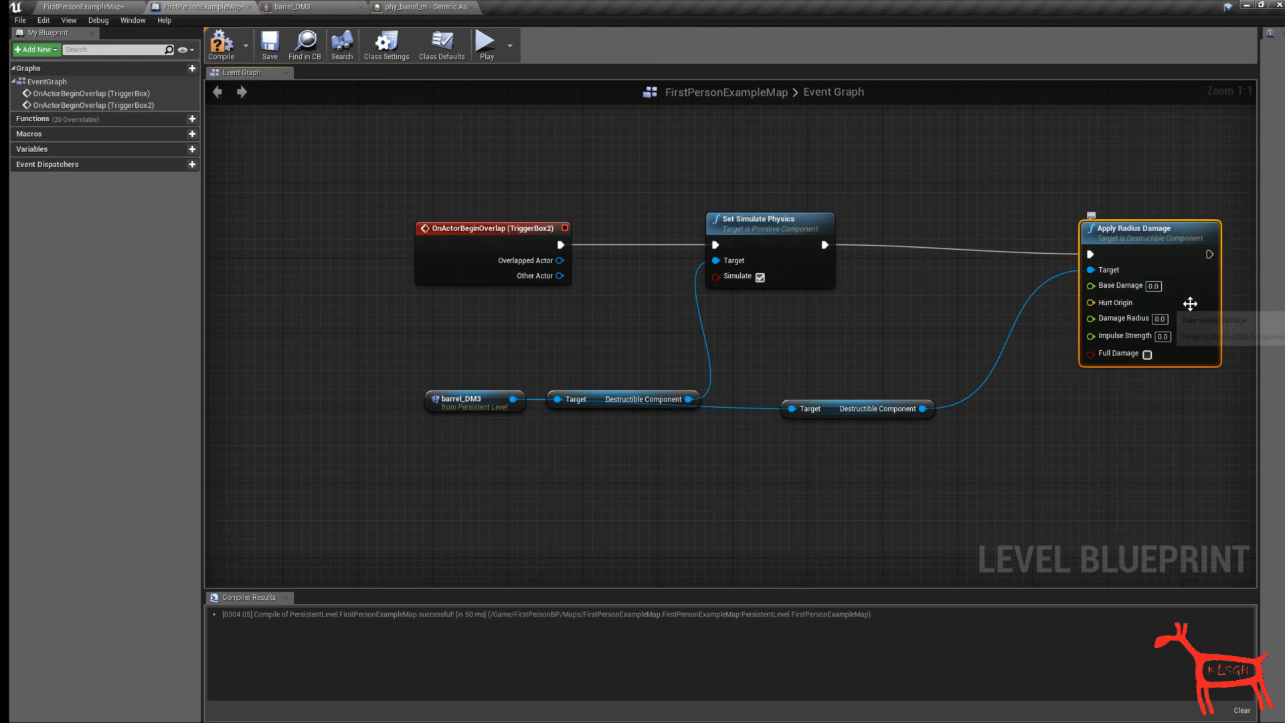
{"action": "mouse_move", "coordinate": [1091, 303]}
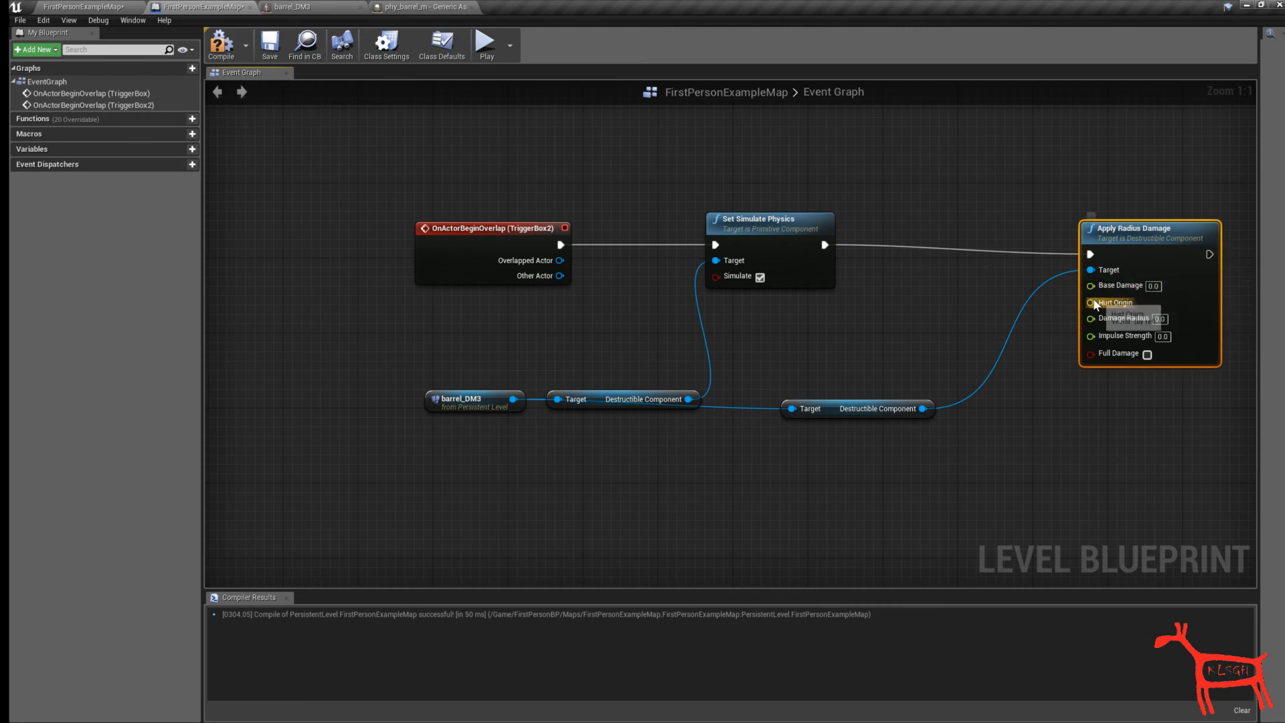
{"action": "mouse_move", "coordinate": [1091, 302]}
{"action": "type", "text": "getactorloc"}
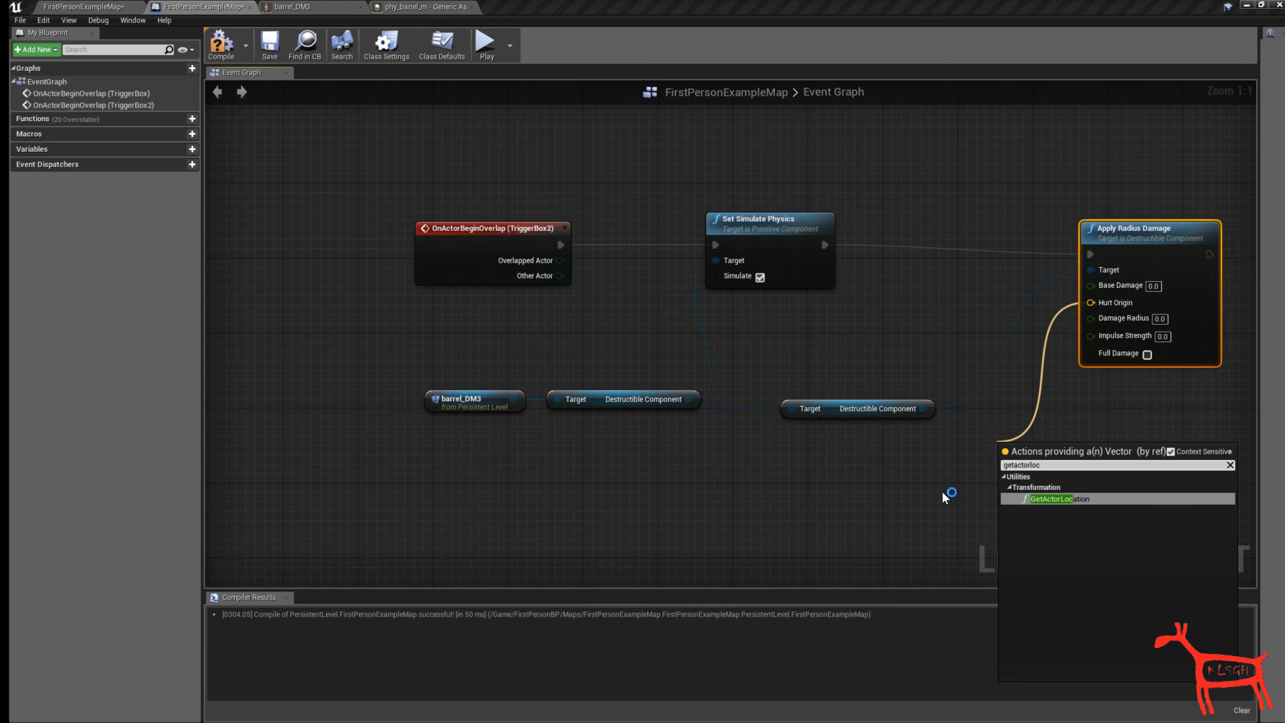
{"action": "left_click", "coordinate": [1052, 498]}
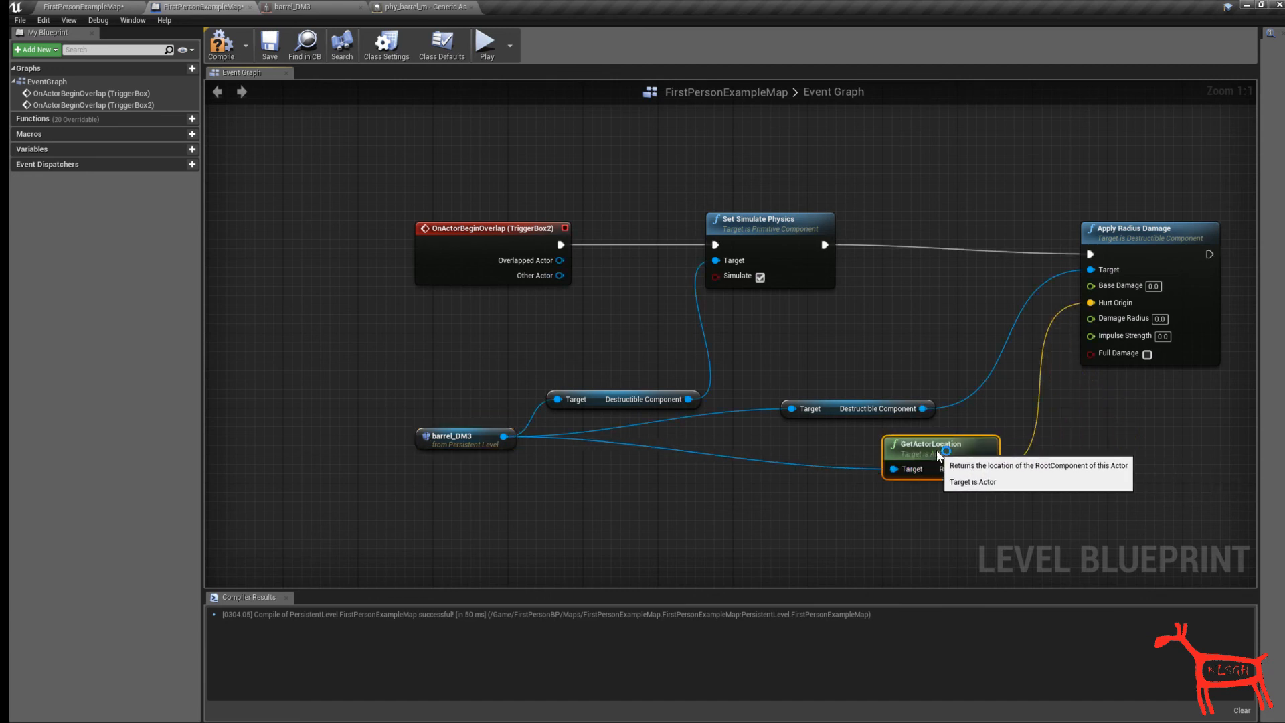
{"action": "mouse_move", "coordinate": [1098, 297]}
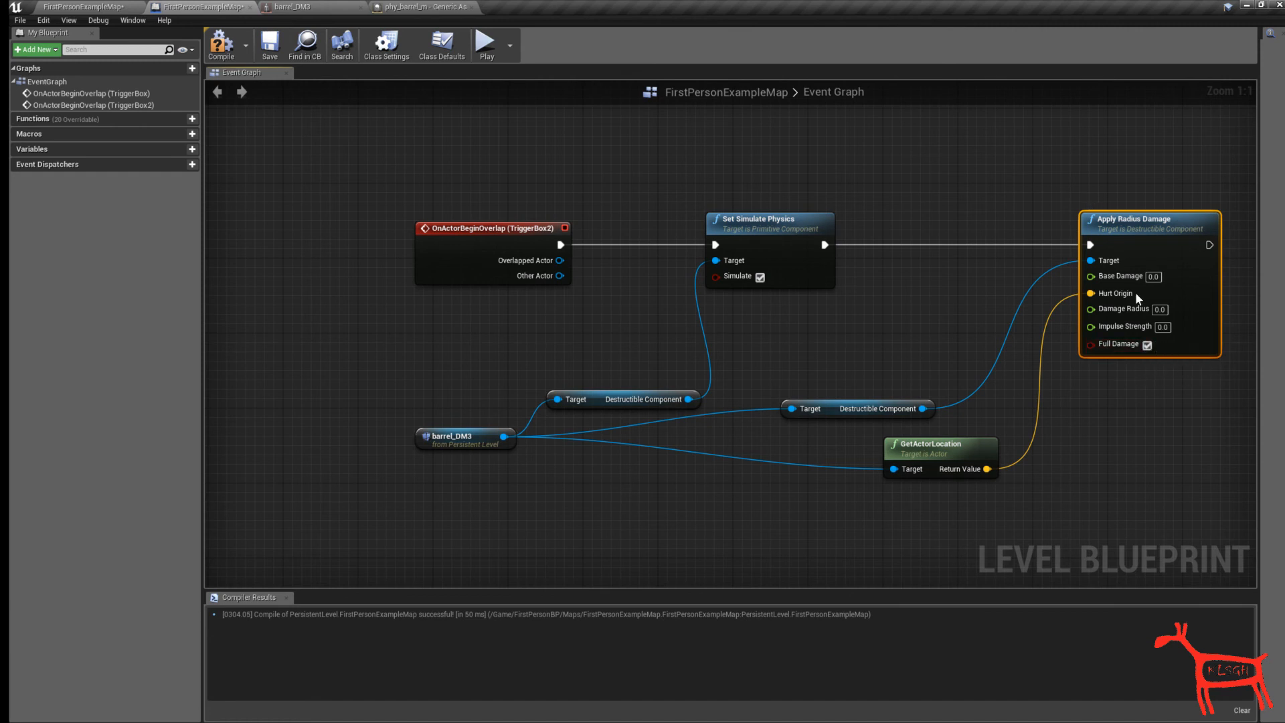
{"action": "mouse_move", "coordinate": [1120, 276]}
{"action": "type", "text": "5"}
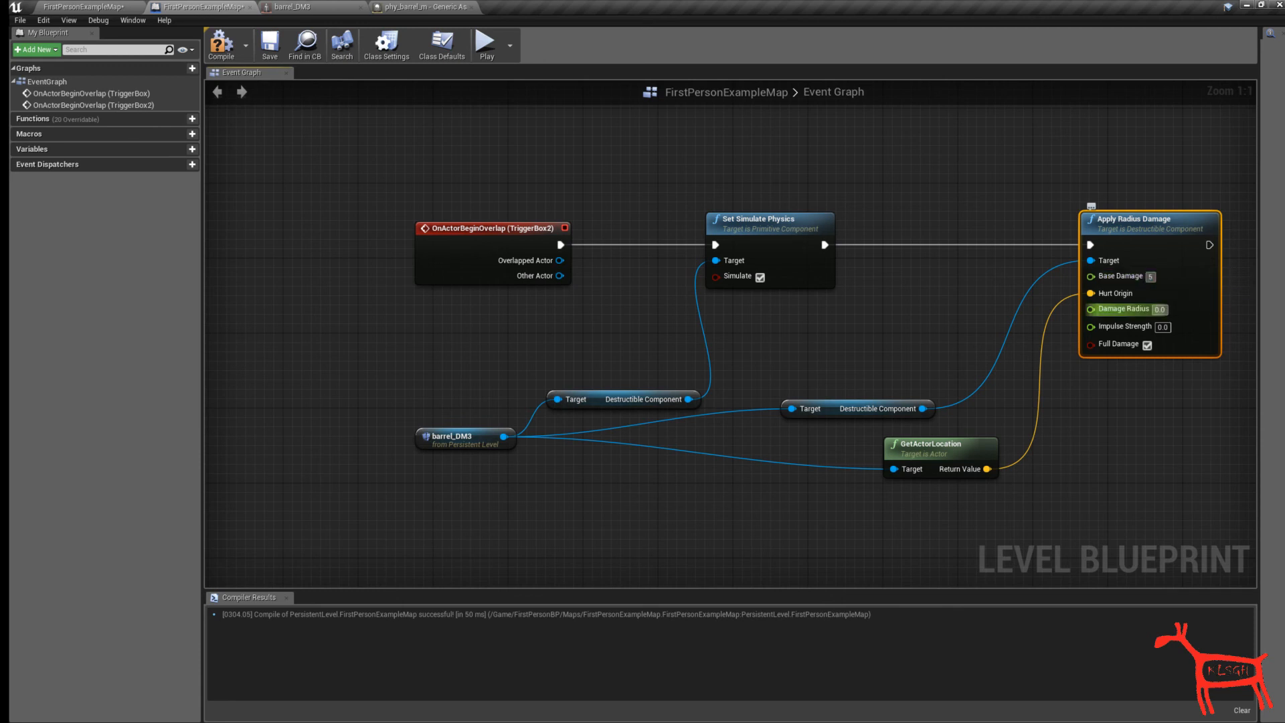
{"action": "mouse_move", "coordinate": [1113, 309]}
{"action": "type", "text": "50000"}
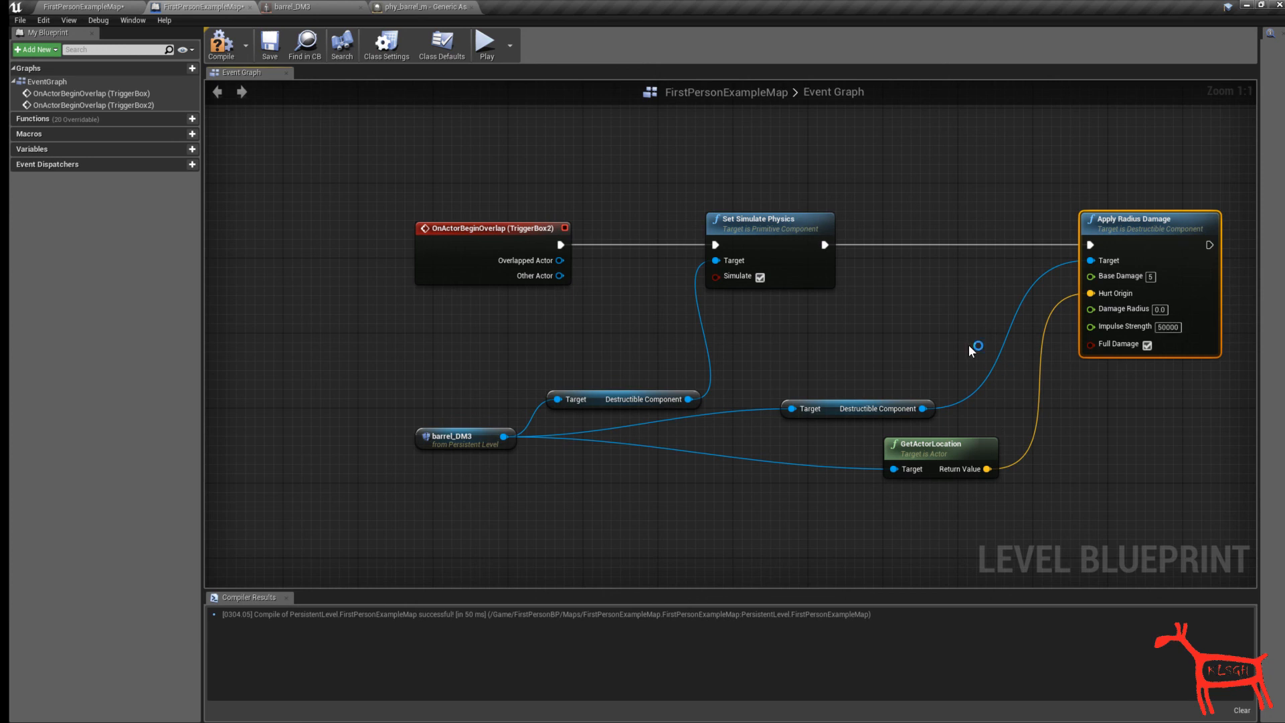
{"action": "left_click", "coordinate": [219, 43]}
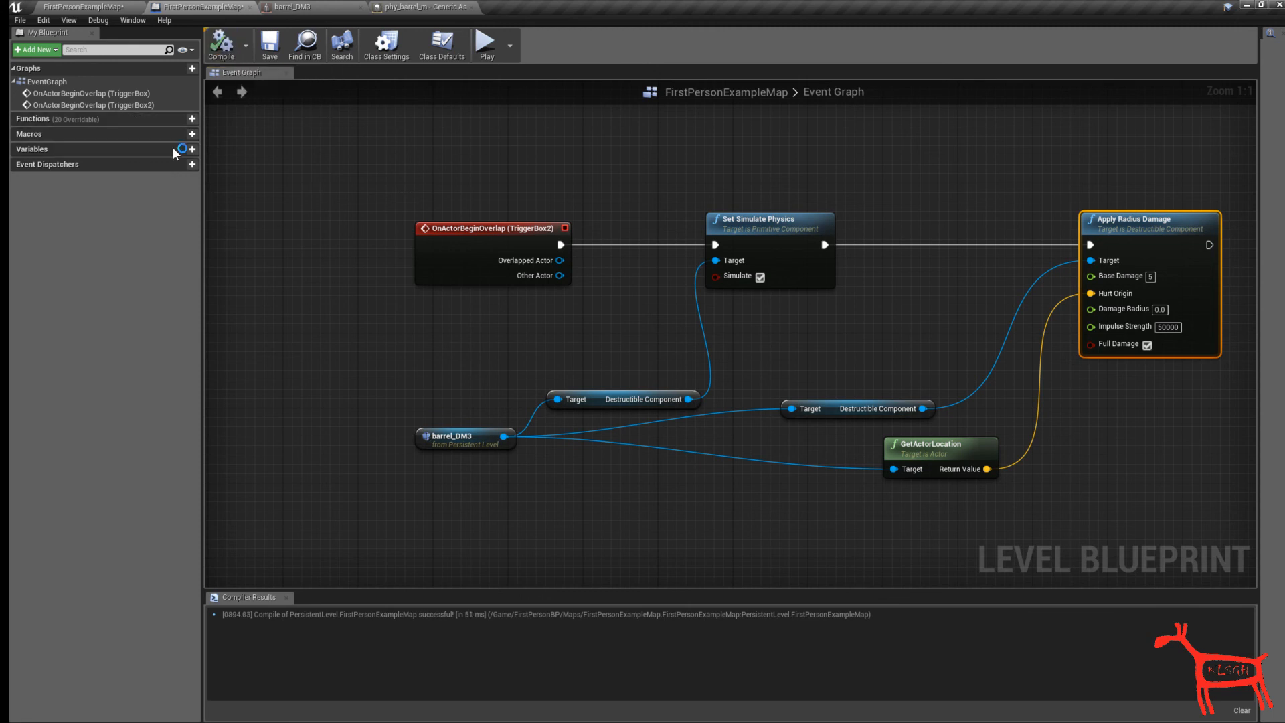
{"action": "left_click", "coordinate": [82, 7]}
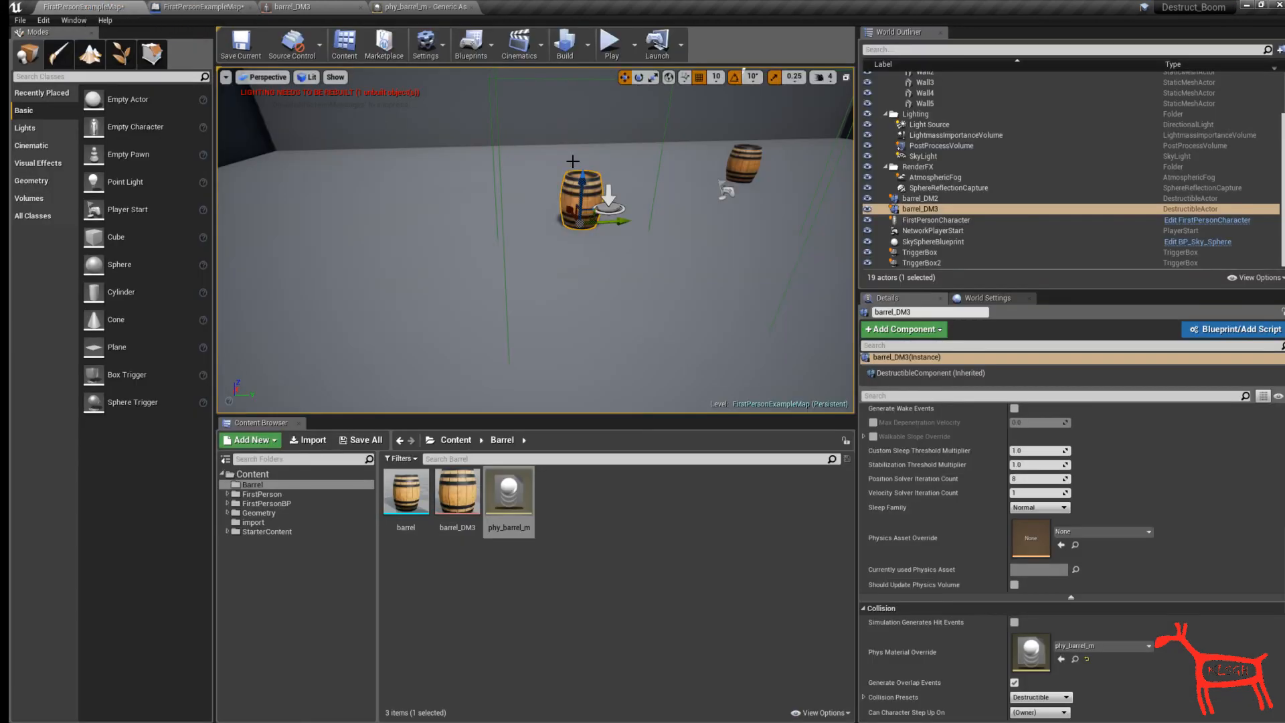
- Test play, lower the radius damage Impulse Strength to 1000, and play again to see the barrel burst
{"action": "left_click", "coordinate": [611, 44]}
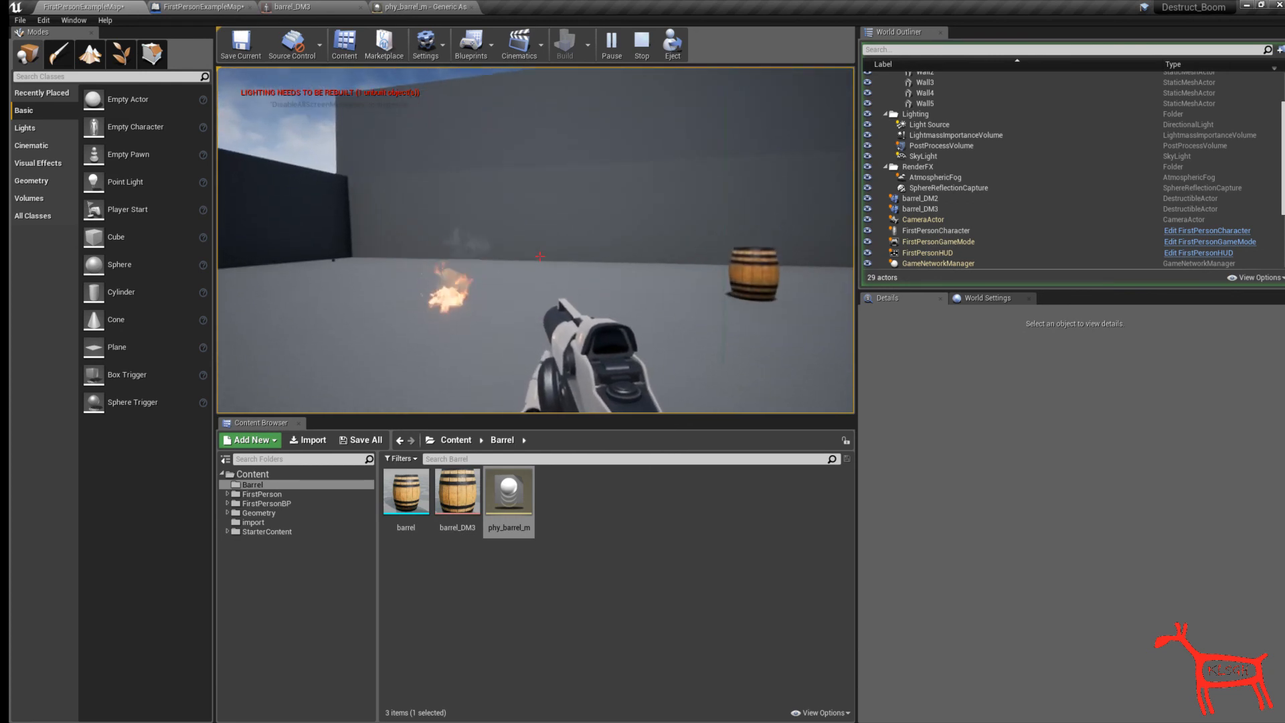
{"action": "left_click", "coordinate": [393, 7]}
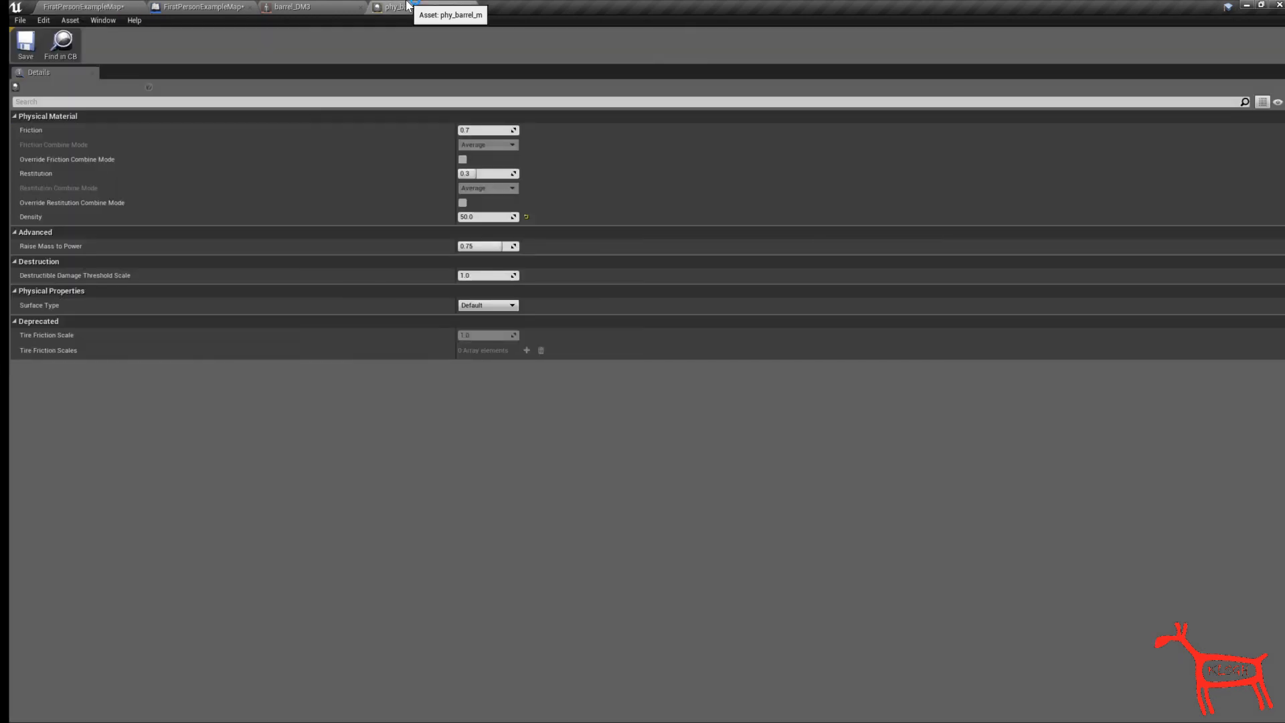
{"action": "left_click", "coordinate": [81, 6]}
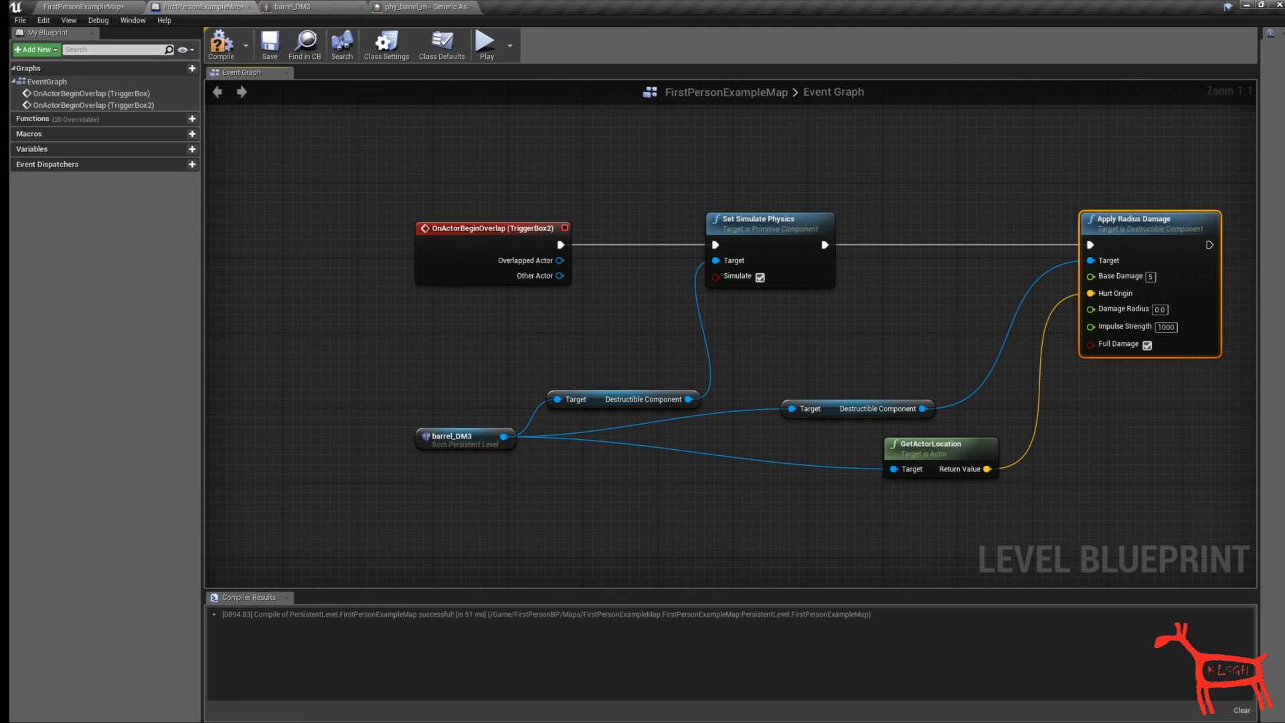
{"action": "mouse_move", "coordinate": [1260, 400]}
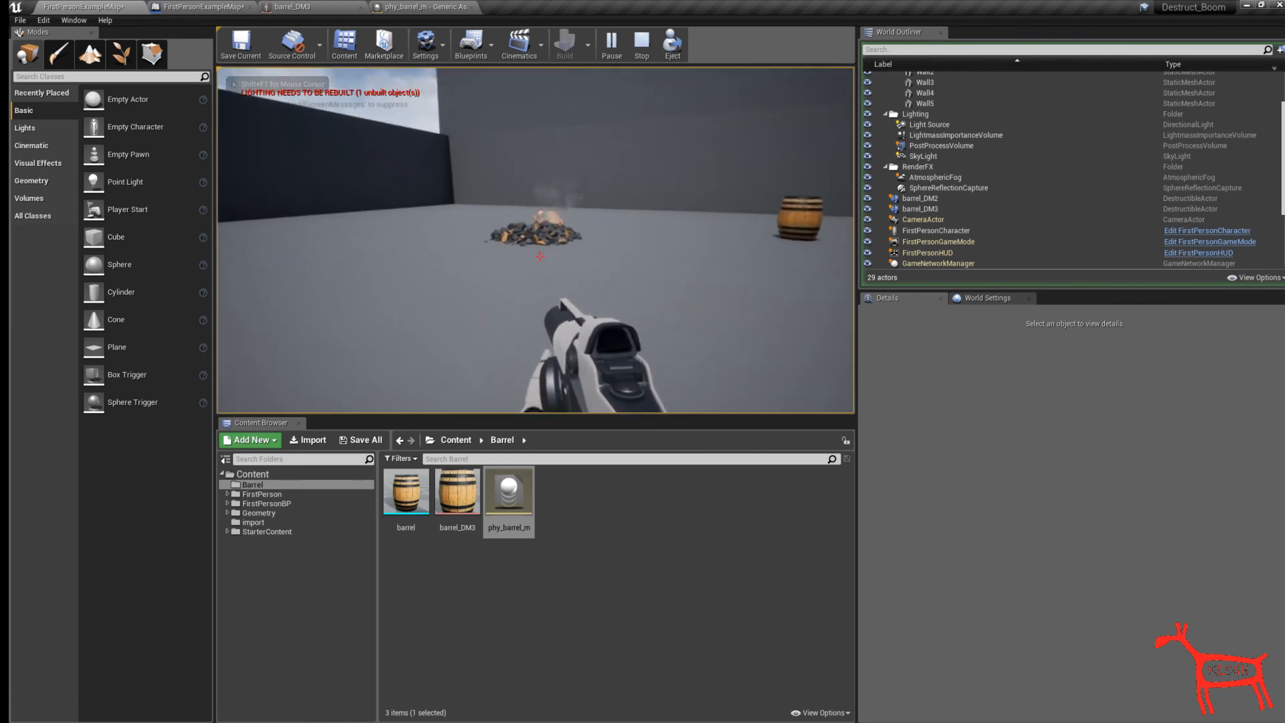
{"action": "left_click", "coordinate": [641, 44]}
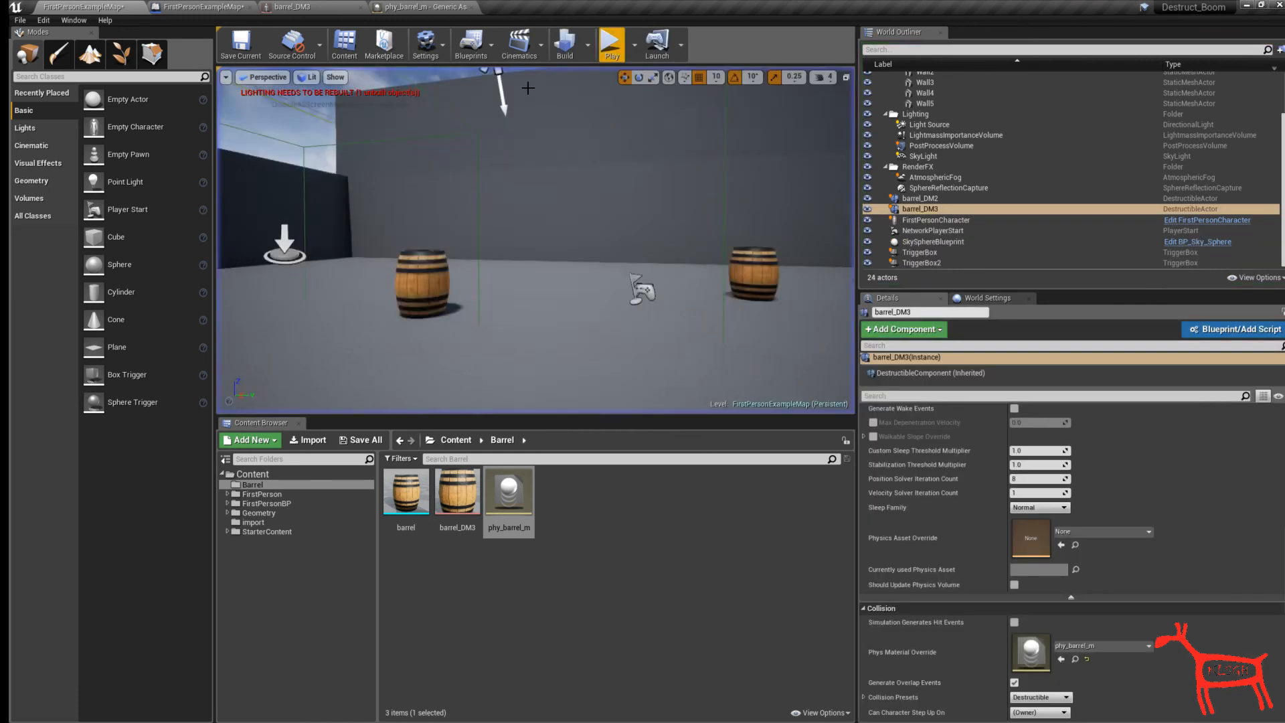
- Set phy_barrel_m Density to 20, then play the level twice to test the shattering barrel
{"action": "left_click", "coordinate": [421, 6]}
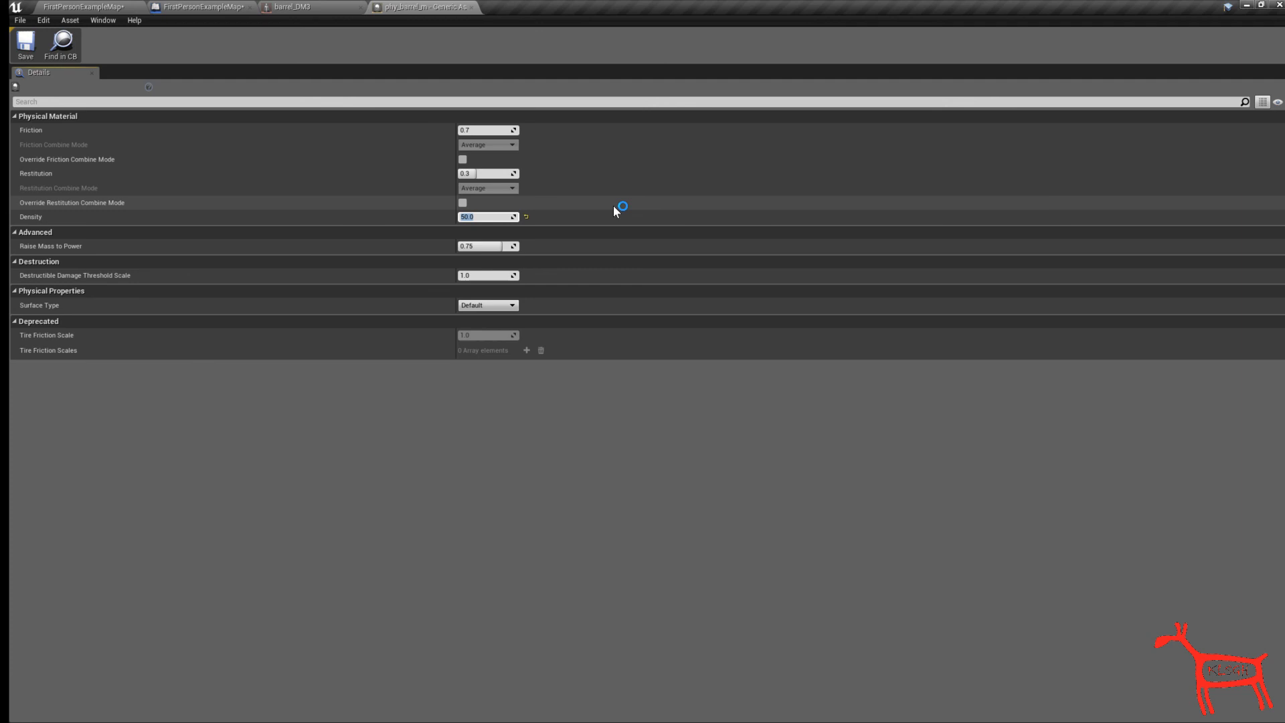
{"action": "type", "text": "20"}
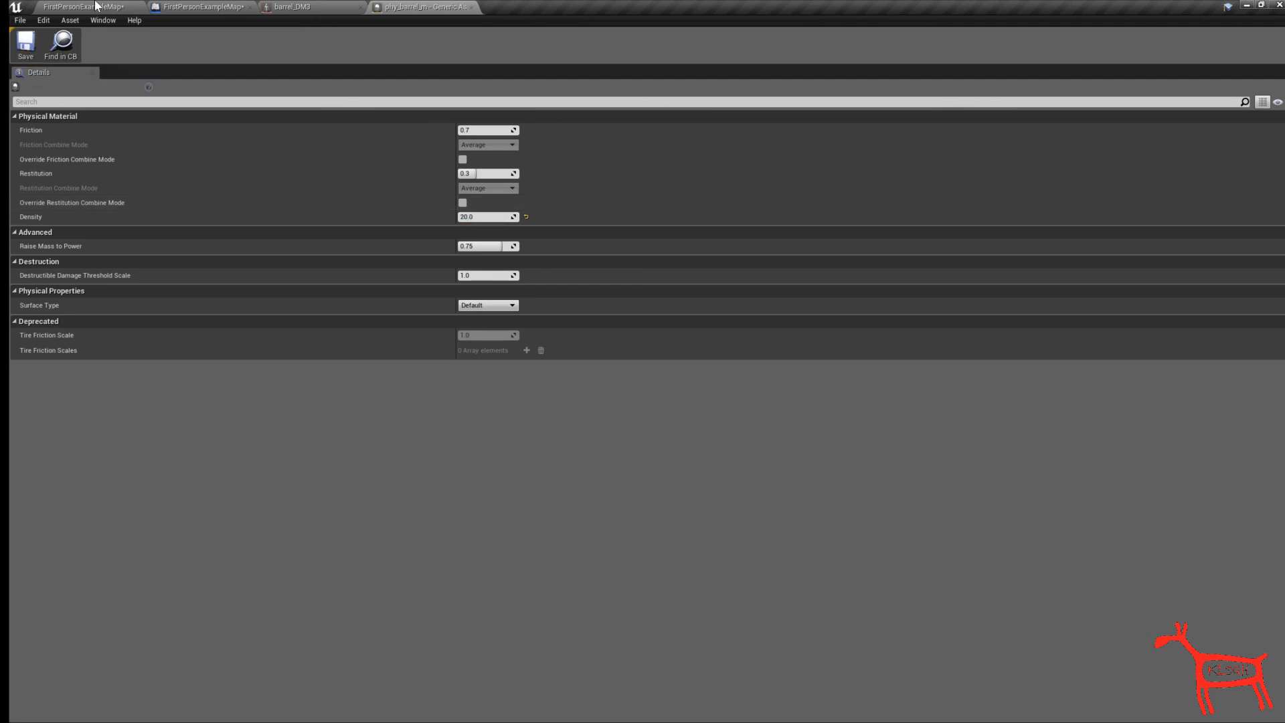
{"action": "left_click", "coordinate": [78, 6]}
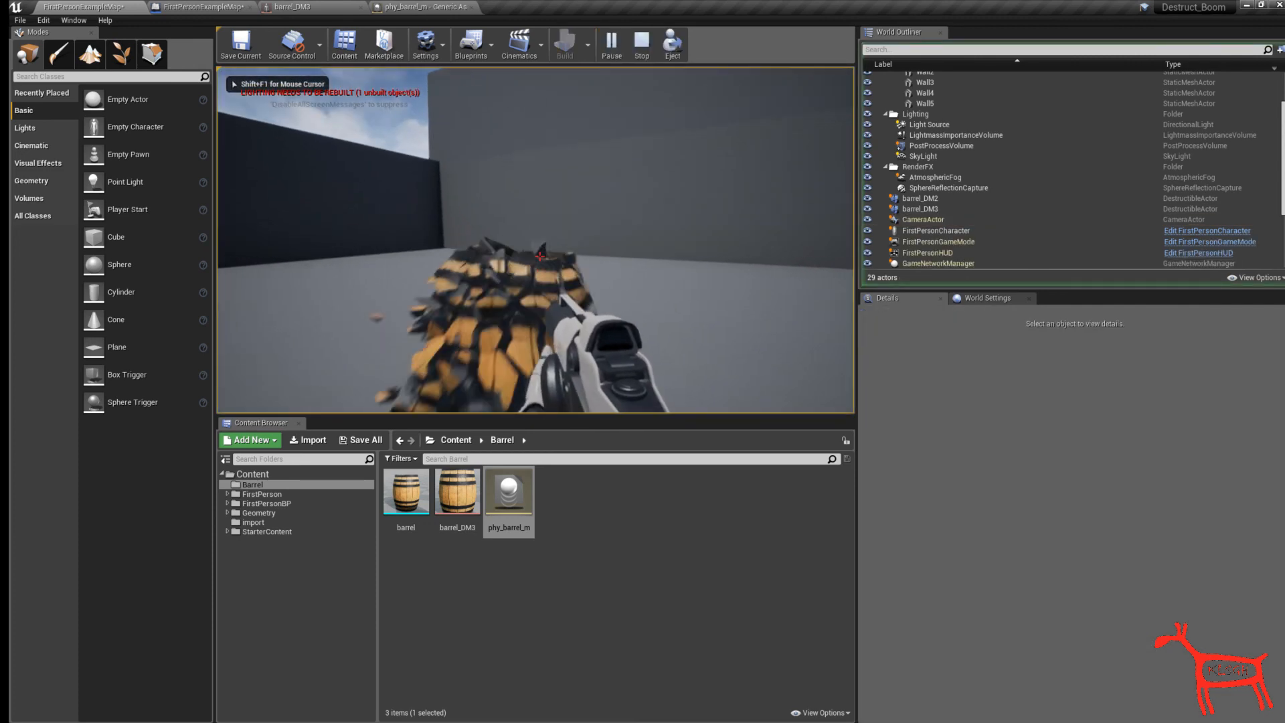
{"action": "left_click", "coordinate": [642, 44]}
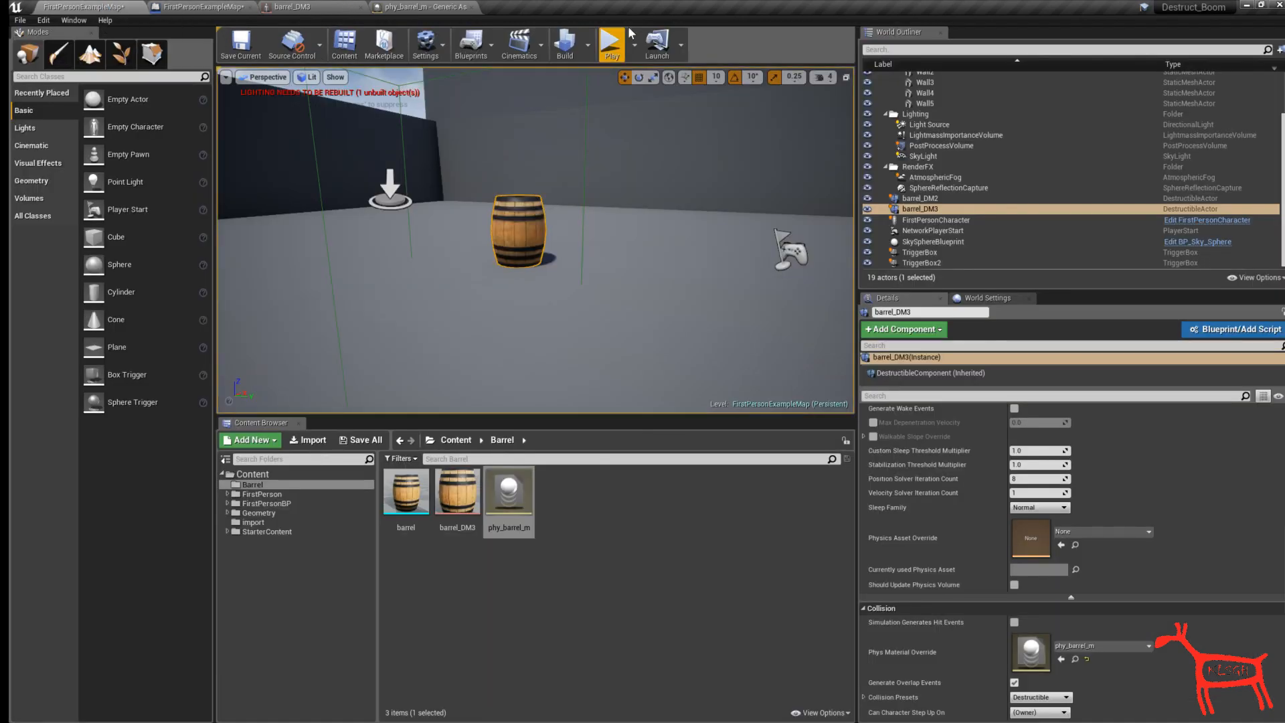
{"action": "left_click", "coordinate": [611, 39]}
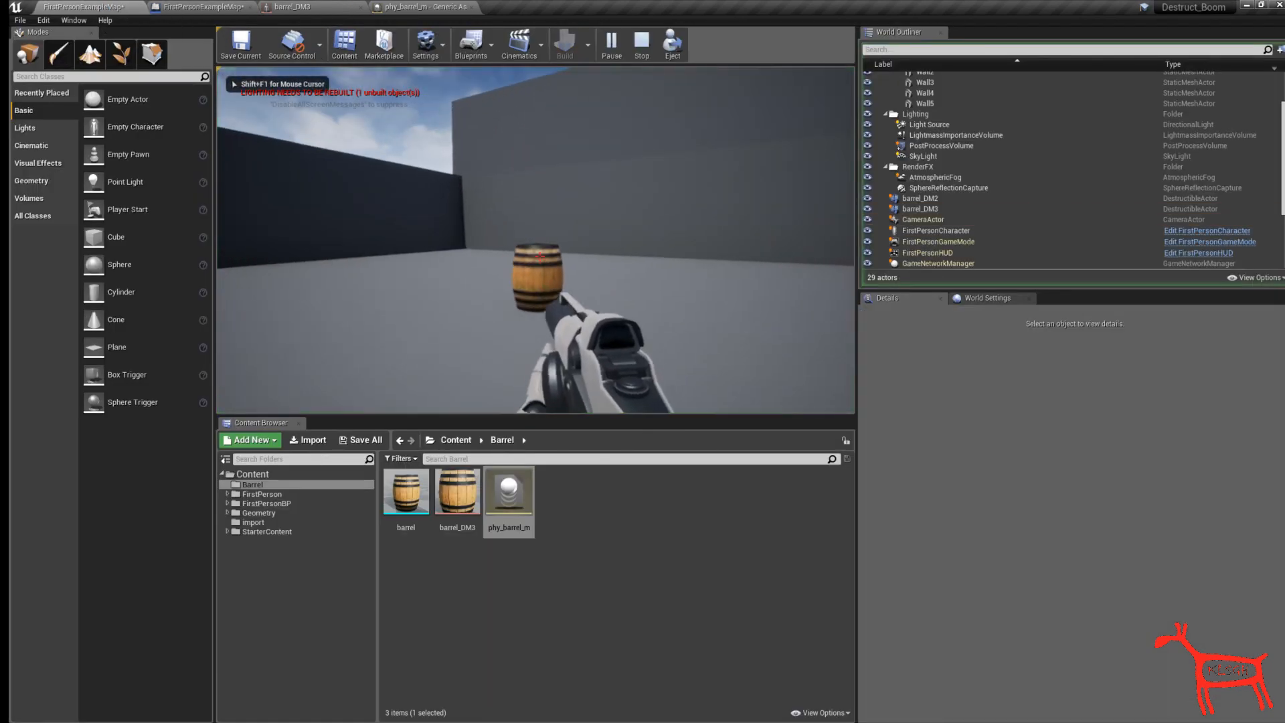